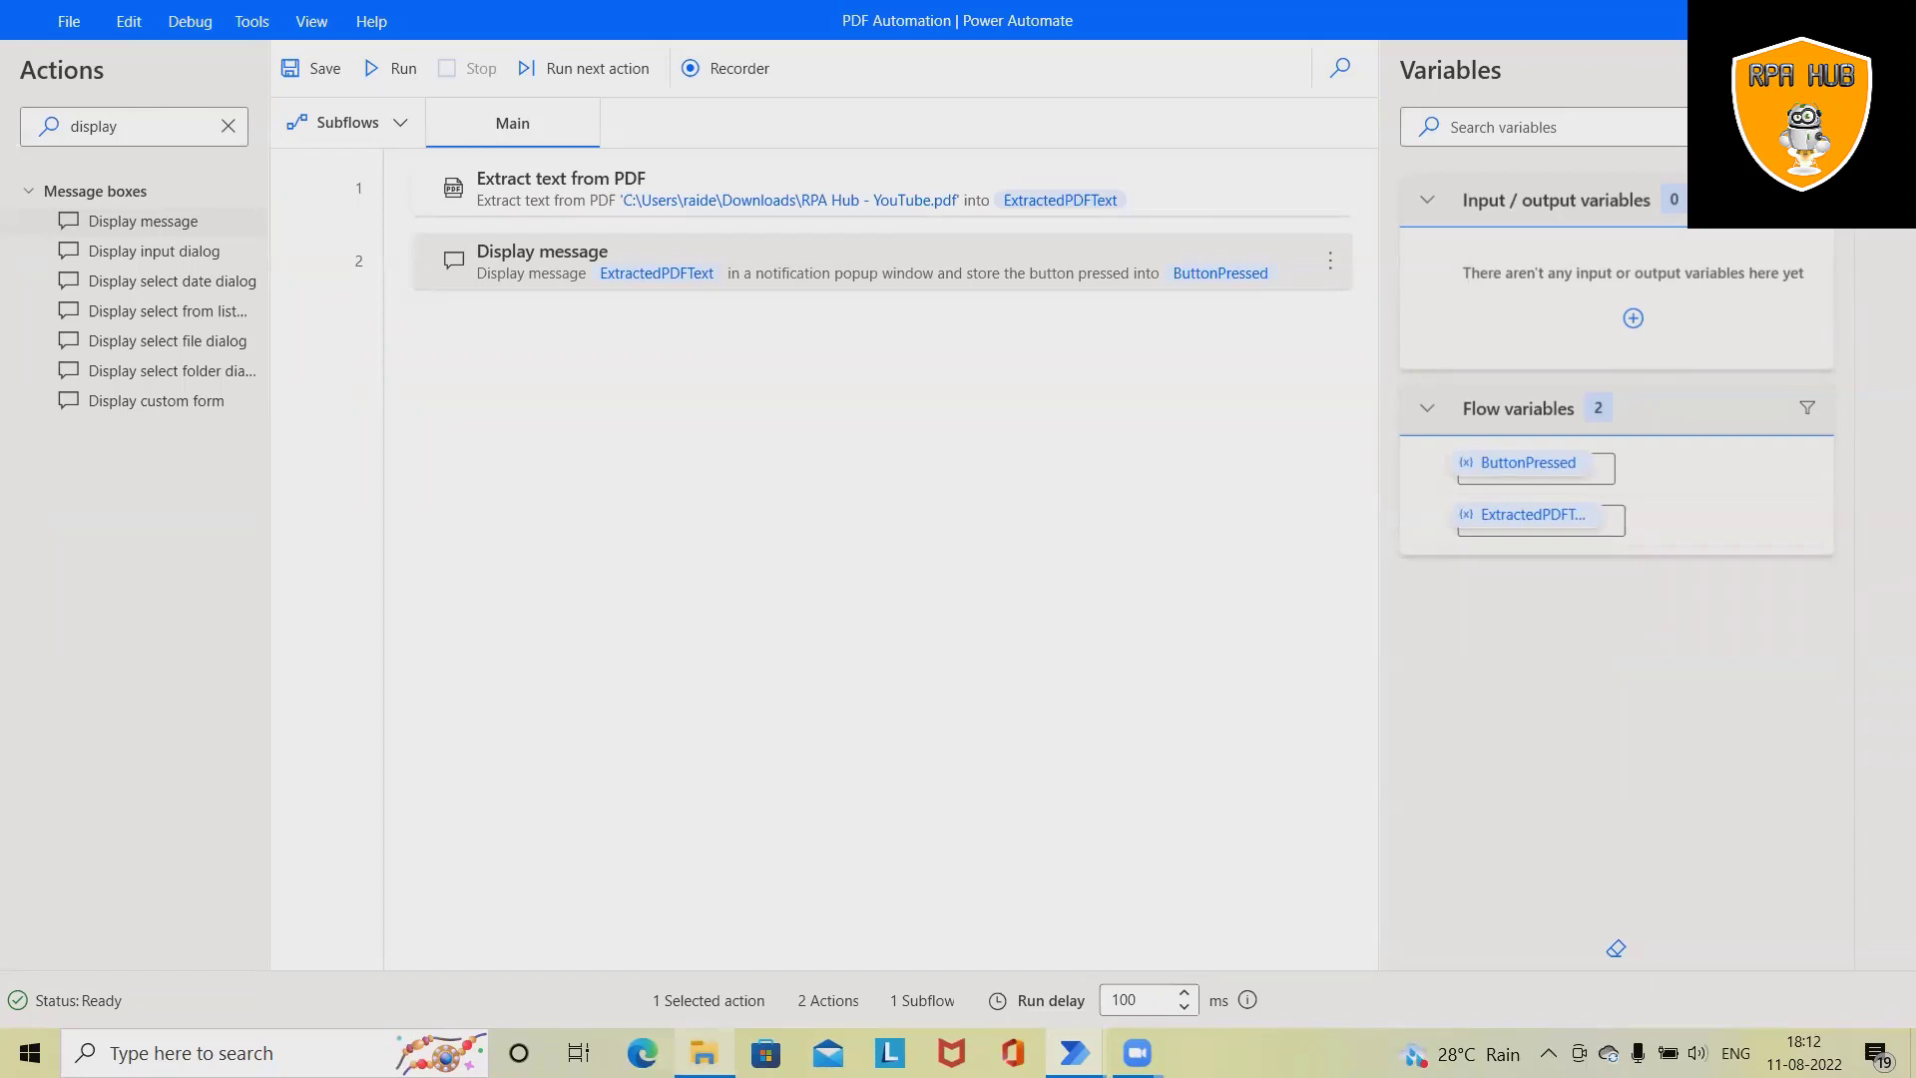
- Open RPA Hub - YouTube.pdf in Edge and scroll through both pages
{"action": "left_click", "coordinate": [702, 1052]}
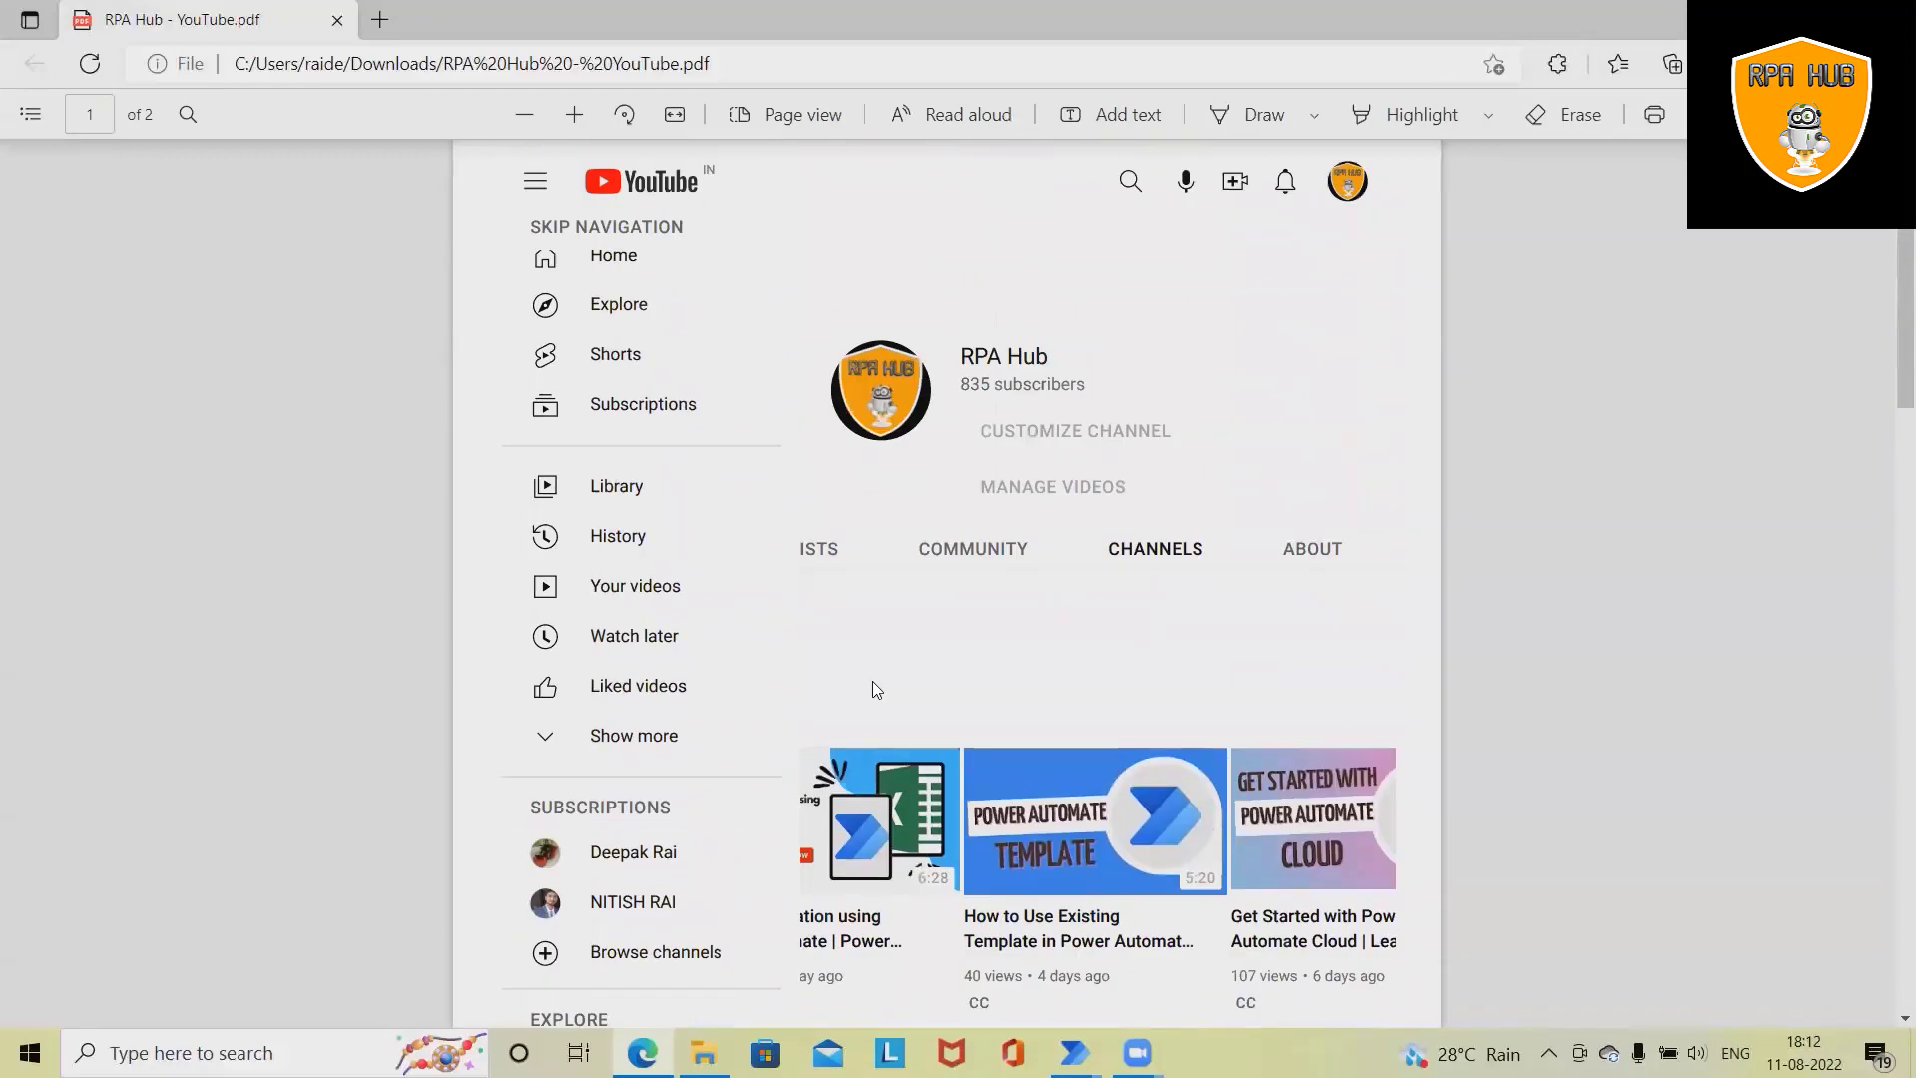
{"action": "mouse_move", "coordinate": [715, 511]}
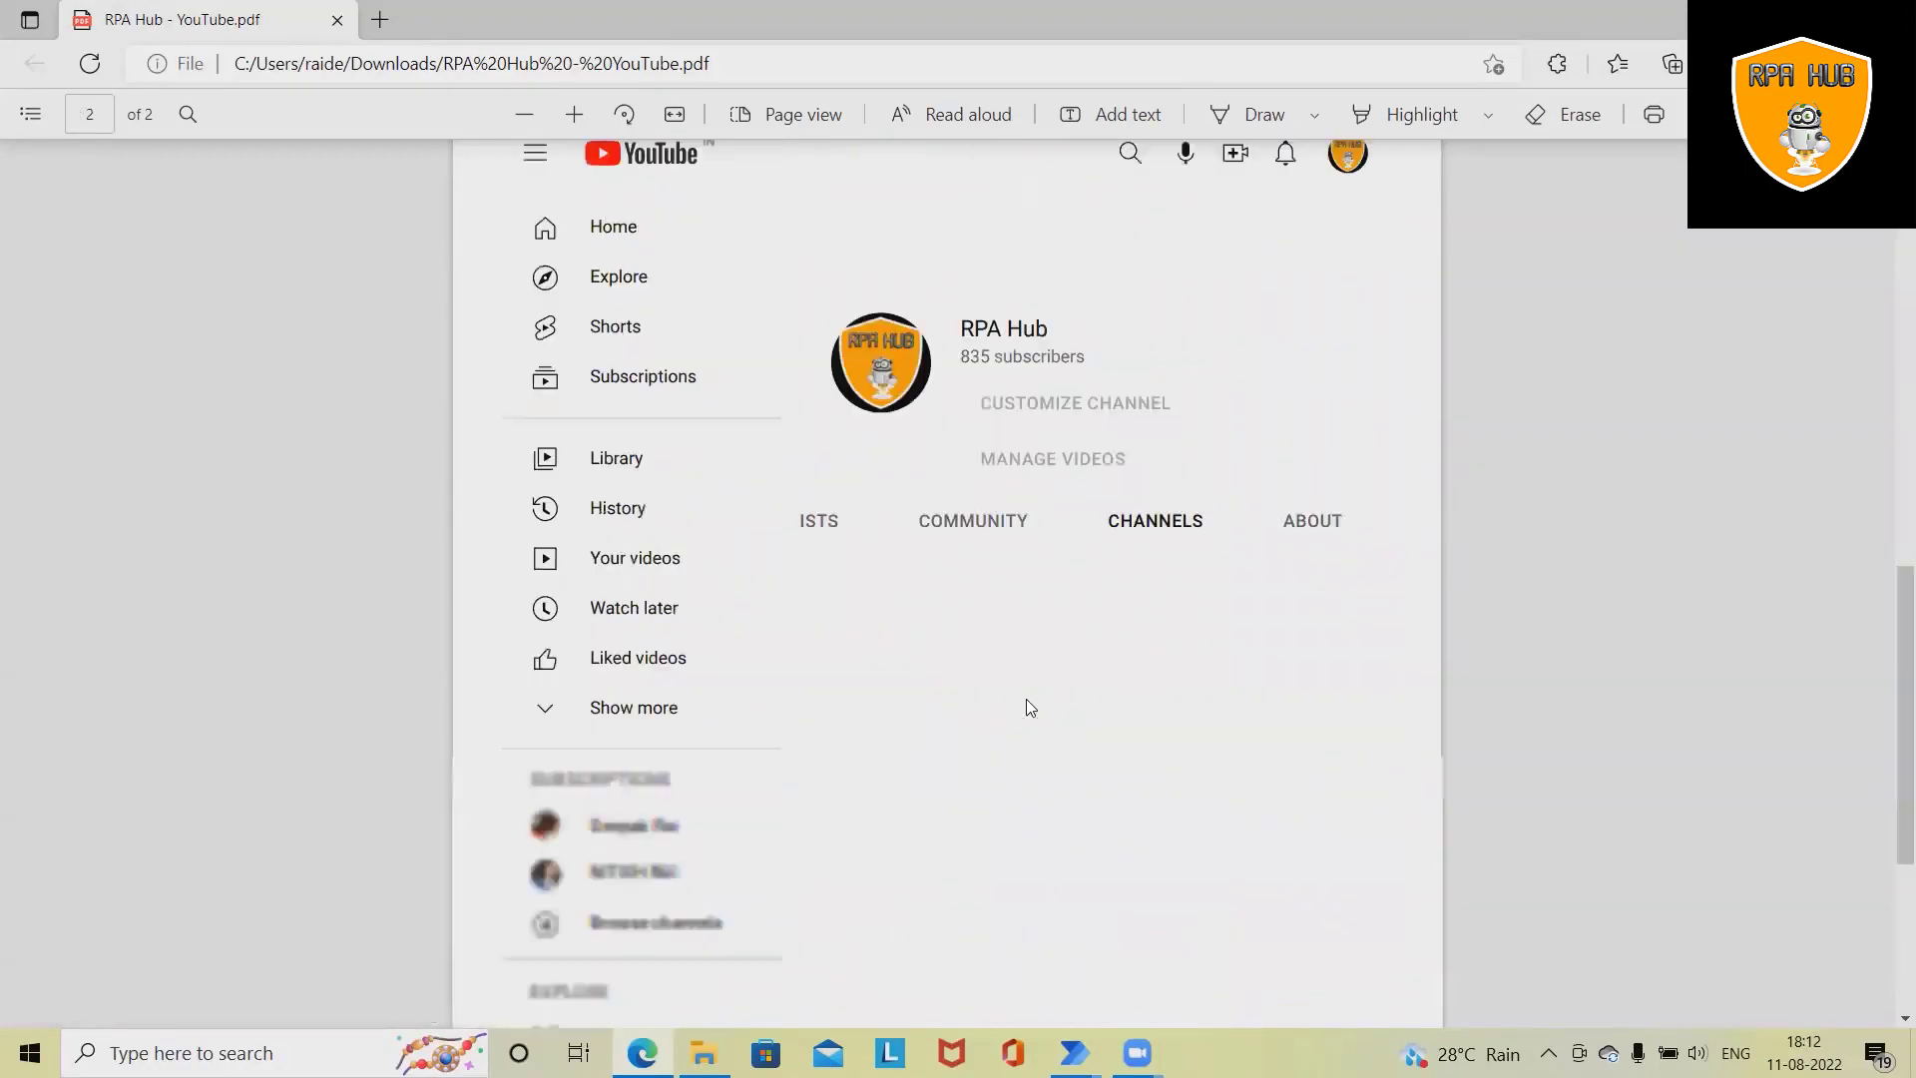
{"action": "scroll", "scroll_direction": "down", "scroll_amount": 3}
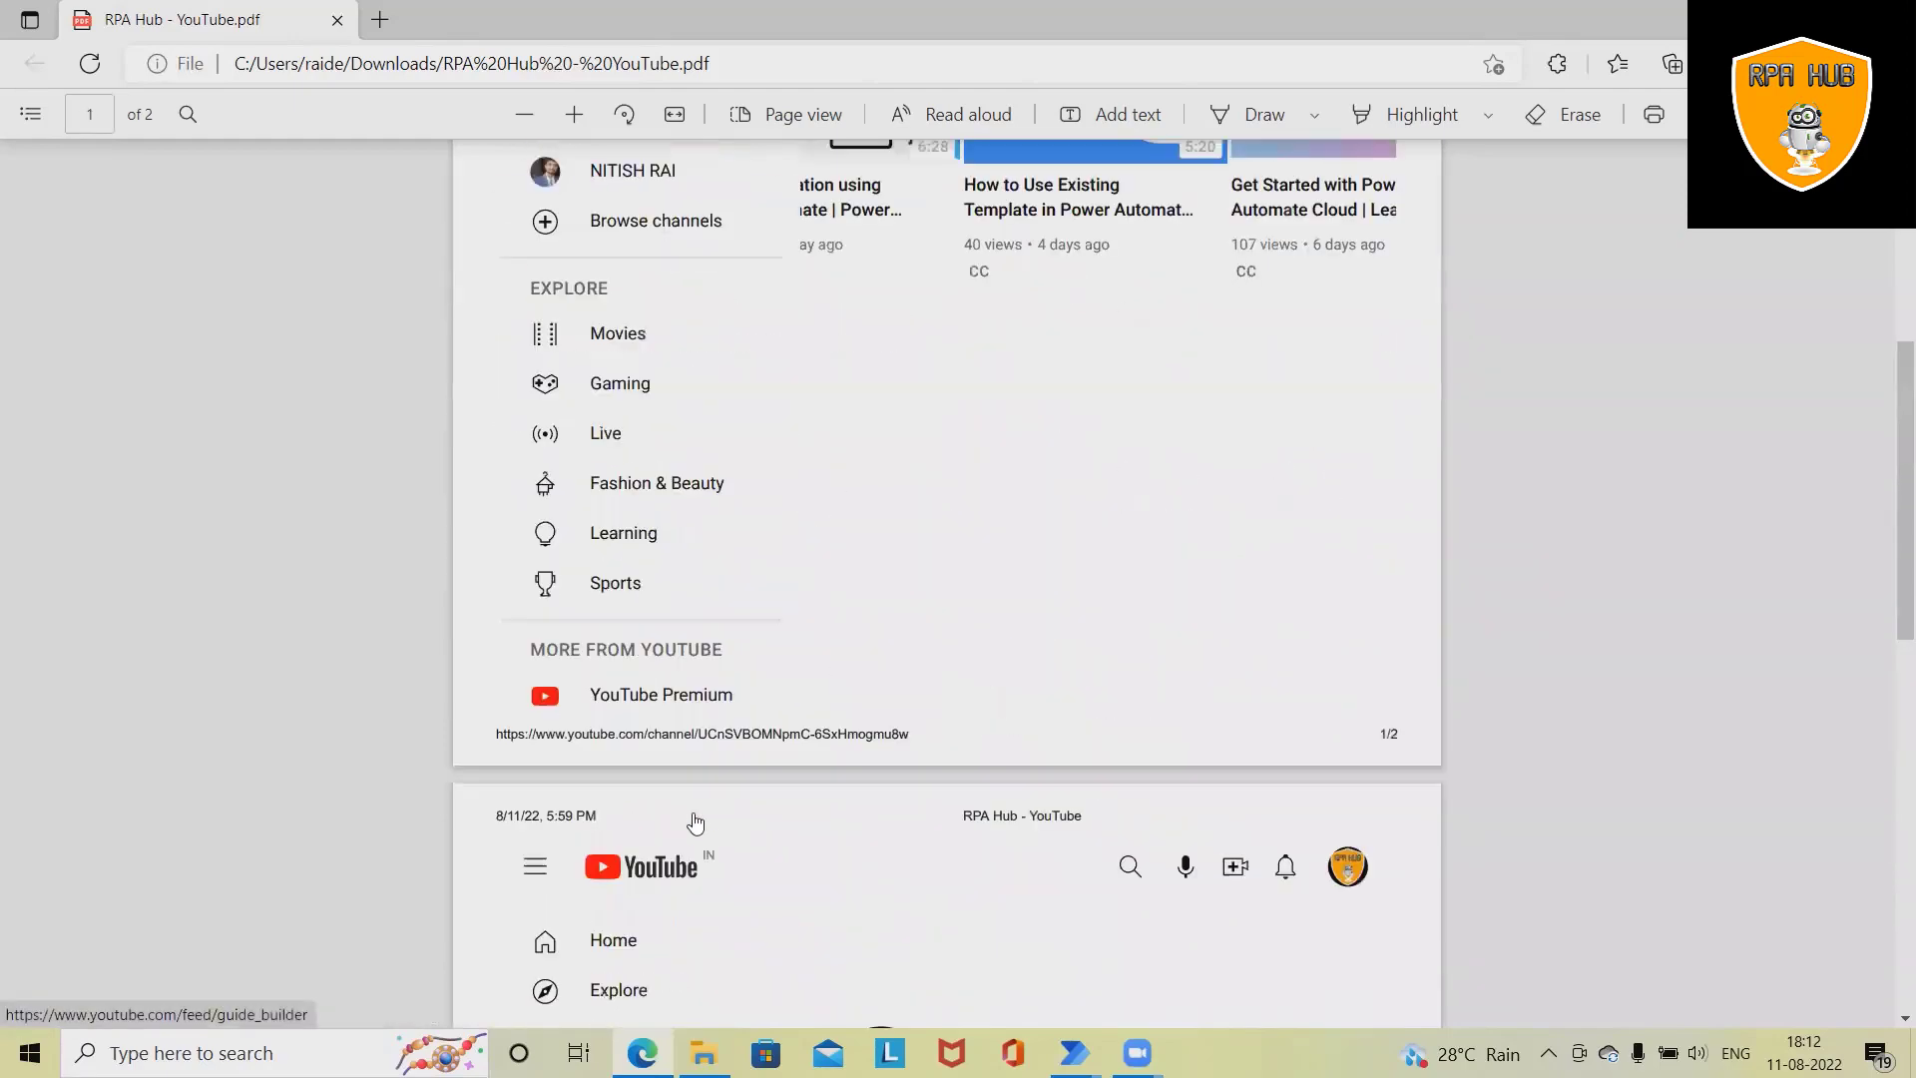
{"action": "scroll", "scroll_direction": "up", "scroll_amount": 3}
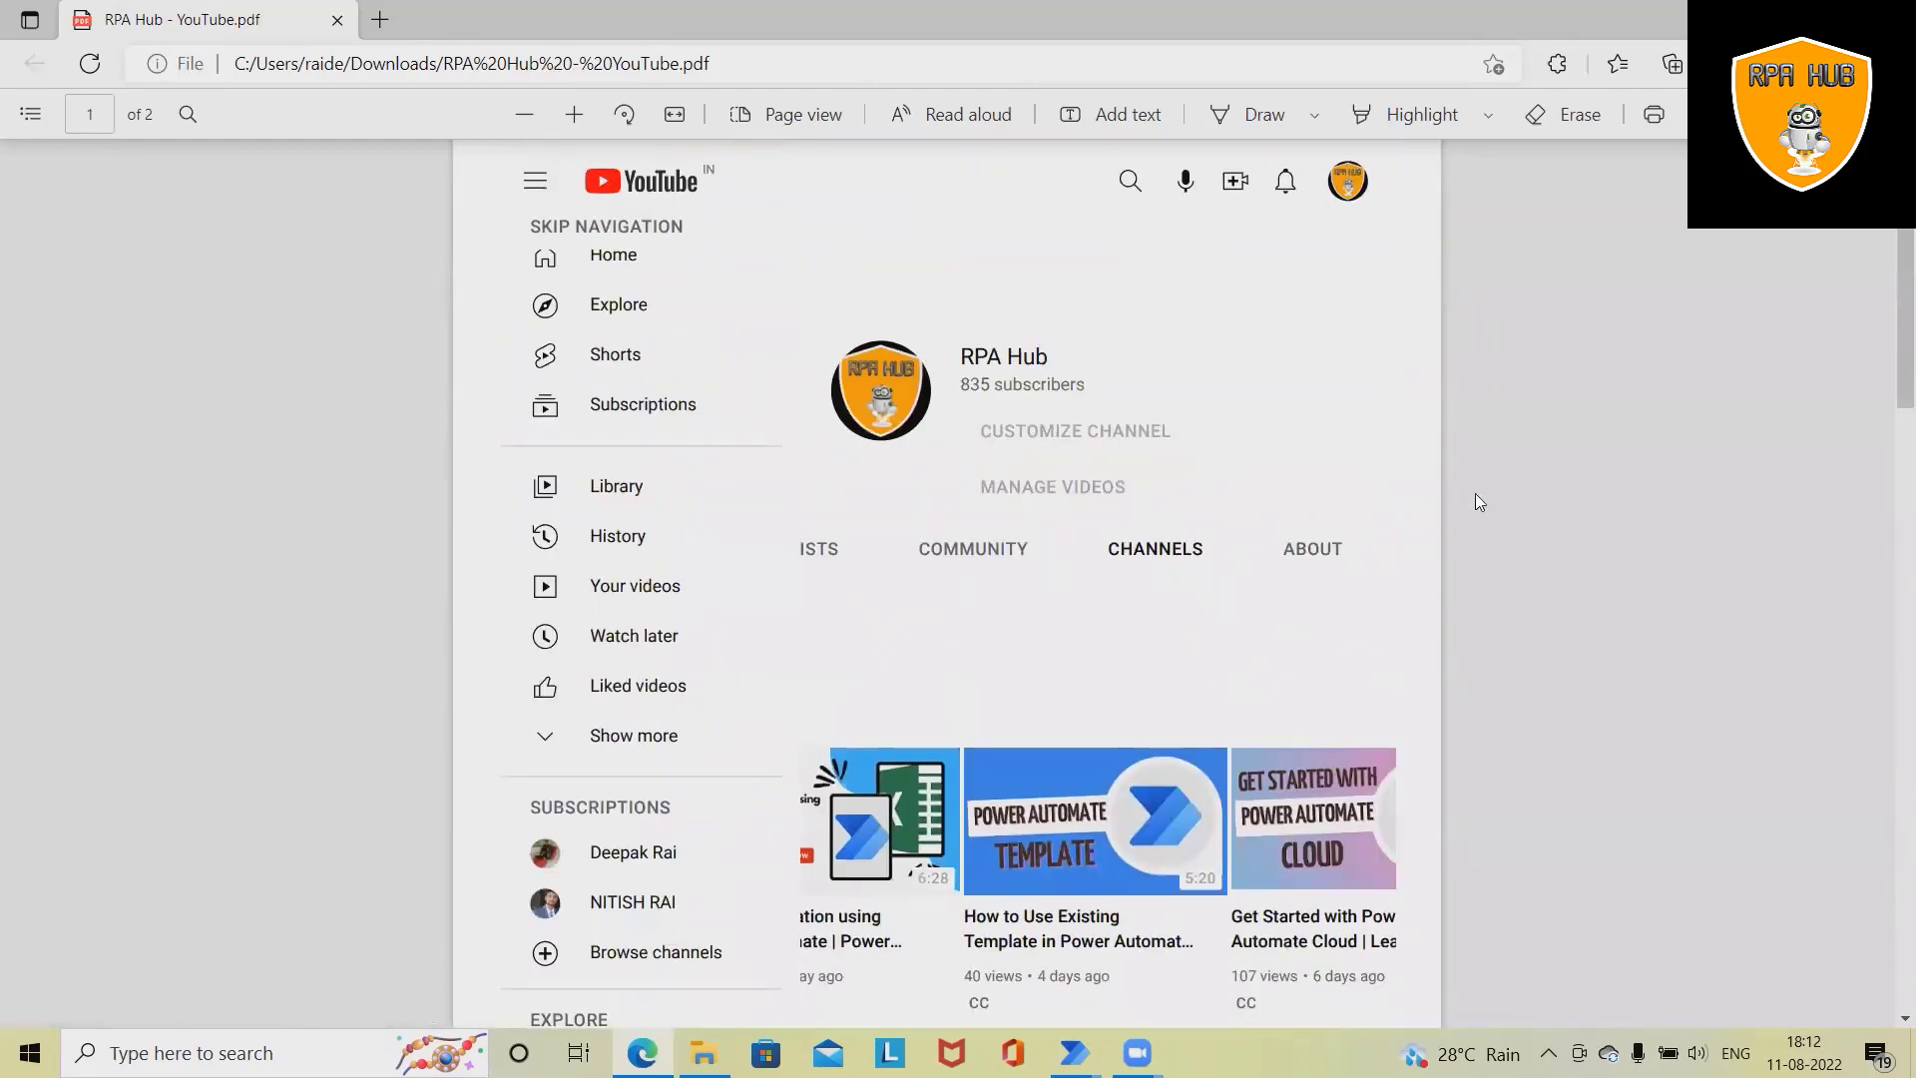
{"action": "mouse_move", "coordinate": [534, 718]}
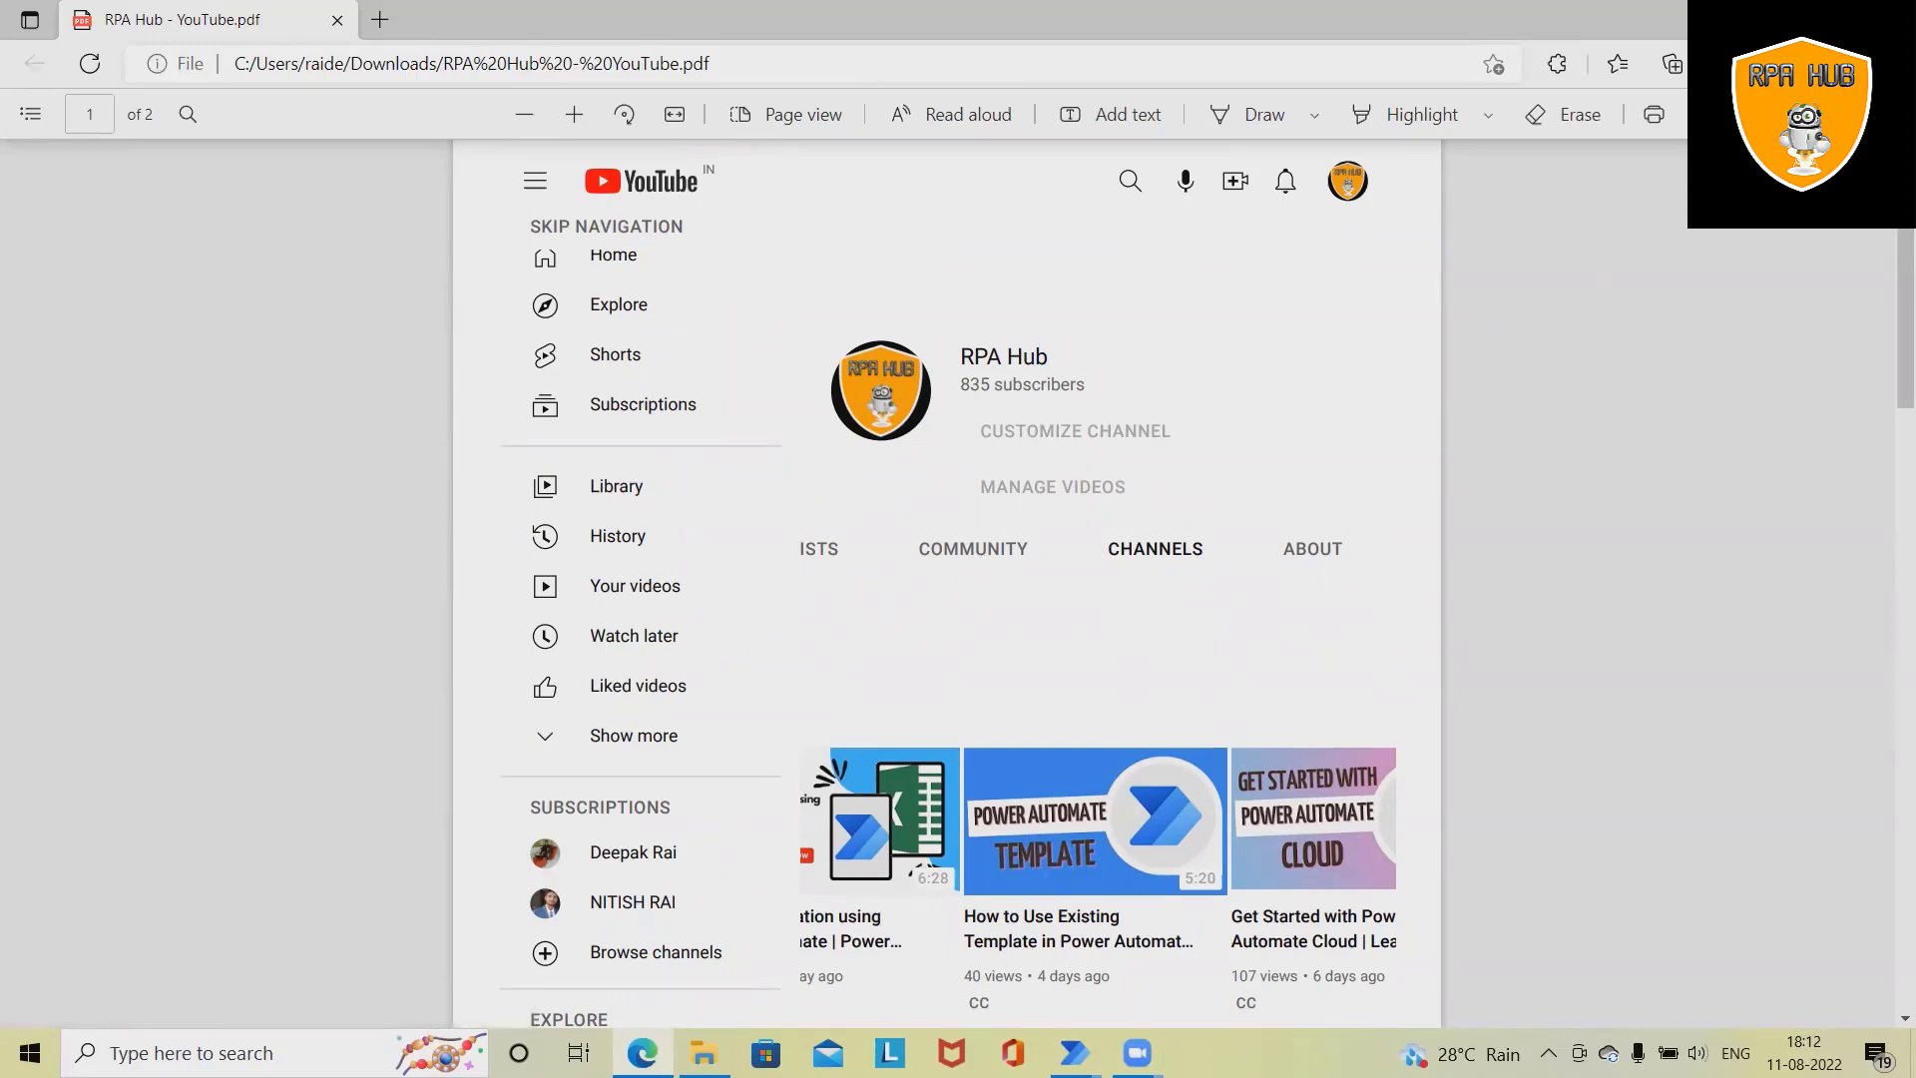
- Return to the PDF Automation flow editor and save the flow
{"action": "left_click", "coordinate": [702, 1051]}
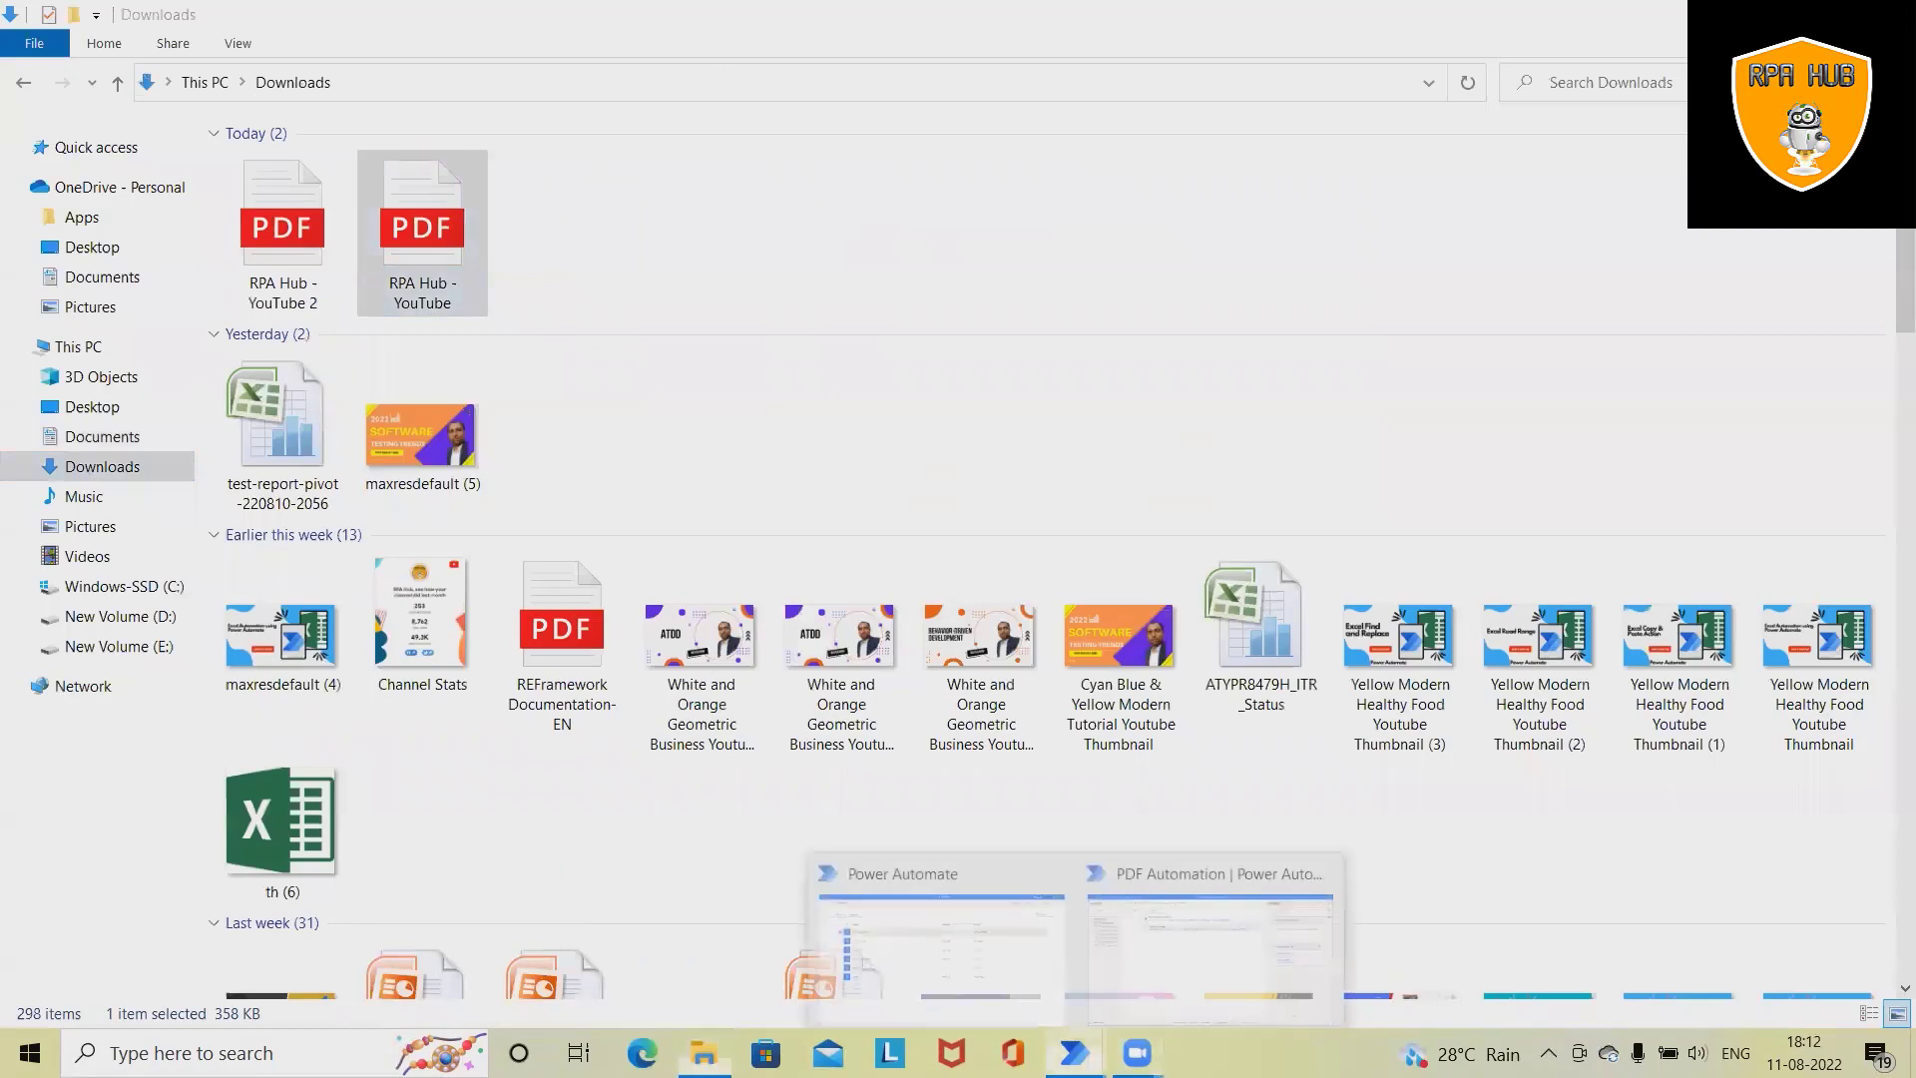
{"action": "left_click", "coordinate": [1207, 935]}
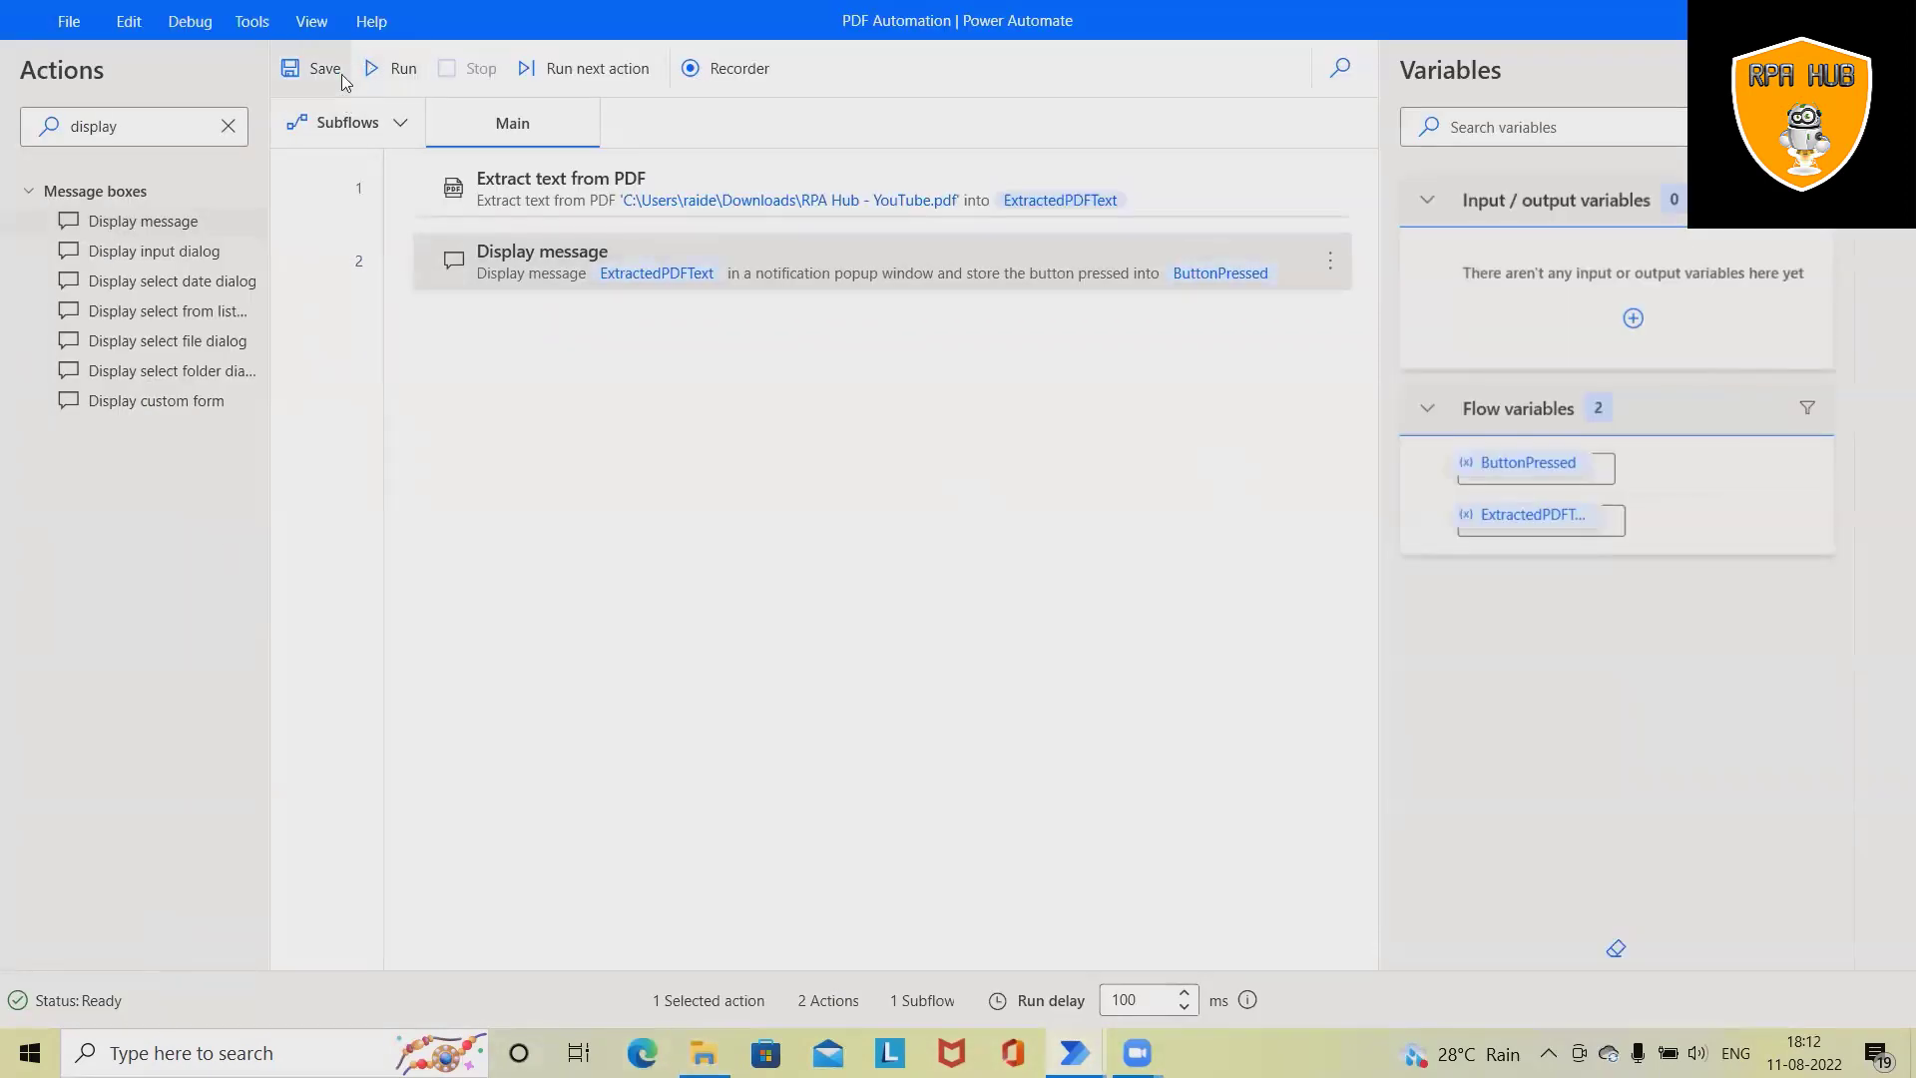
{"action": "left_click", "coordinate": [312, 67]}
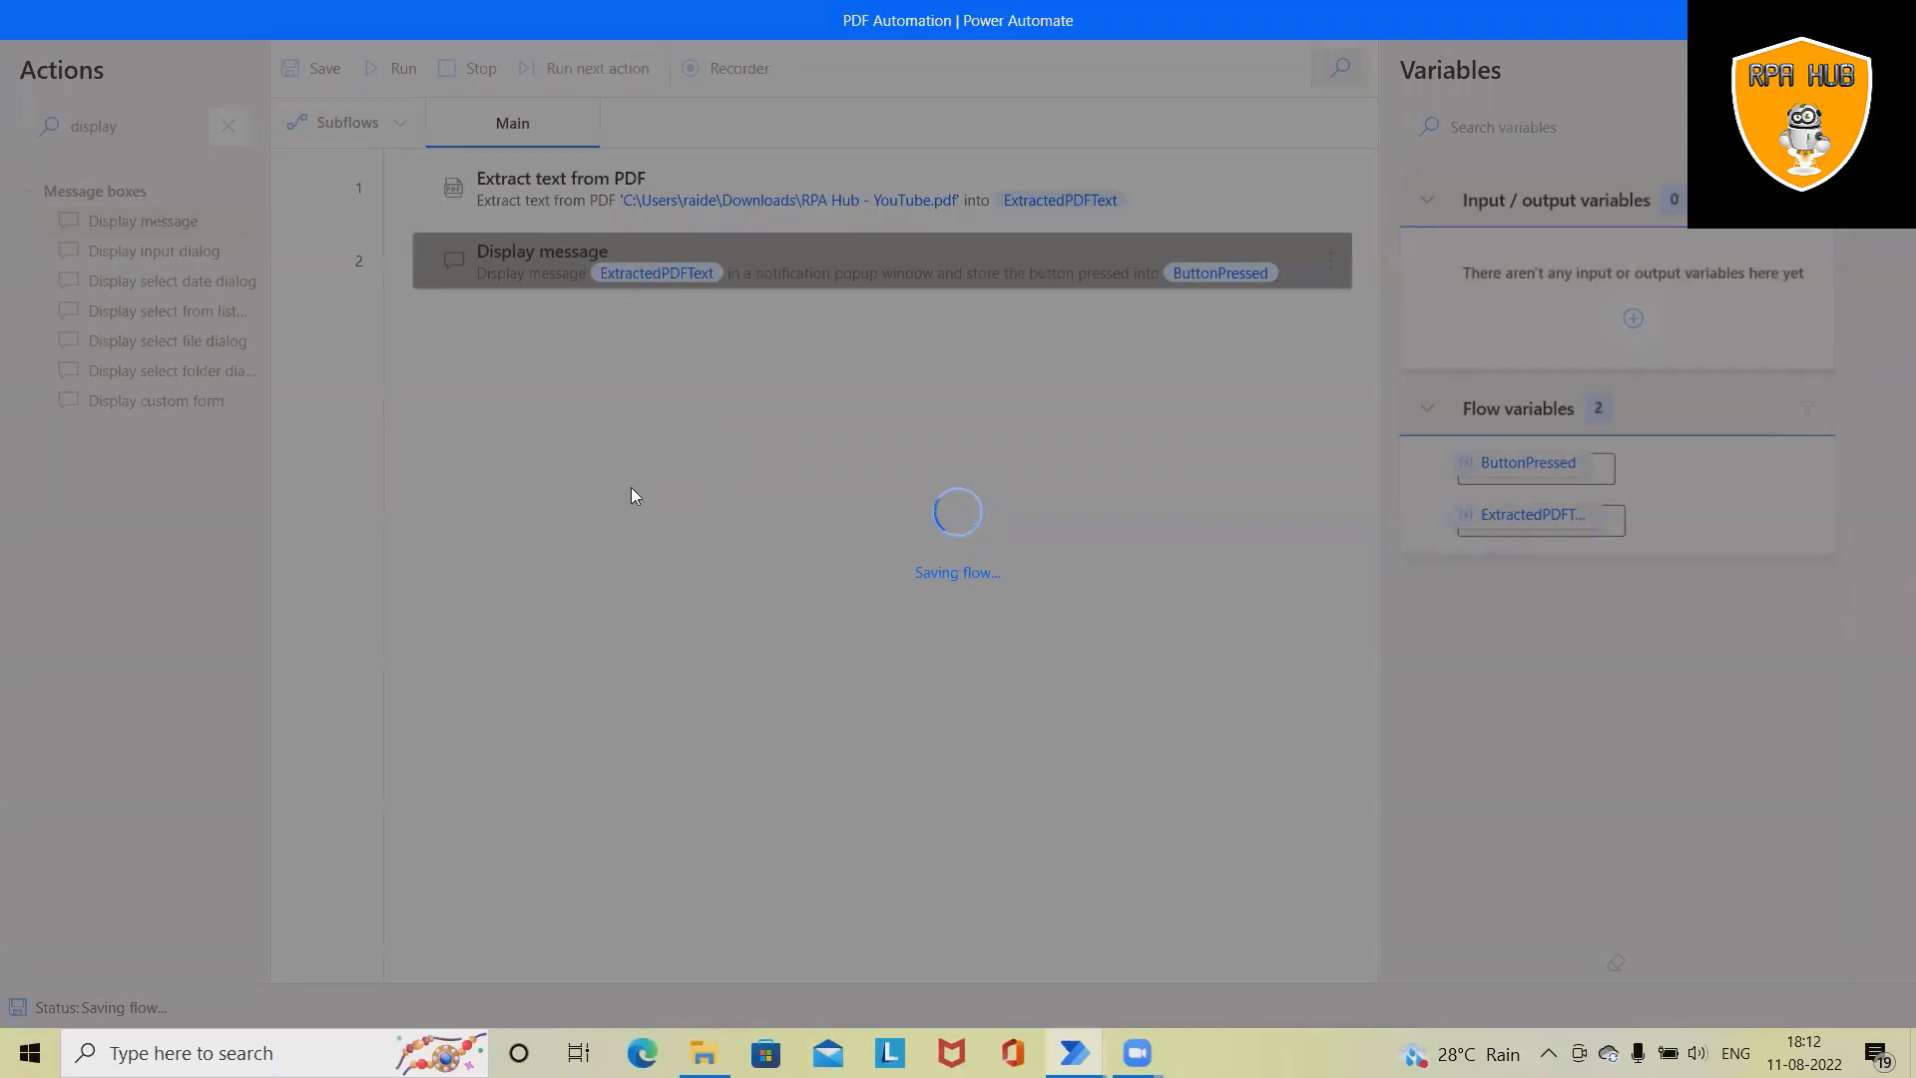
- Run the flow, review the extracted PDF text message, and dismiss it
{"action": "left_click", "coordinate": [402, 67]}
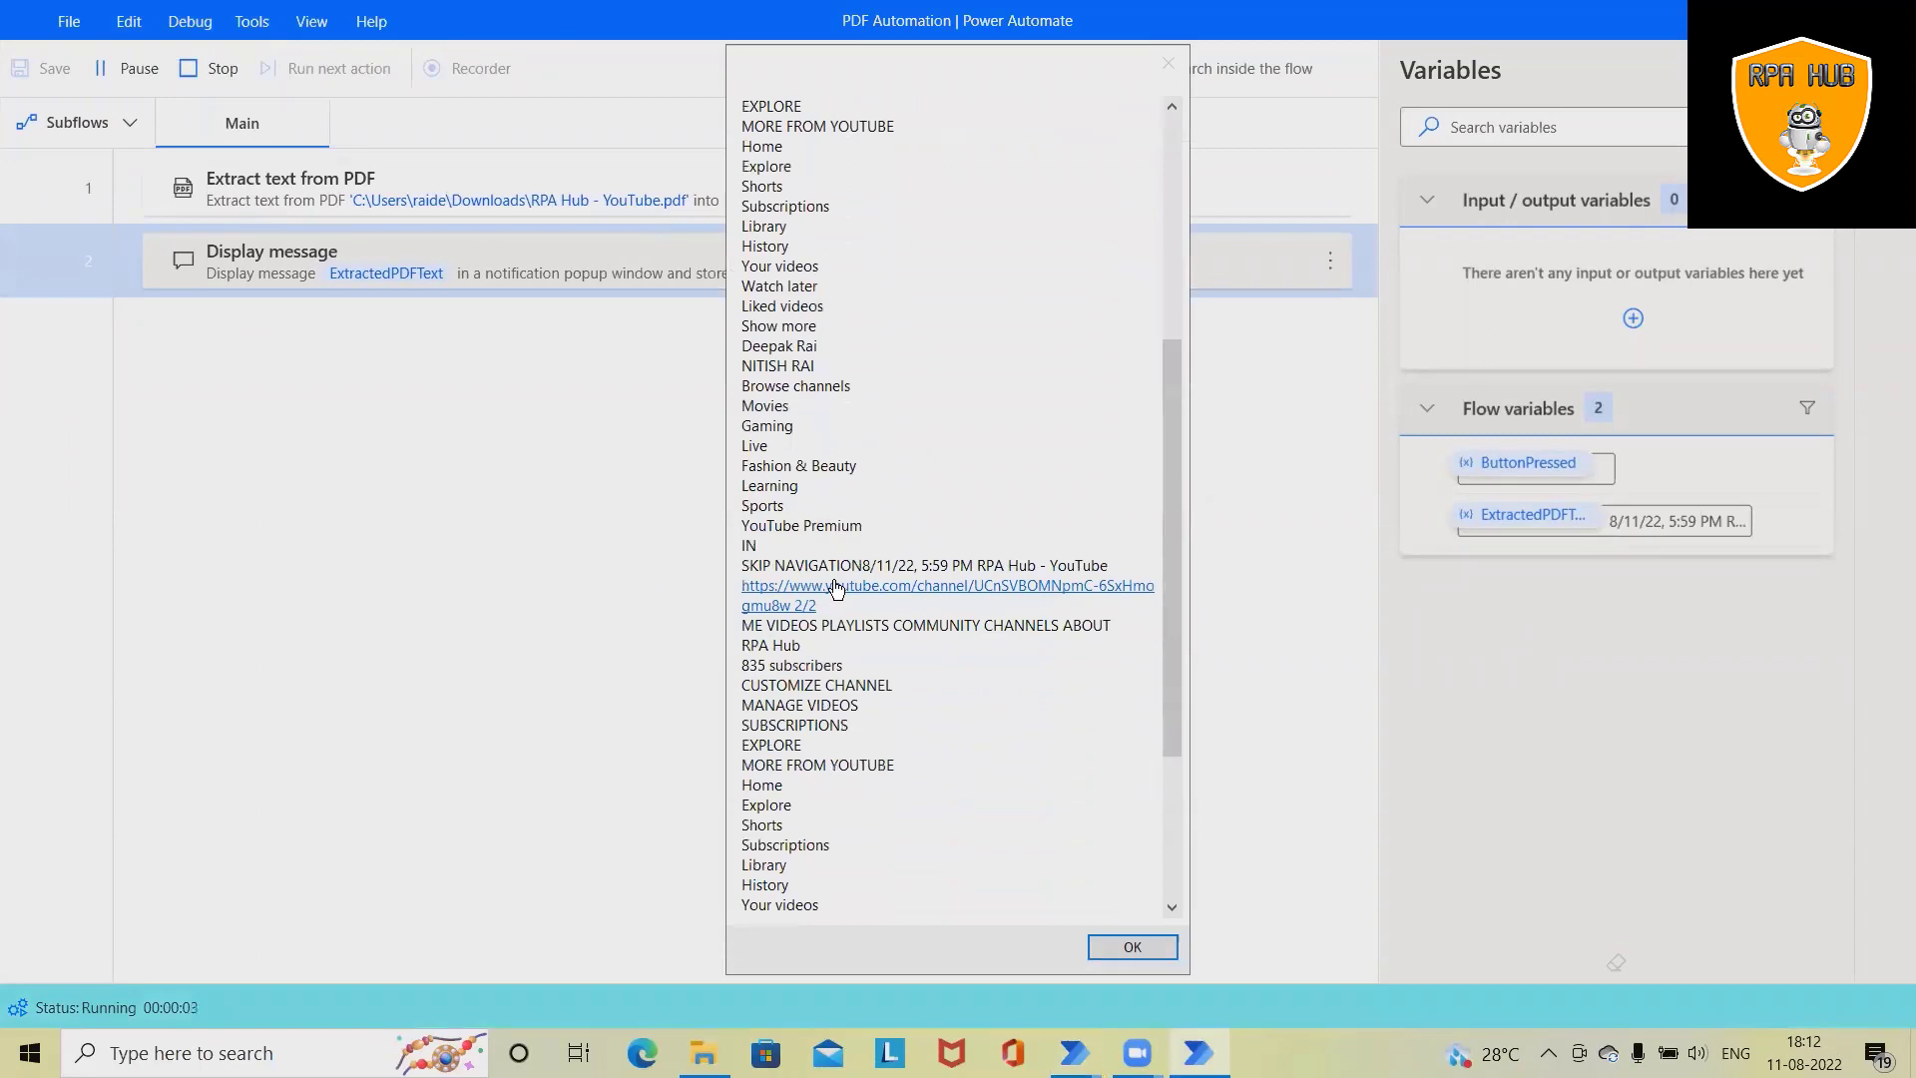
{"action": "scroll", "scroll_direction": "up", "scroll_amount": 3}
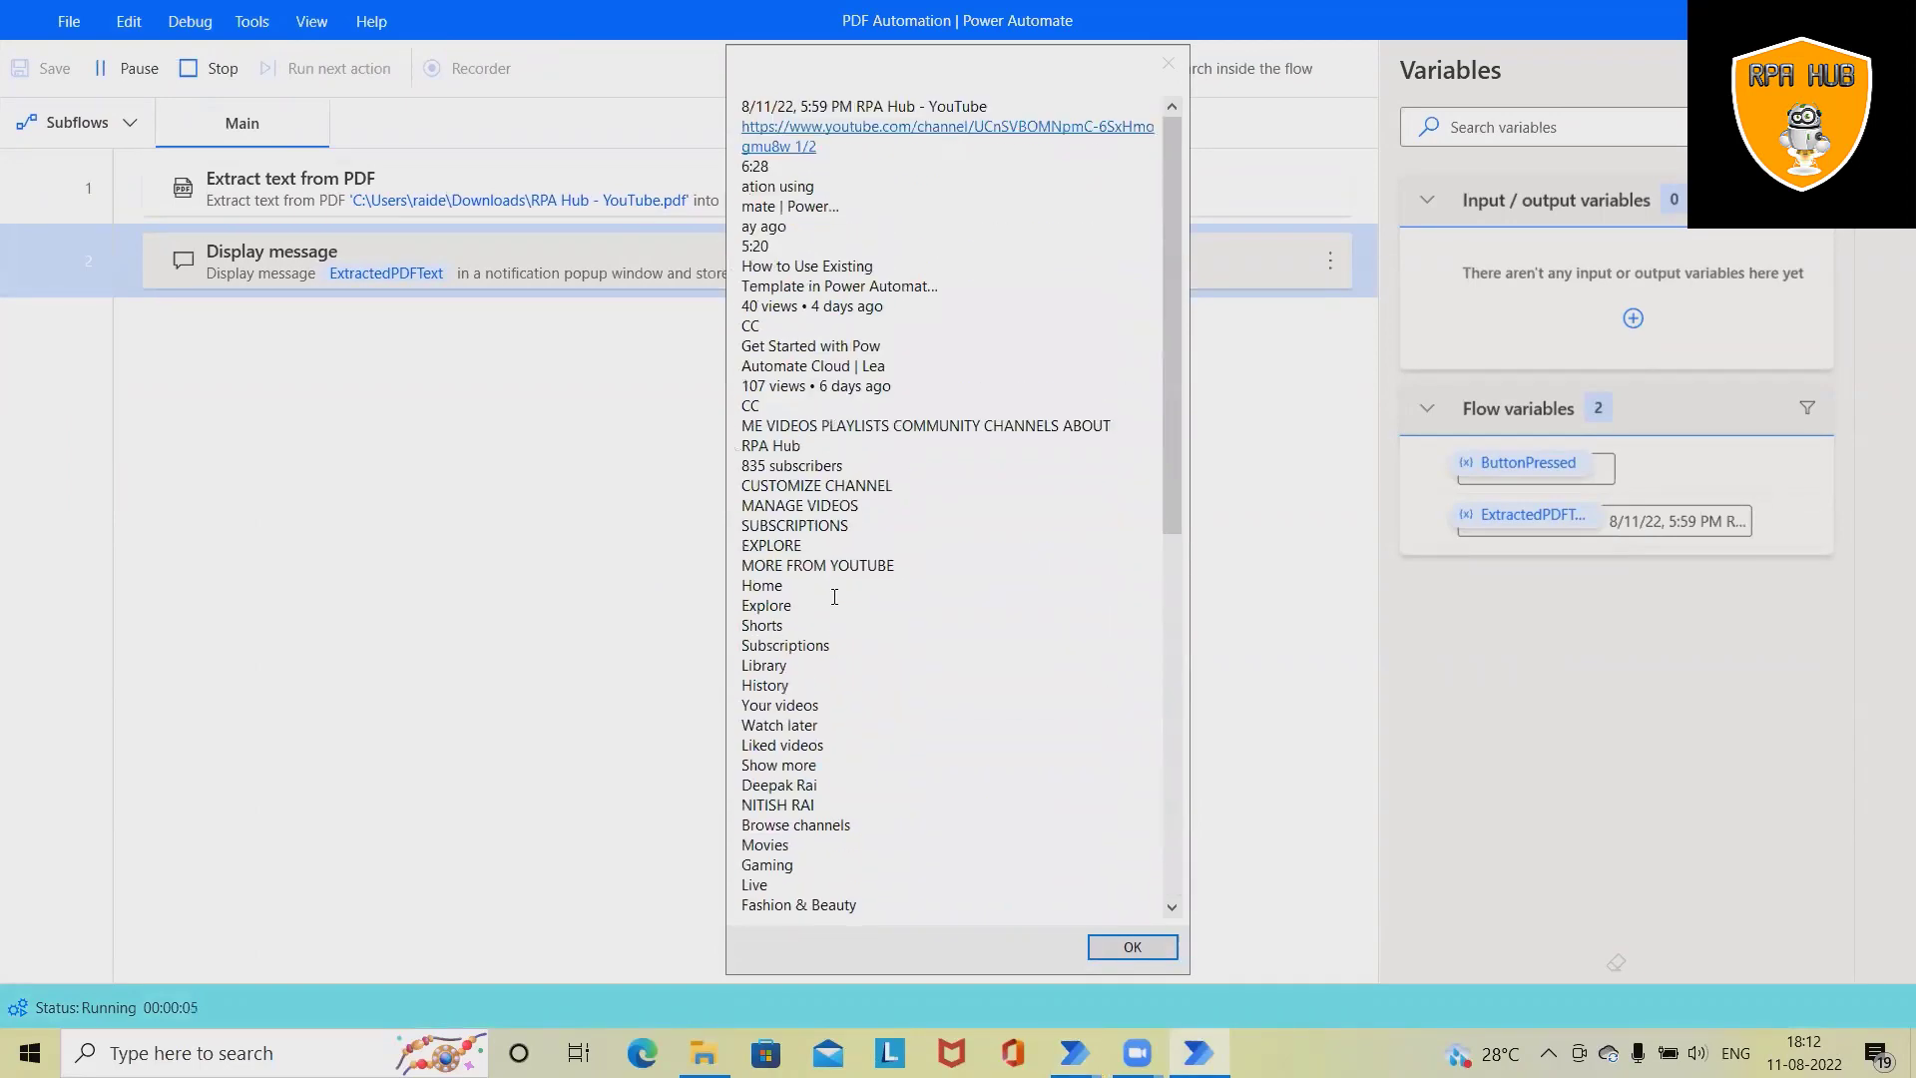
{"action": "mouse_move", "coordinate": [806, 632]}
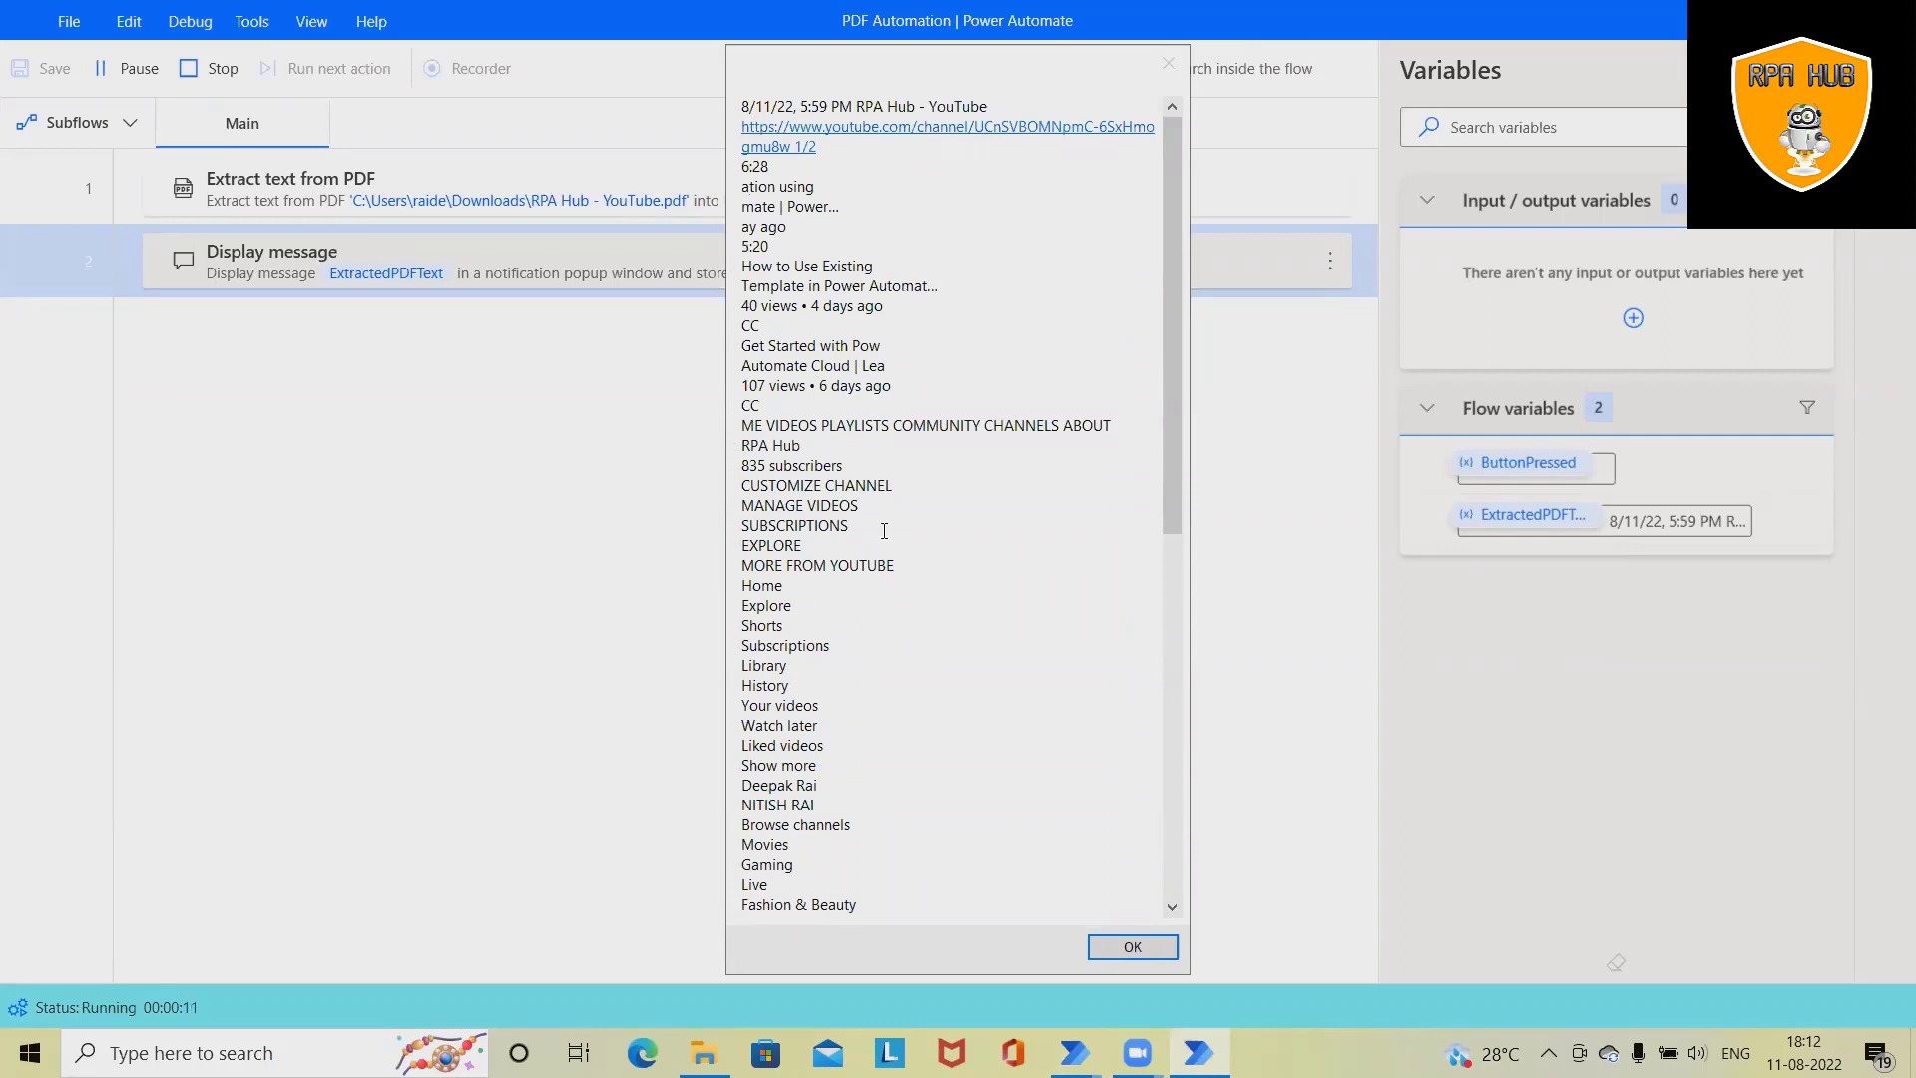
{"action": "scroll", "scroll_direction": "down", "scroll_amount": 3}
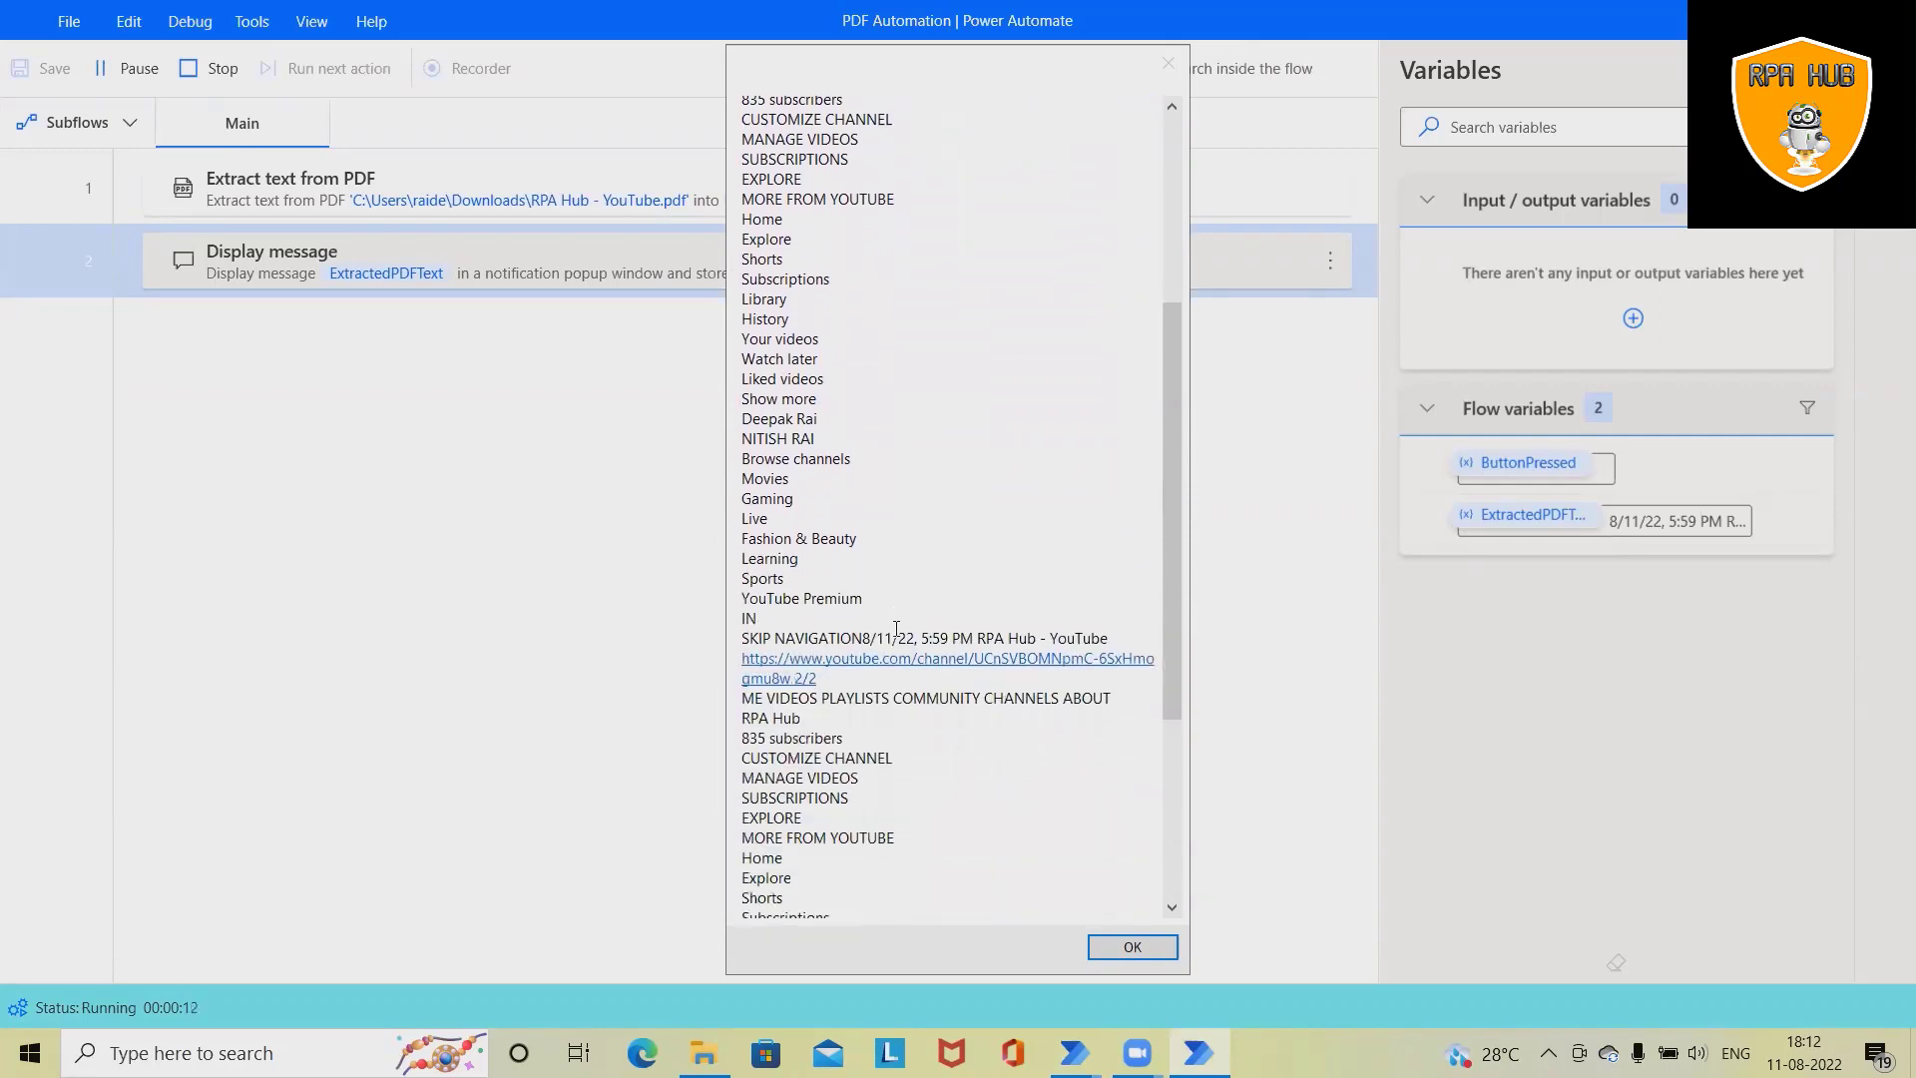
{"action": "scroll", "scroll_direction": "down", "scroll_amount": 3}
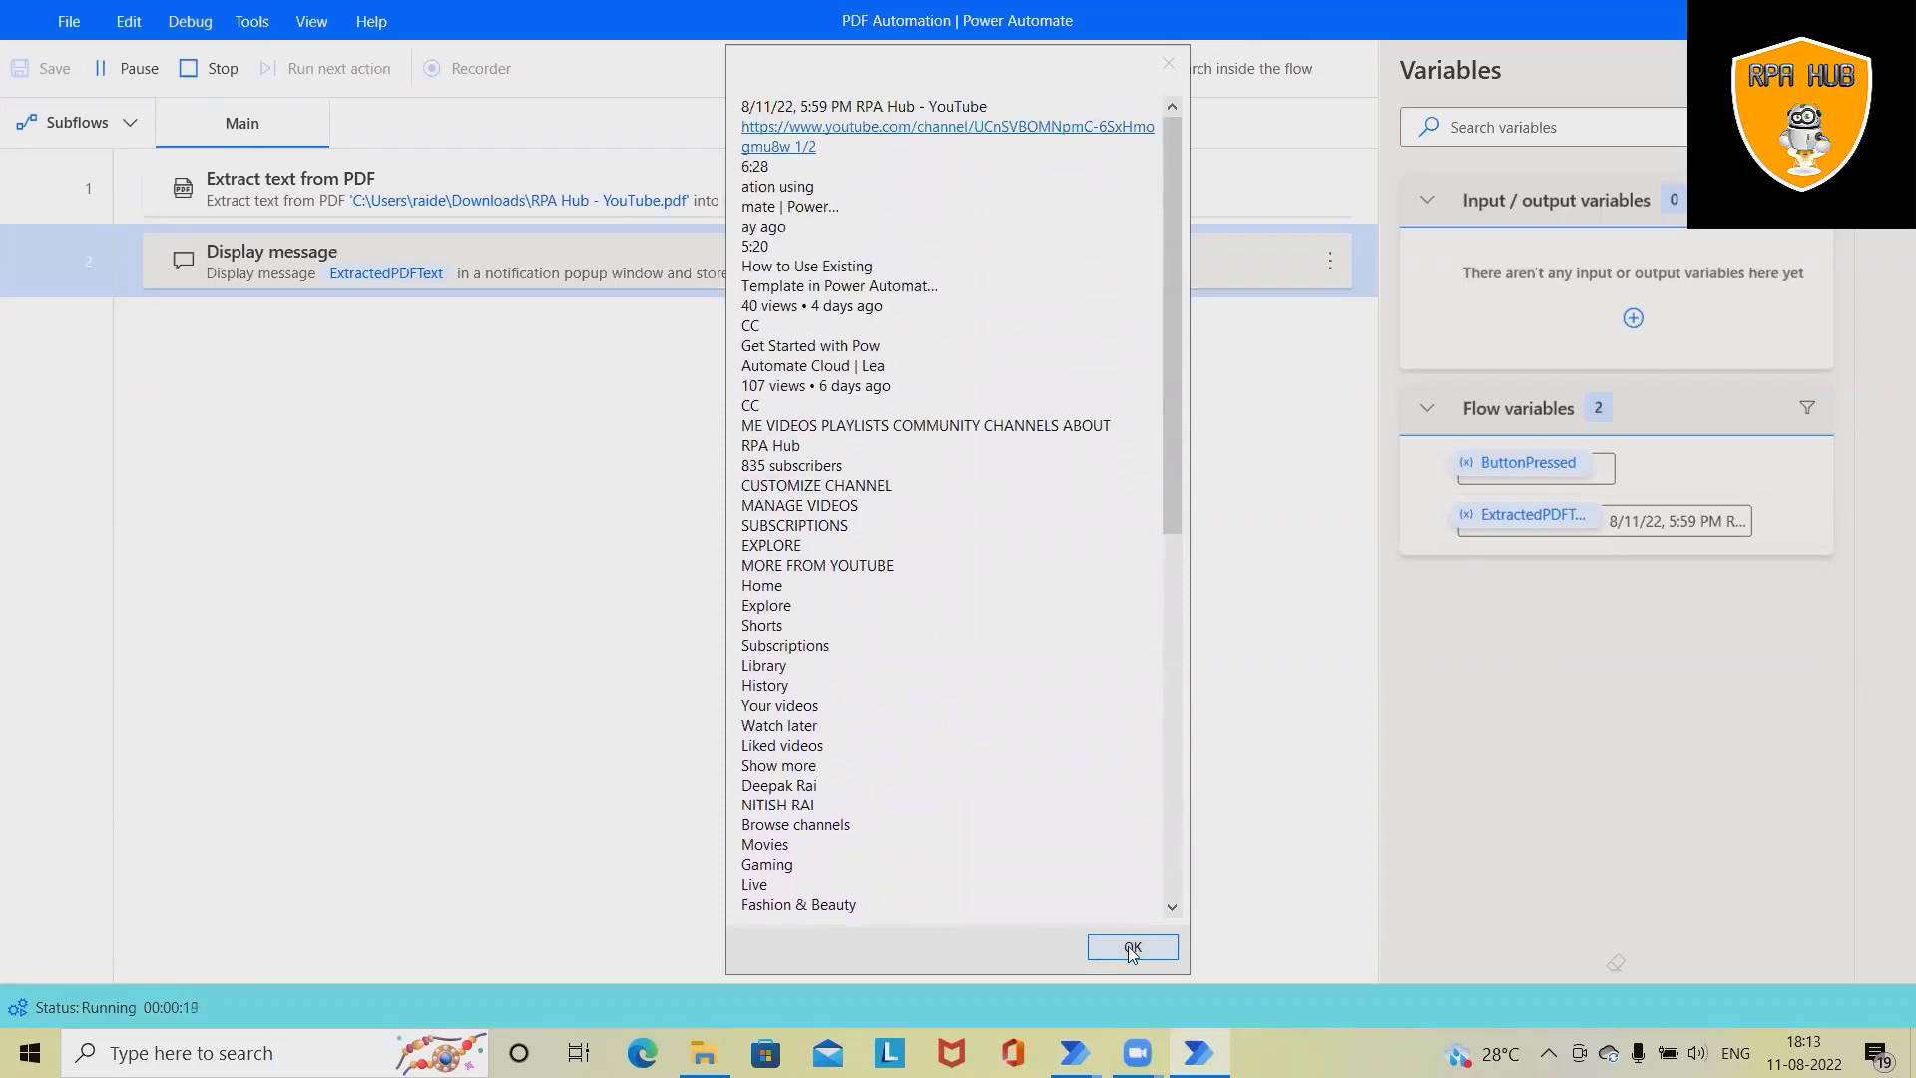
{"action": "left_click", "coordinate": [1128, 947]}
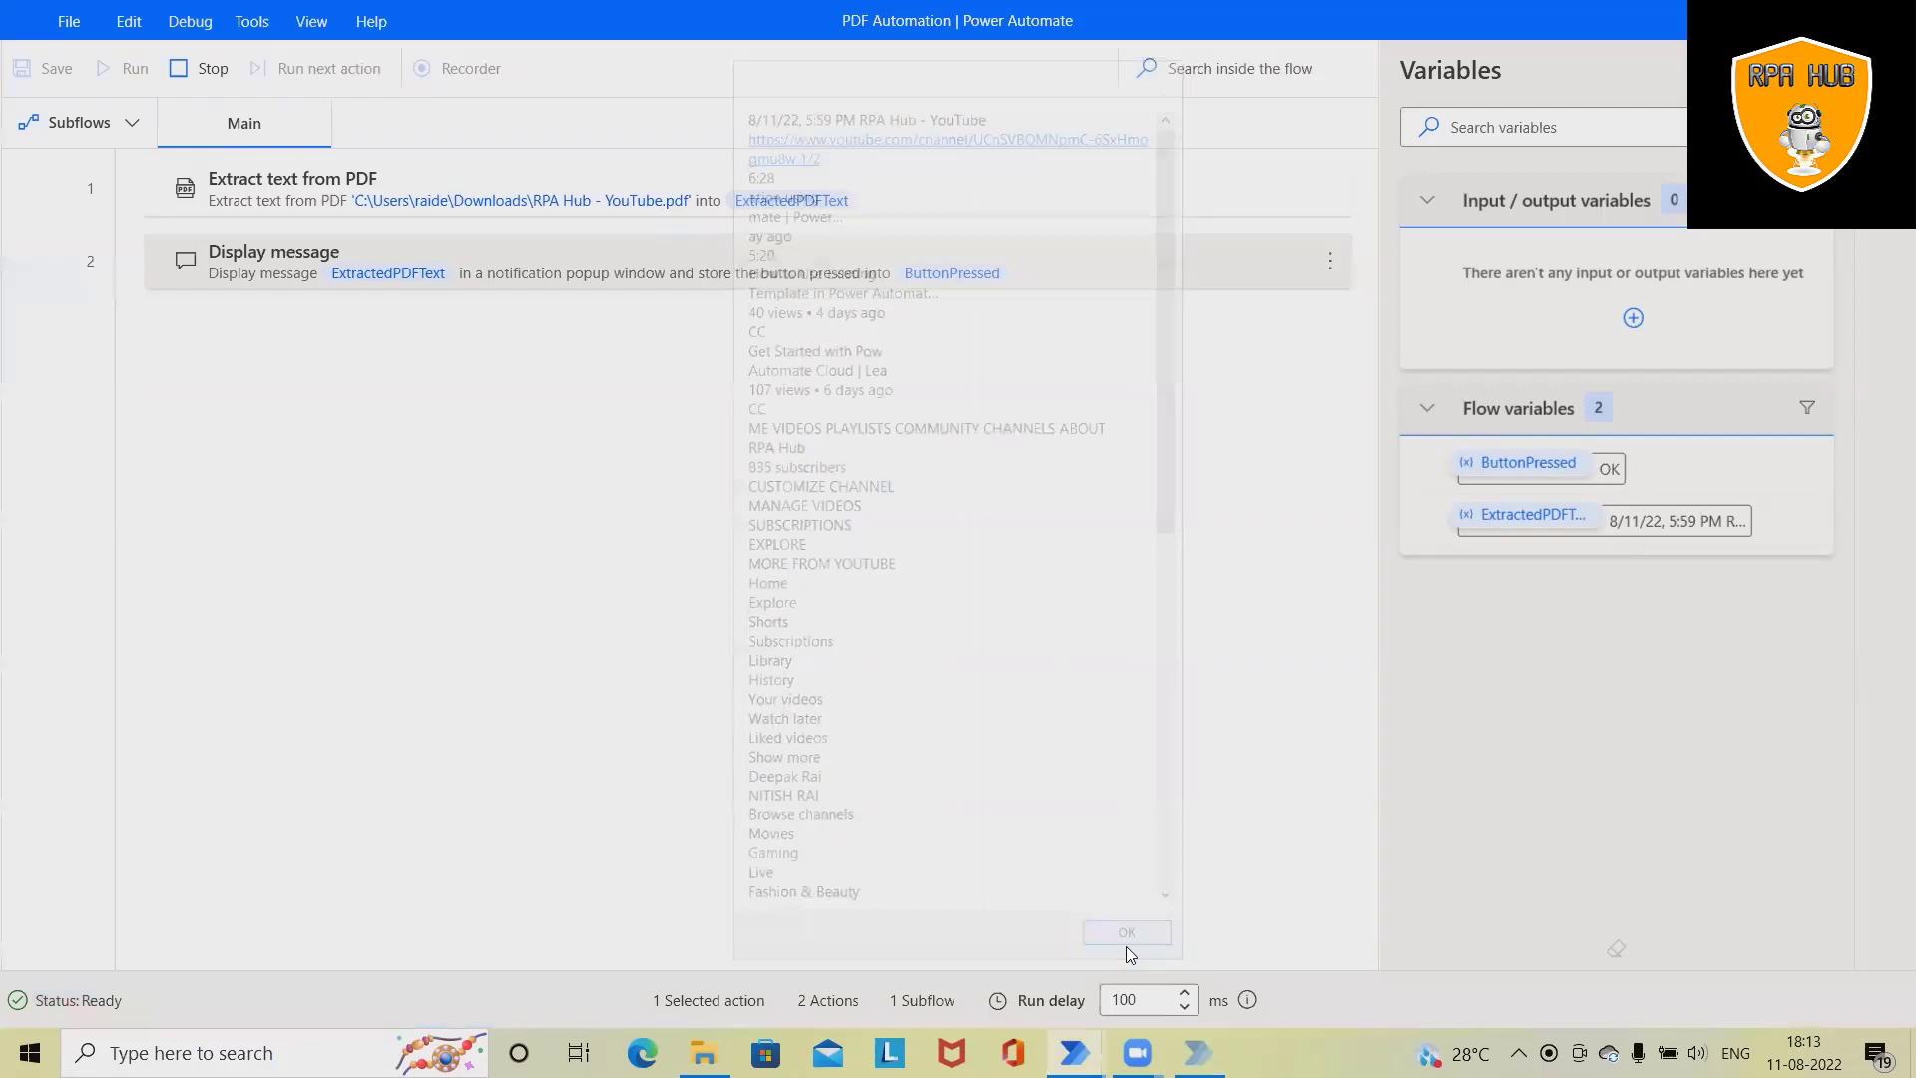
- Start an Extract text from PDF action and browse for its PDF file
{"action": "left_click", "coordinate": [1125, 931]}
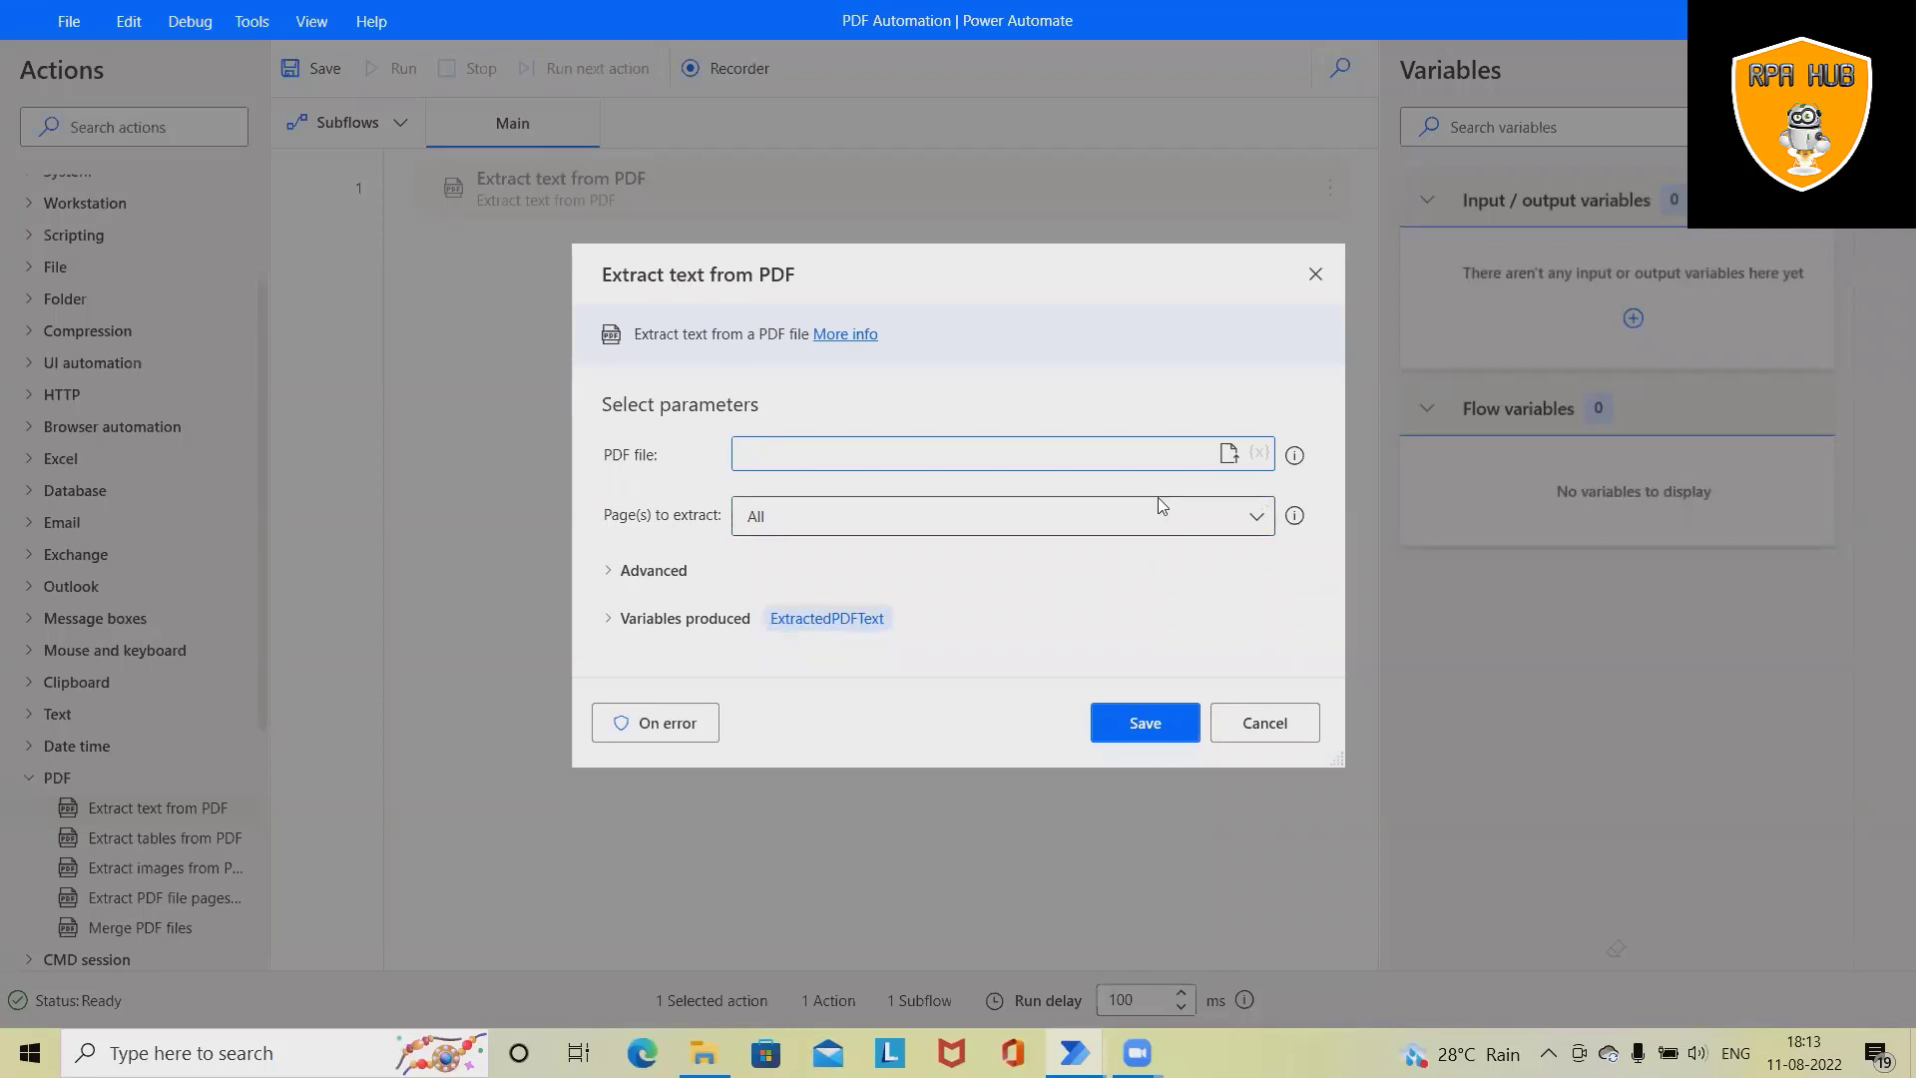
{"action": "left_click", "coordinate": [1227, 453]}
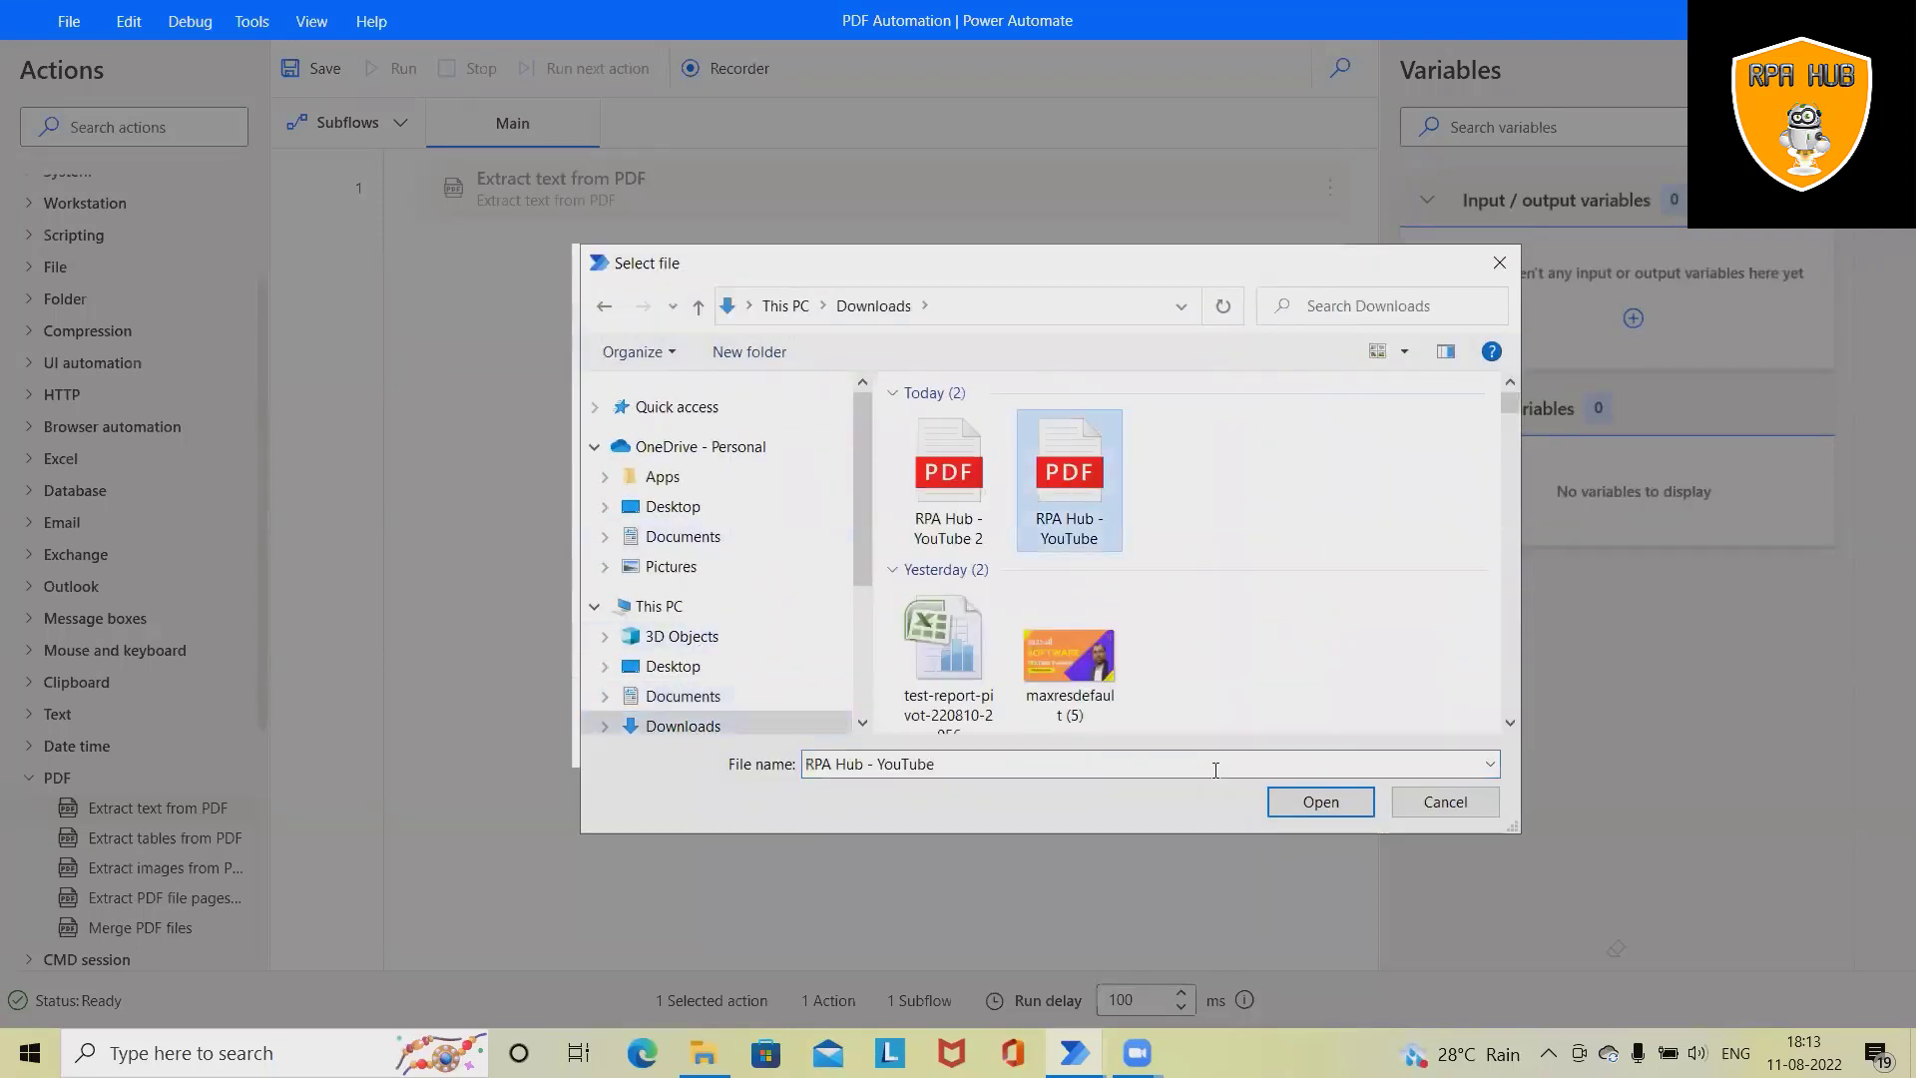
- Pick RPA Hub - YouTube.pdf, keep Page(s) to extract on All, and save
{"action": "left_click", "coordinate": [1319, 801]}
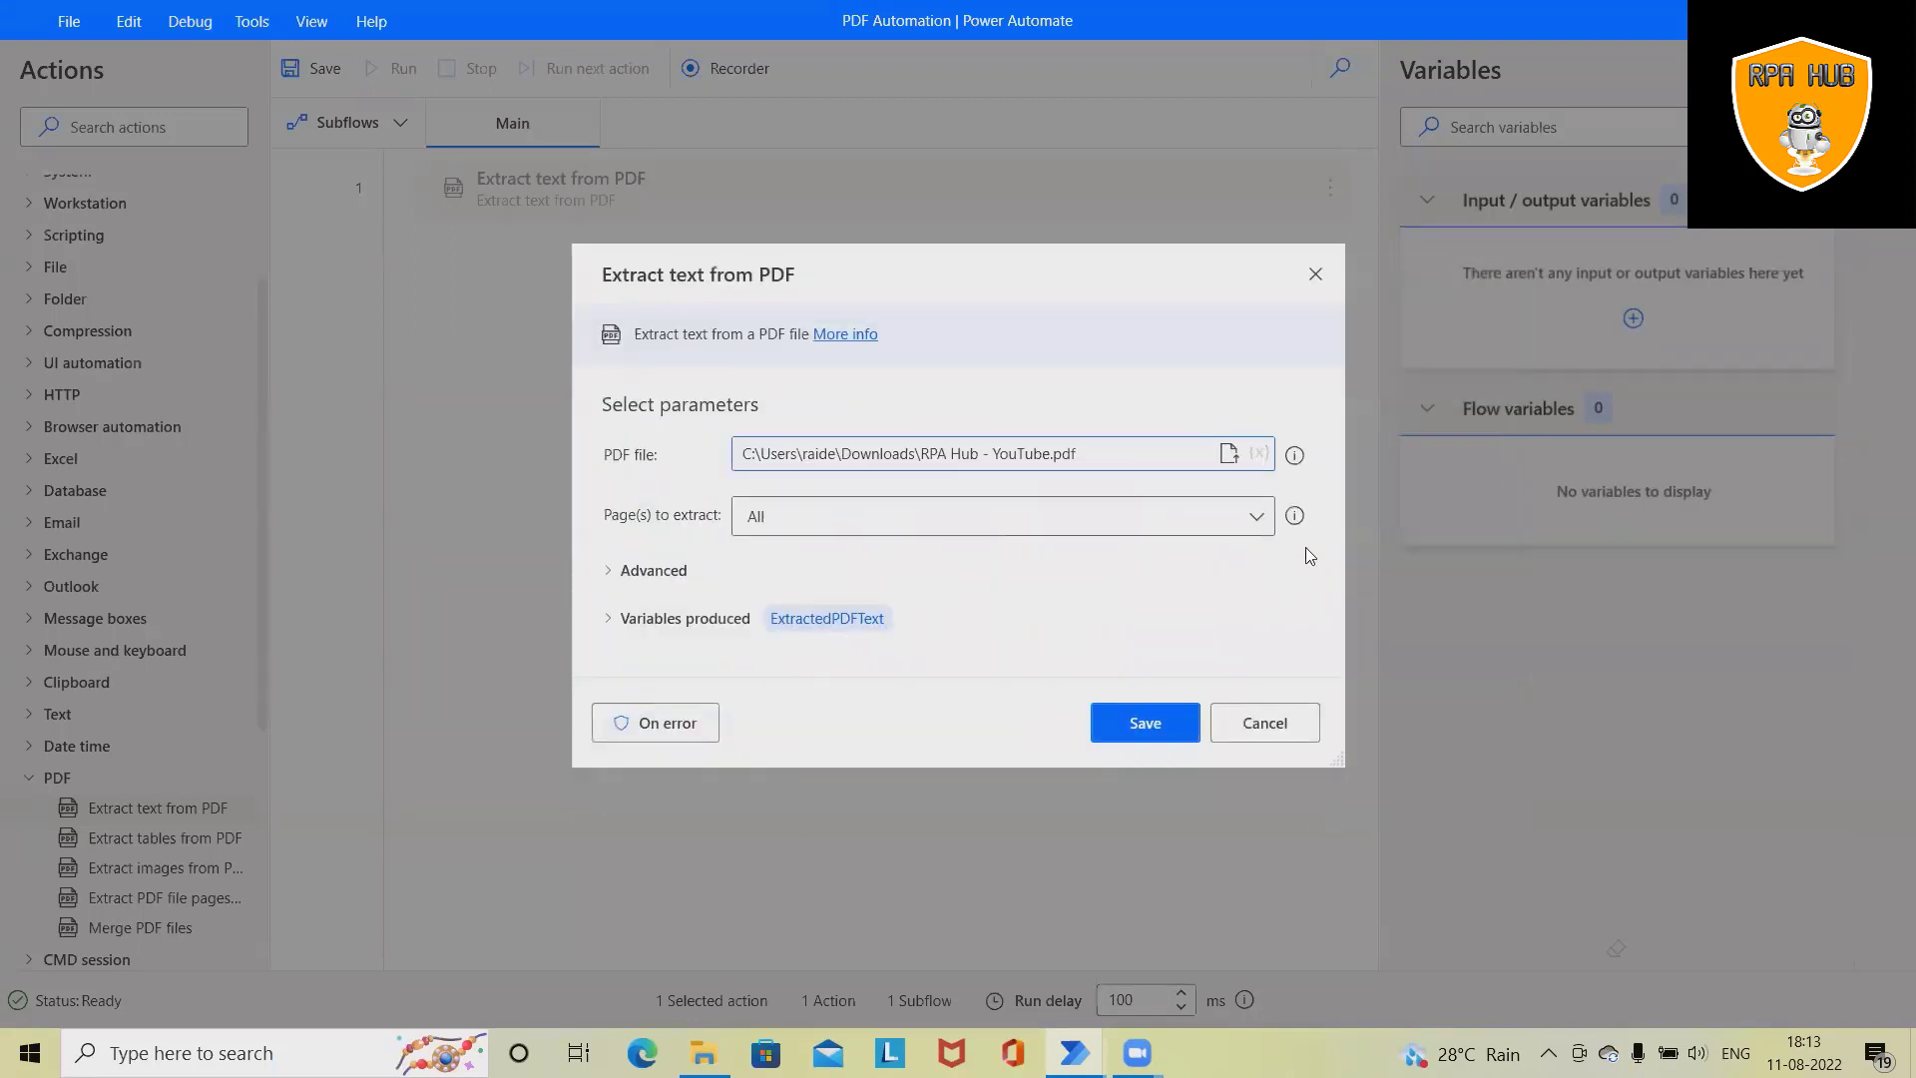
{"action": "left_click", "coordinate": [1000, 514]}
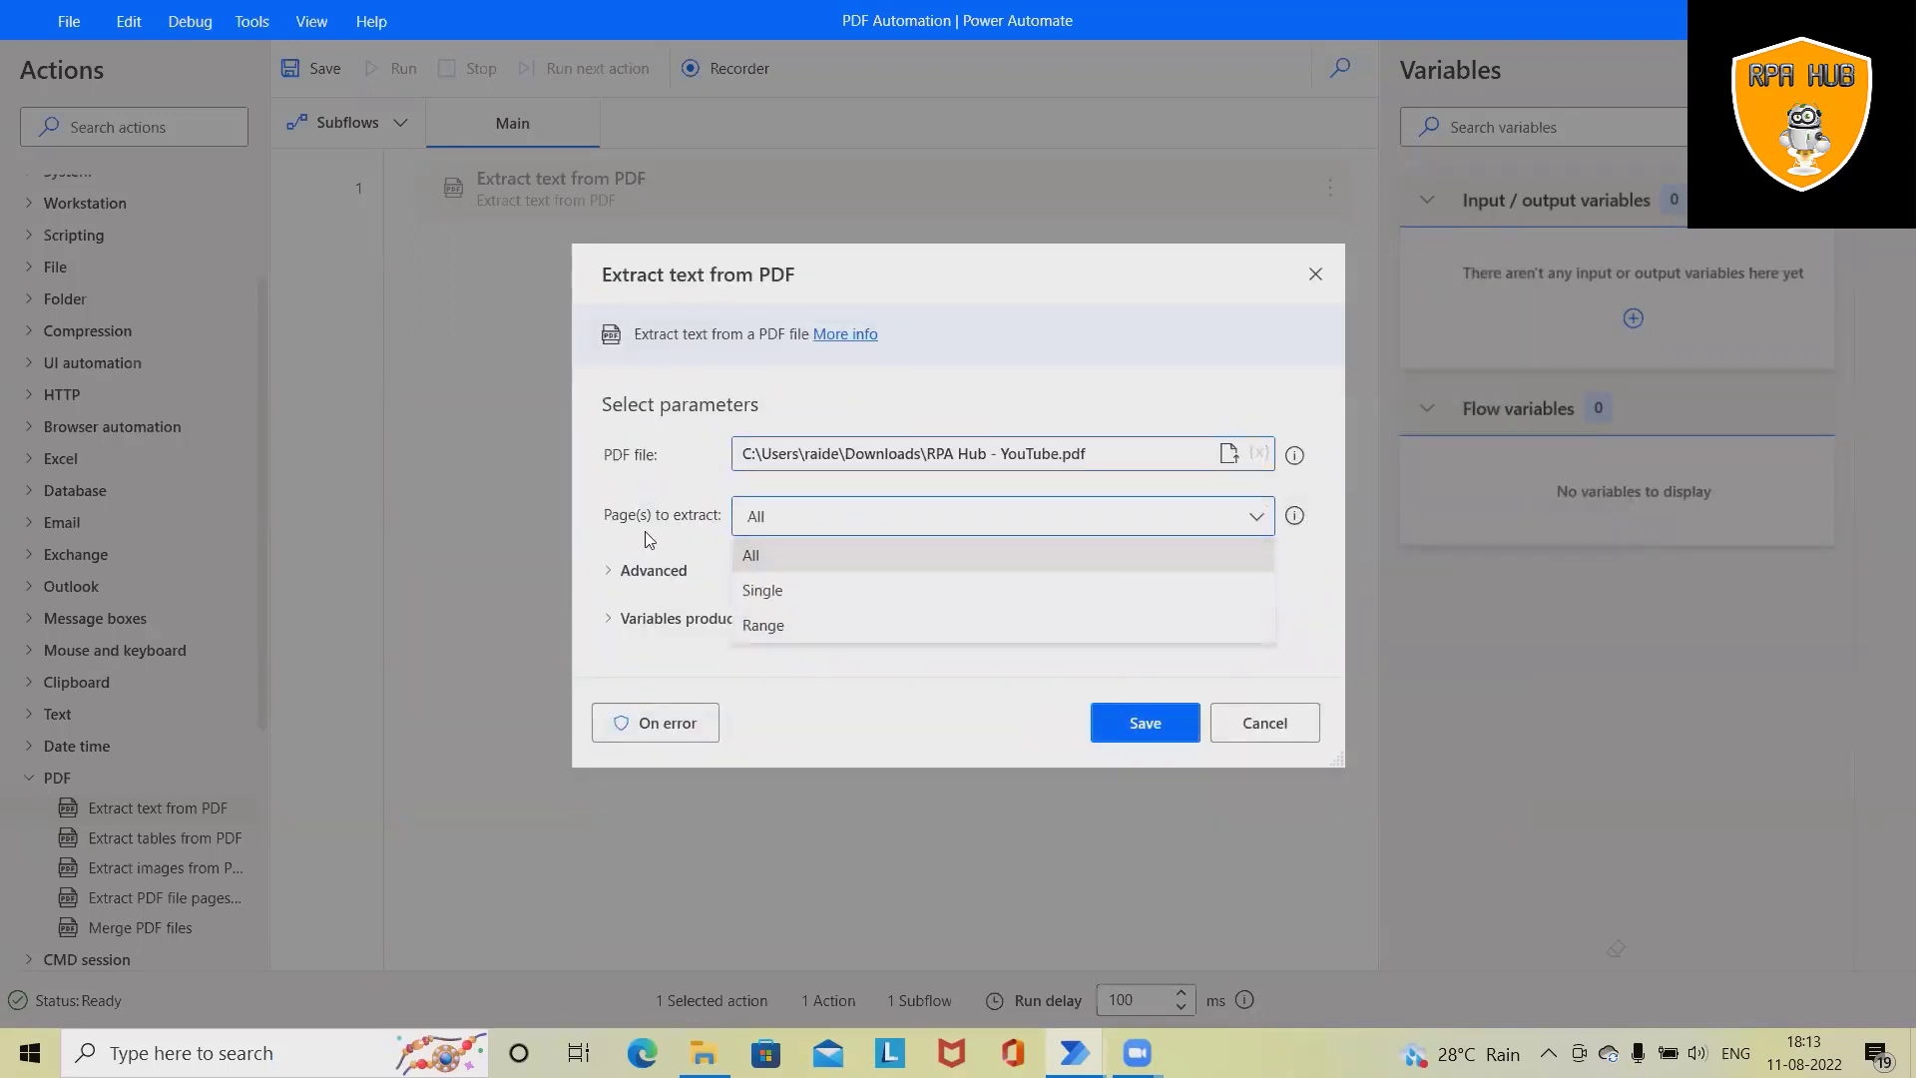
{"action": "mouse_move", "coordinate": [789, 690]}
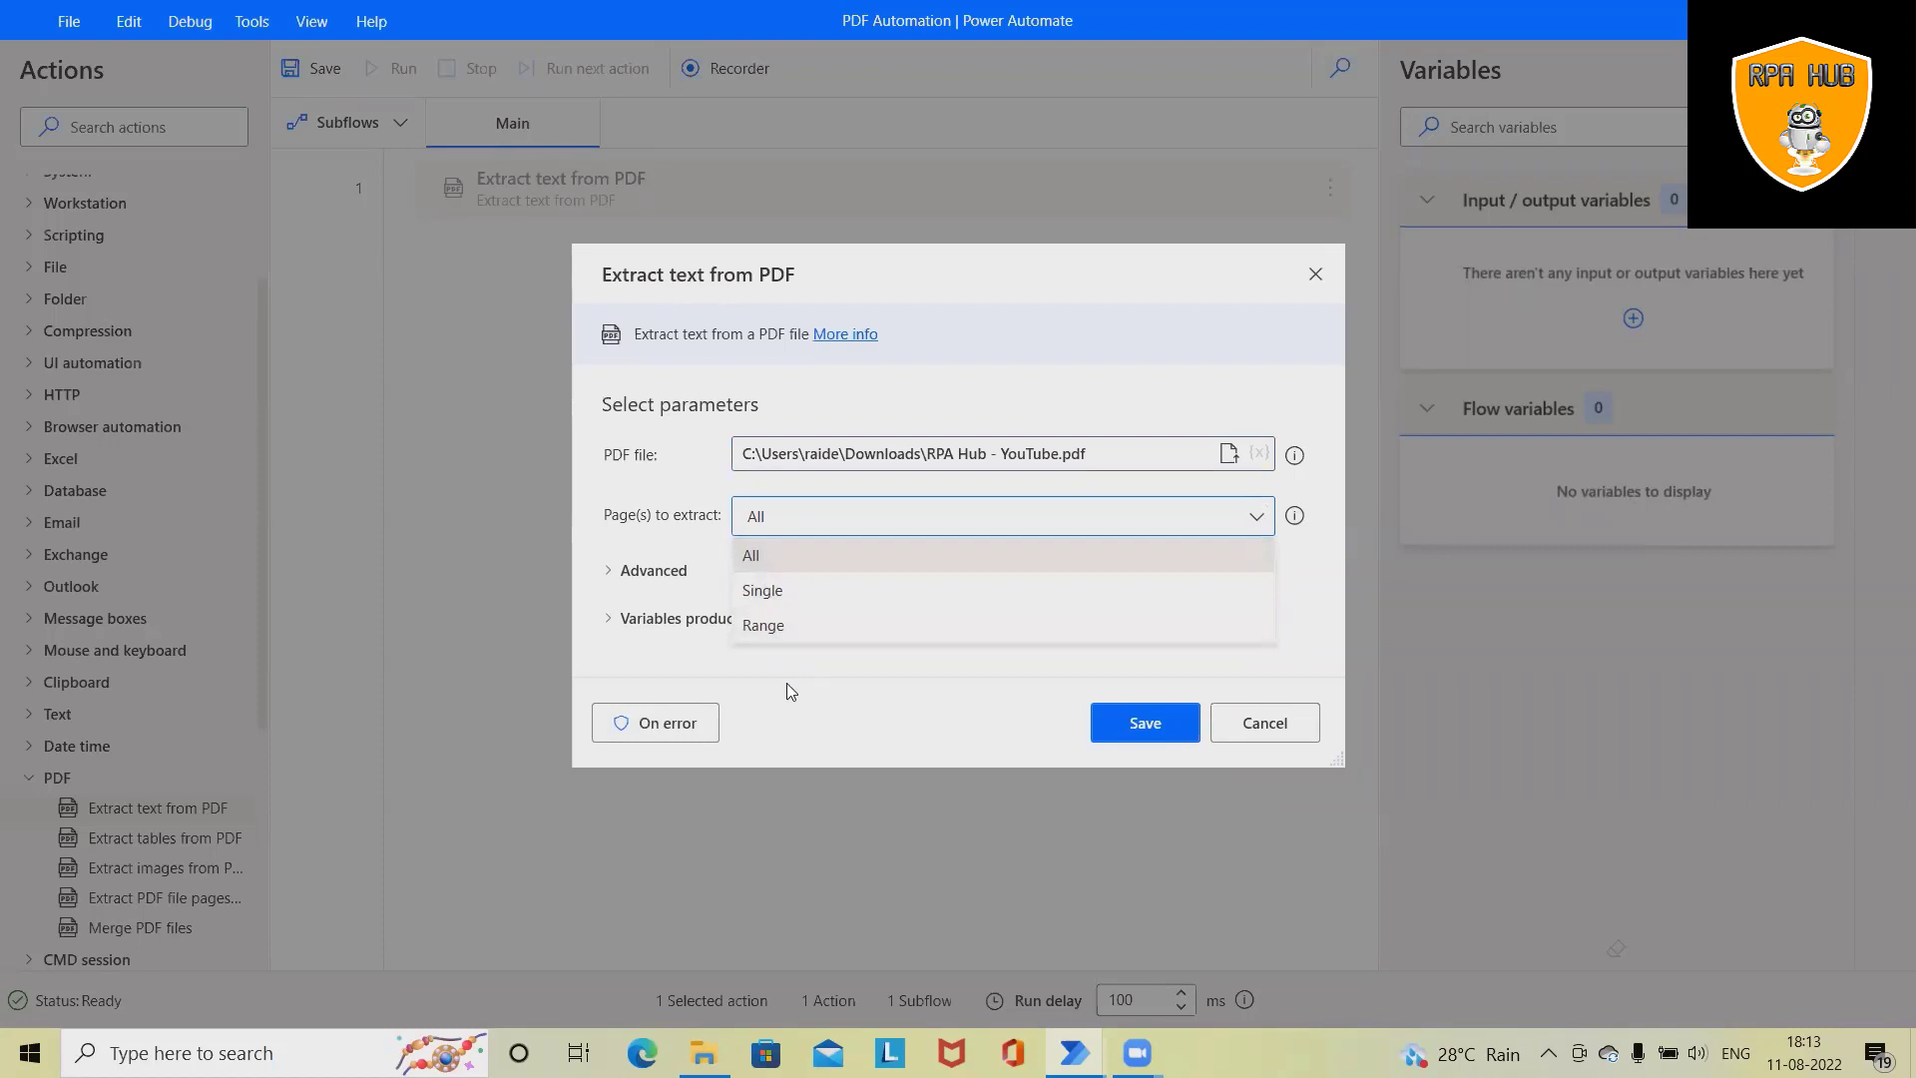
{"action": "mouse_move", "coordinate": [814, 630]}
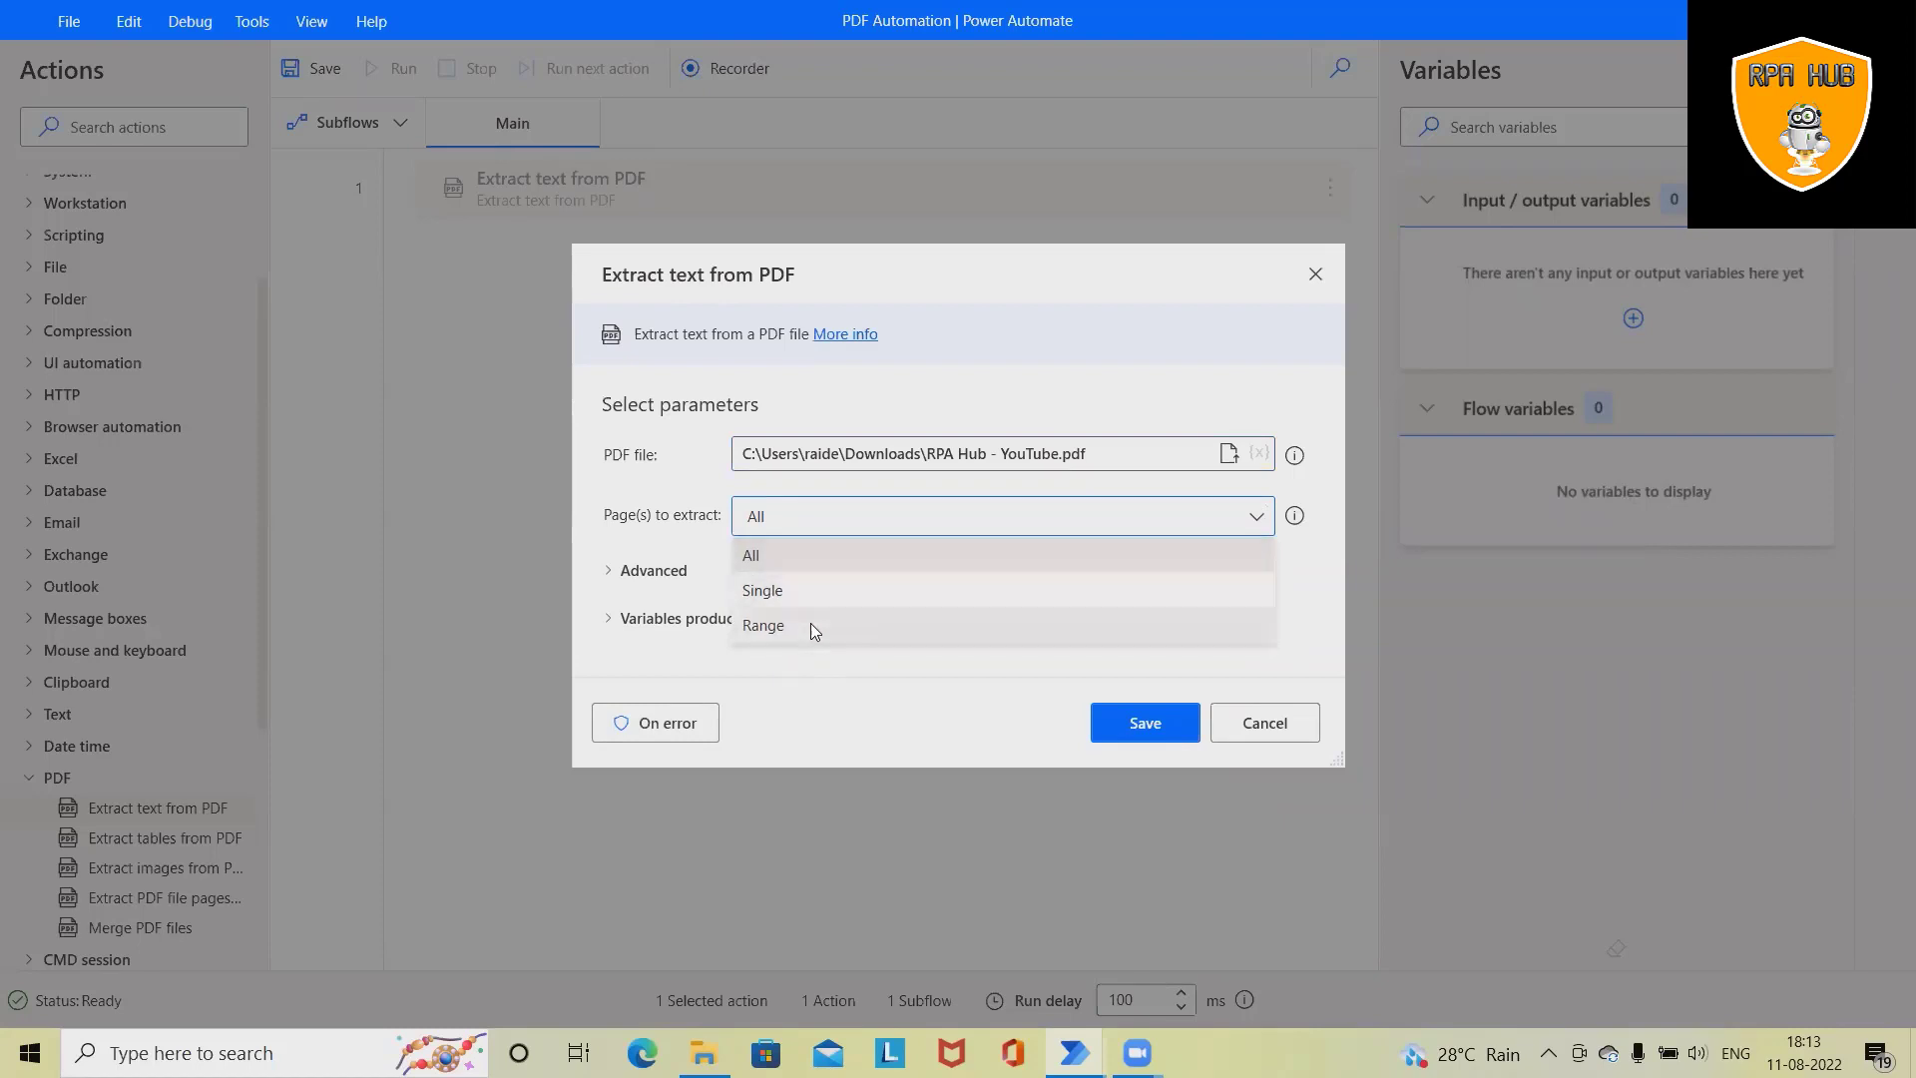
{"action": "mouse_move", "coordinate": [790, 560]}
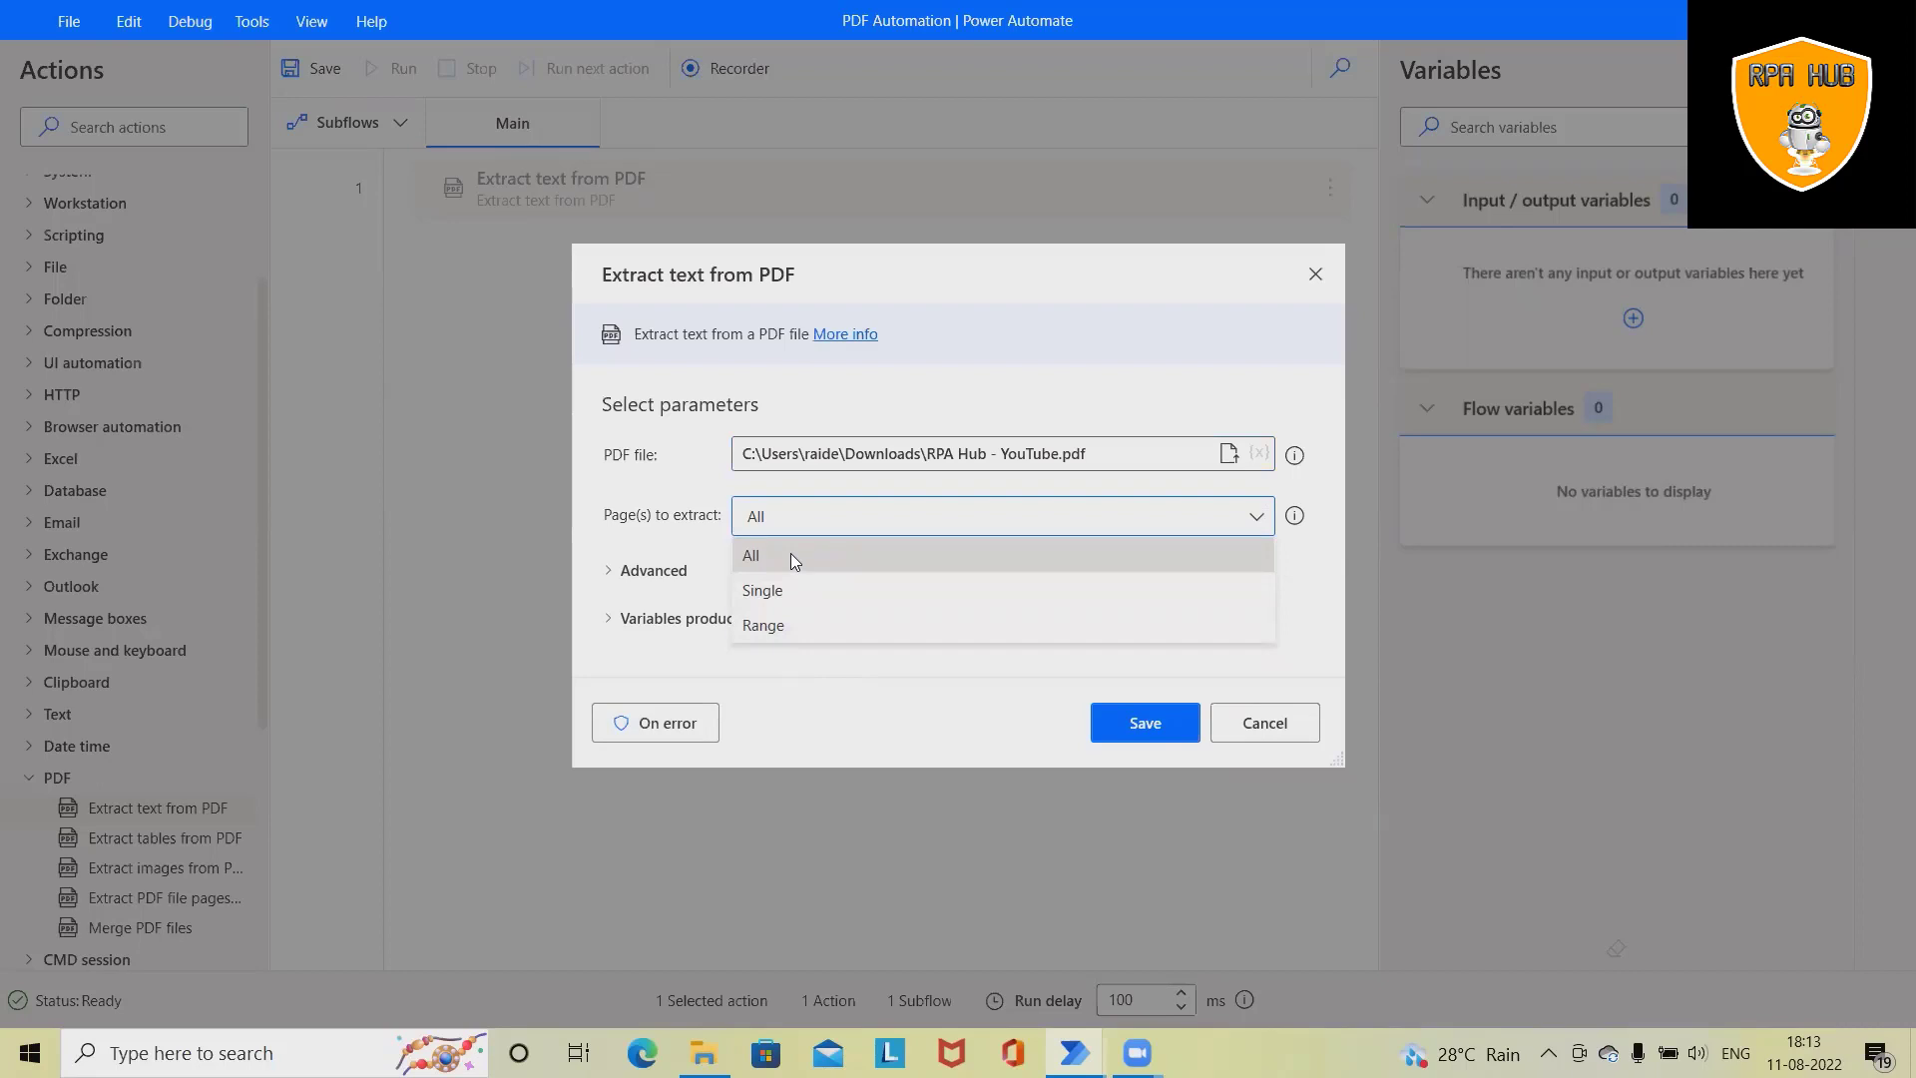
{"action": "mouse_move", "coordinate": [806, 572]}
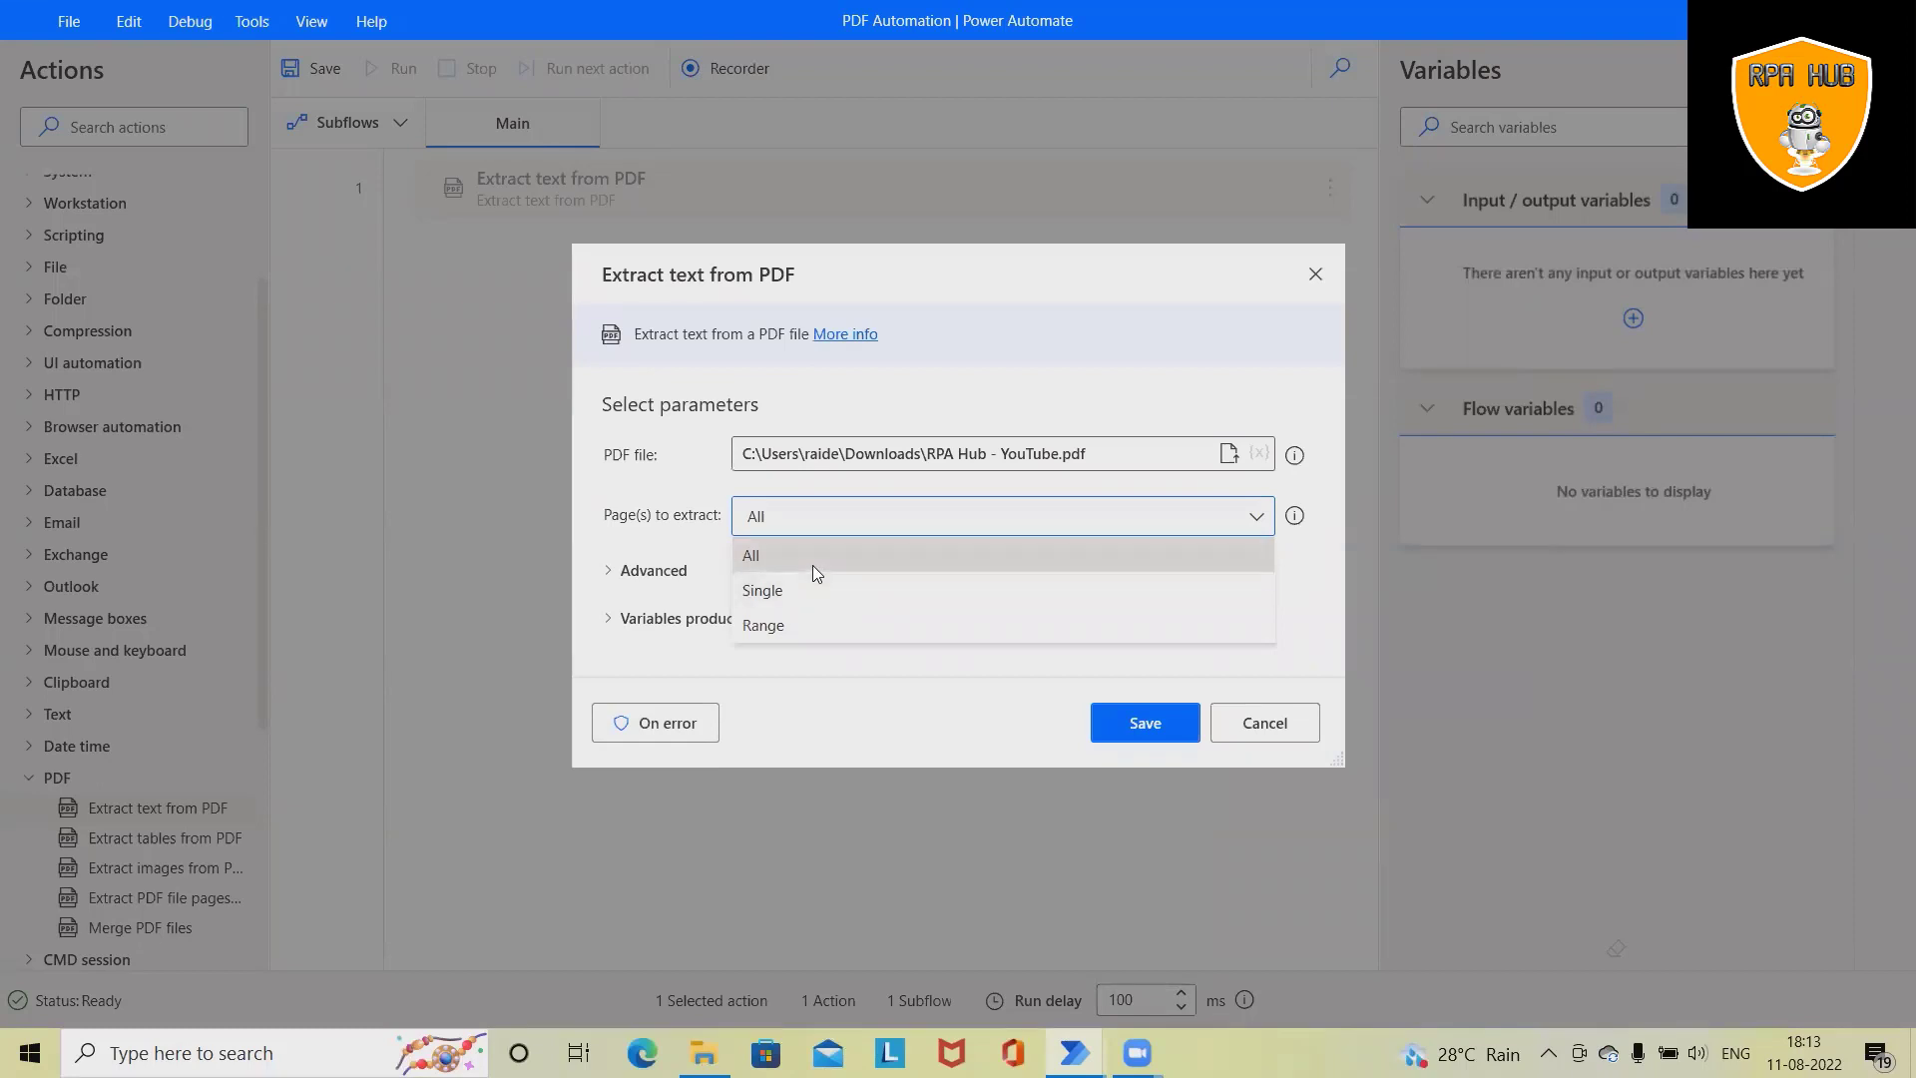
{"action": "mouse_move", "coordinate": [818, 599]}
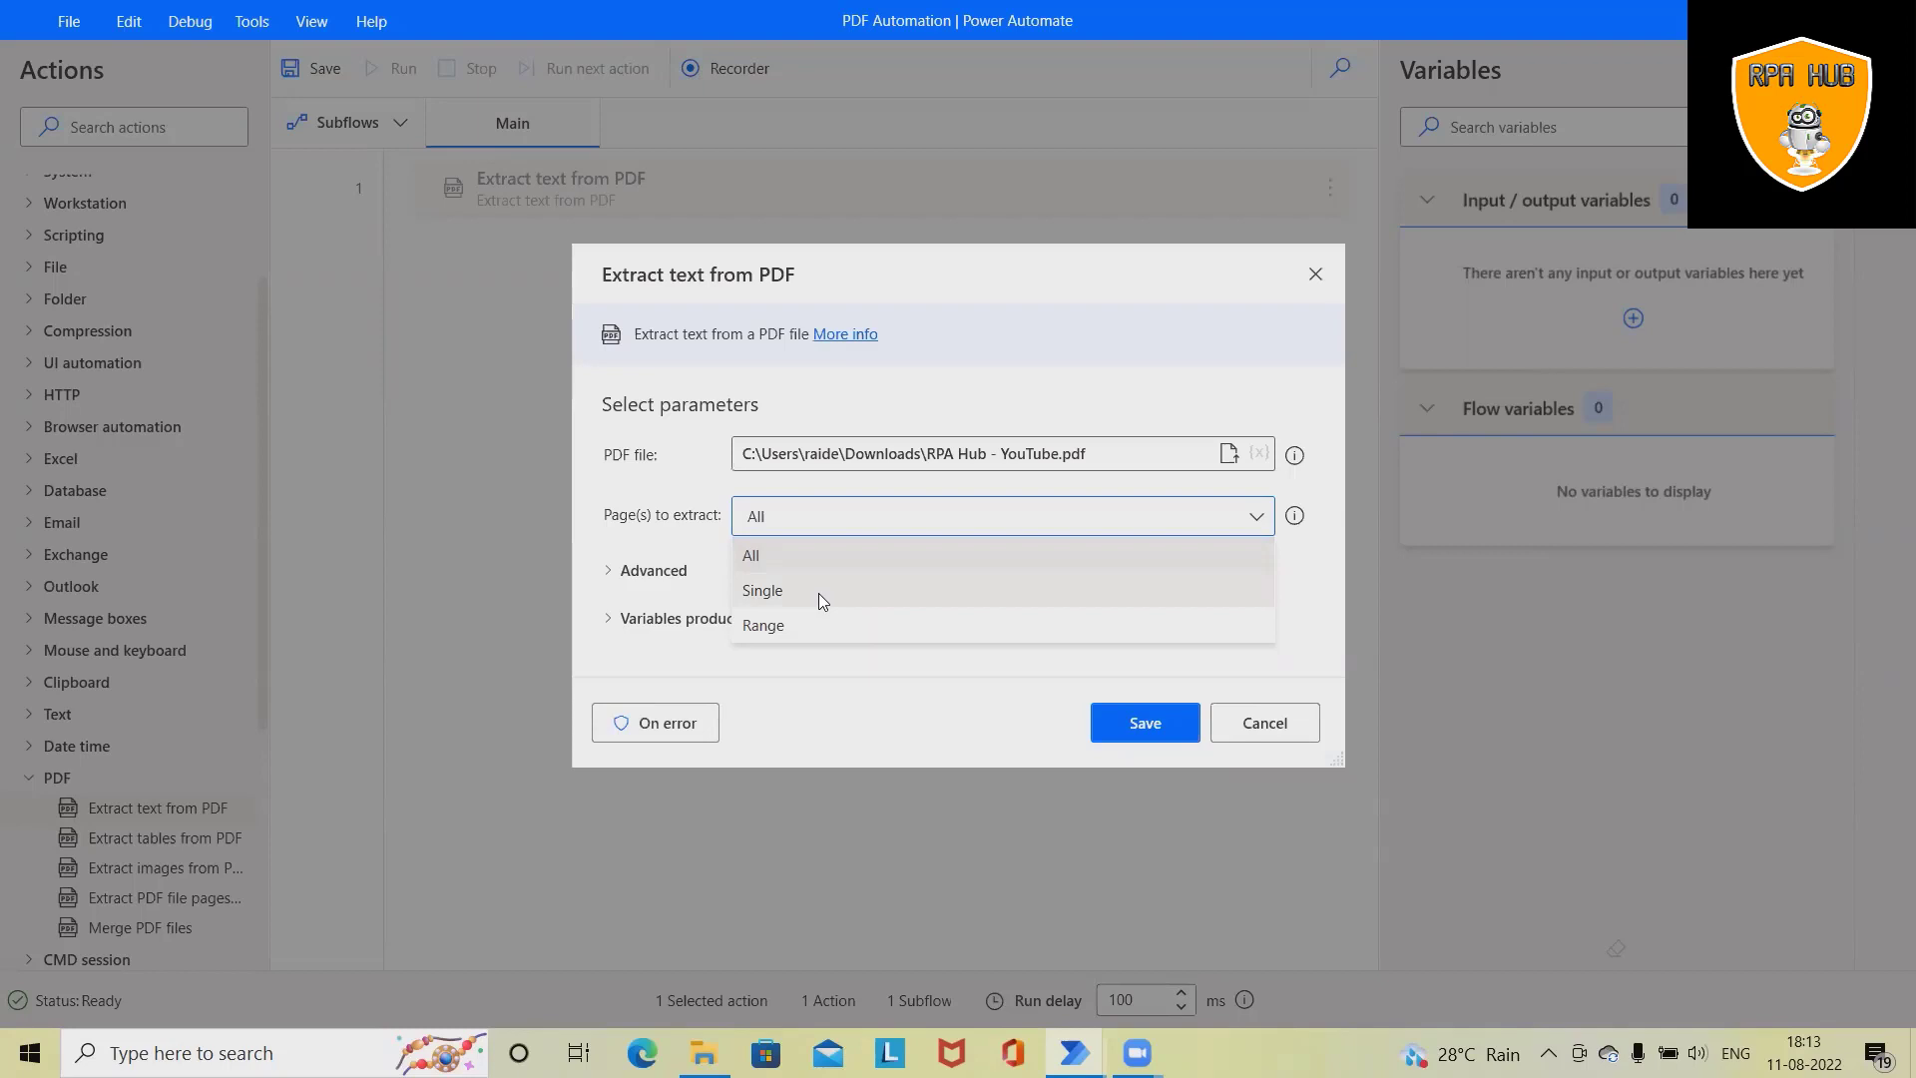
{"action": "left_click", "coordinate": [762, 625]}
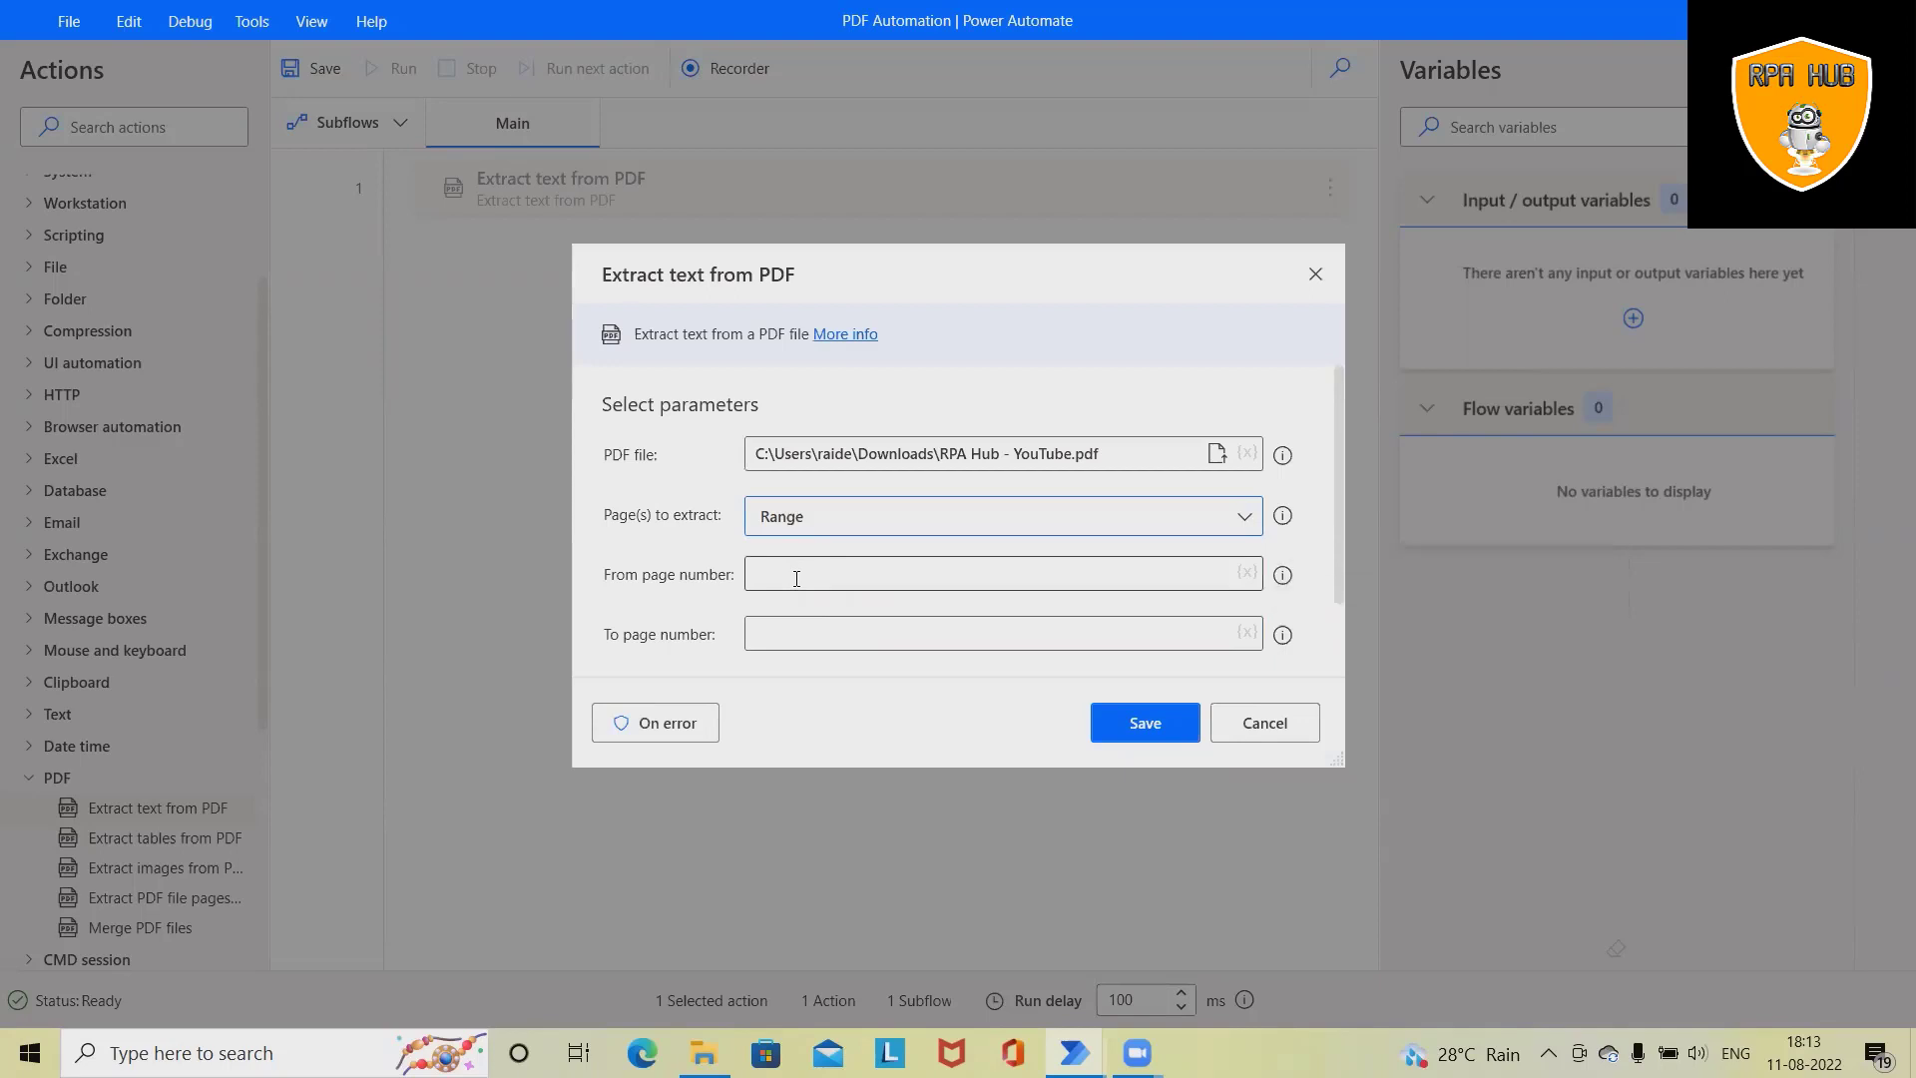
{"action": "left_click", "coordinate": [1000, 515]}
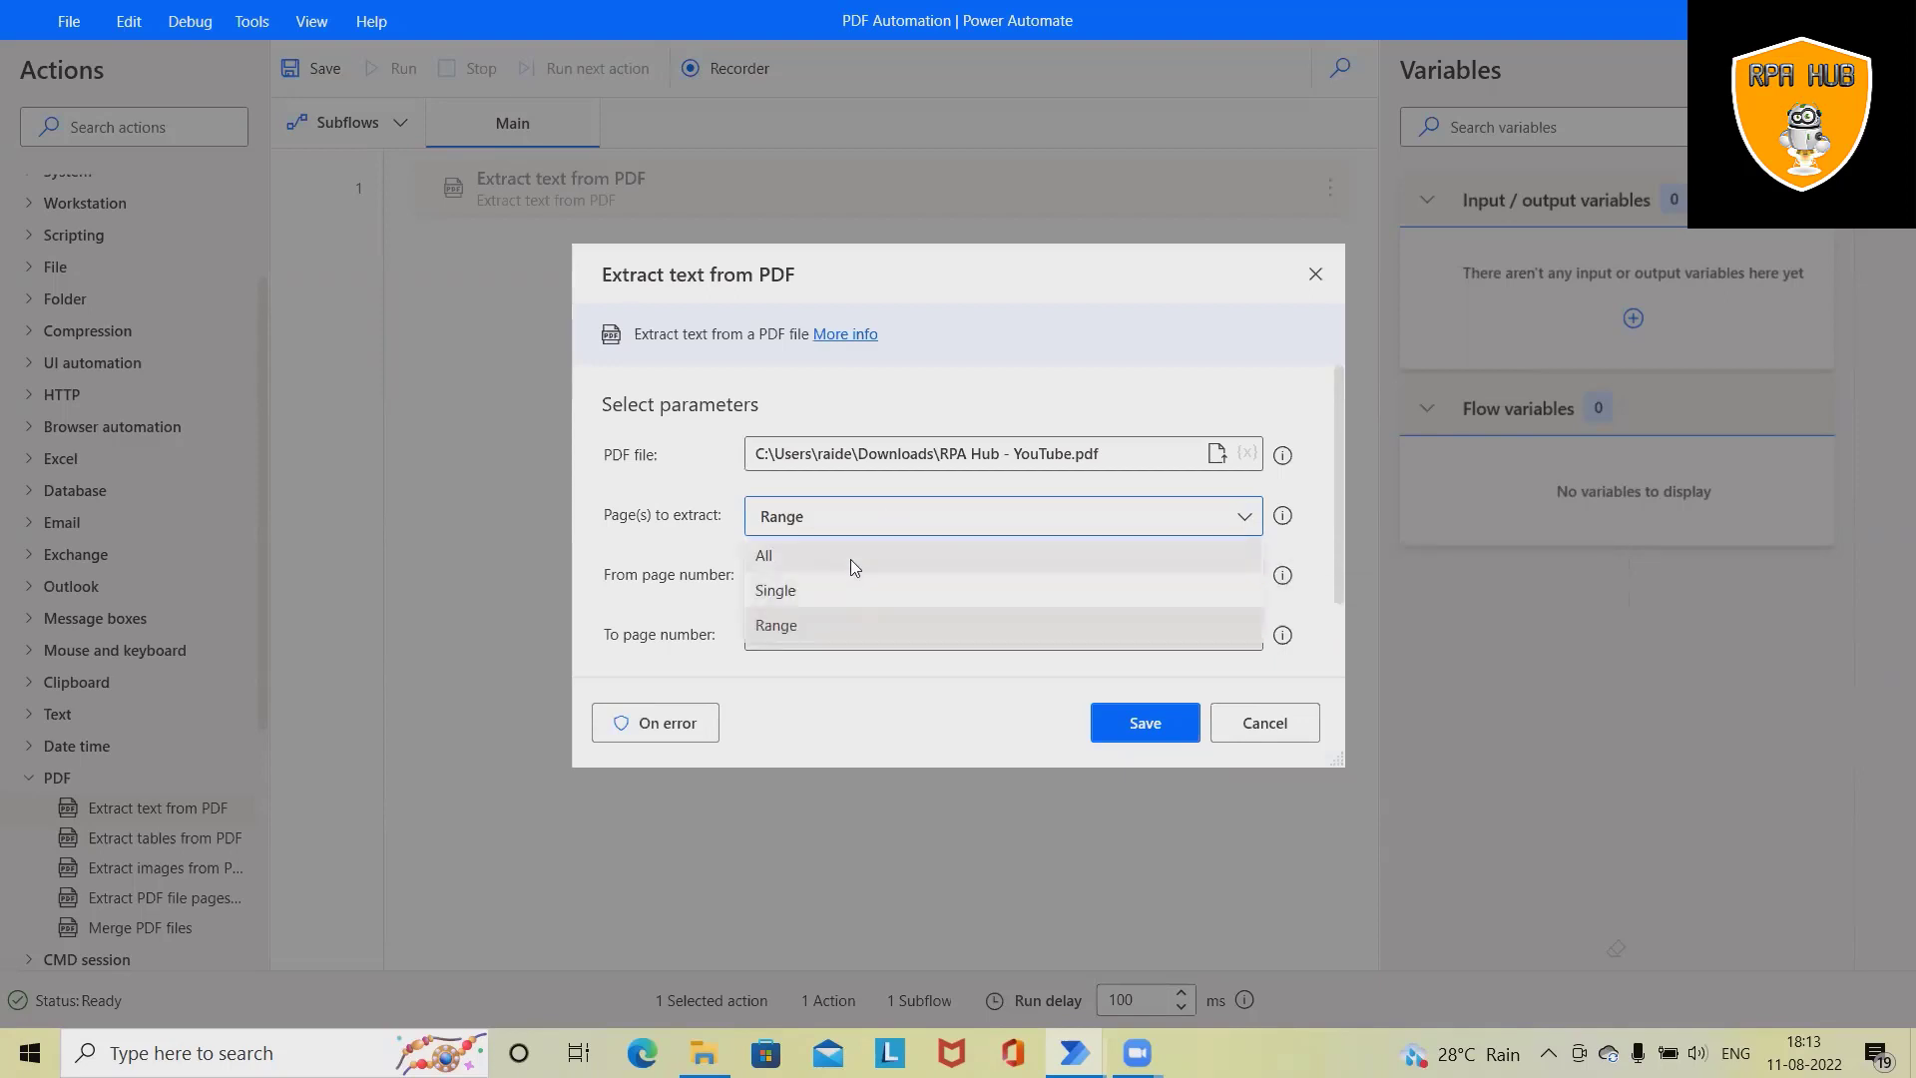
{"action": "left_click", "coordinate": [763, 554]}
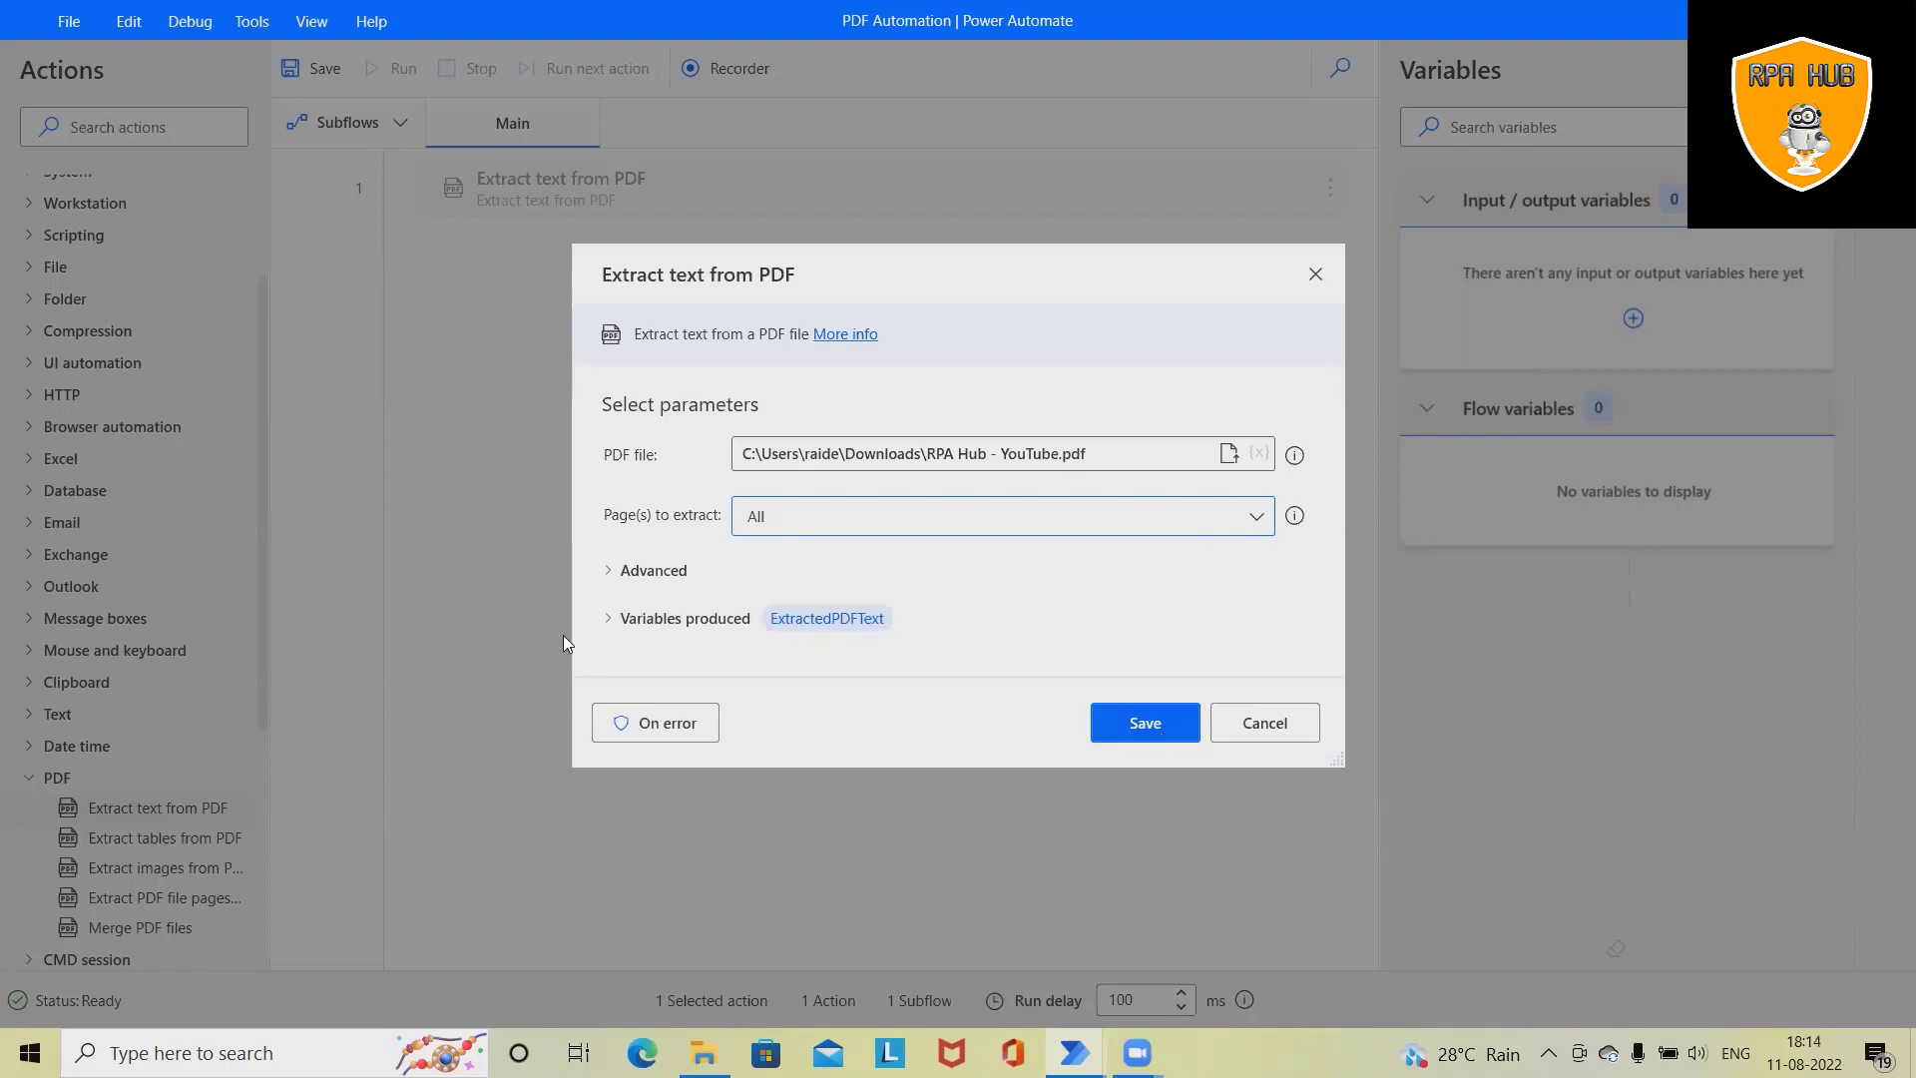
{"action": "mouse_move", "coordinate": [807, 638]}
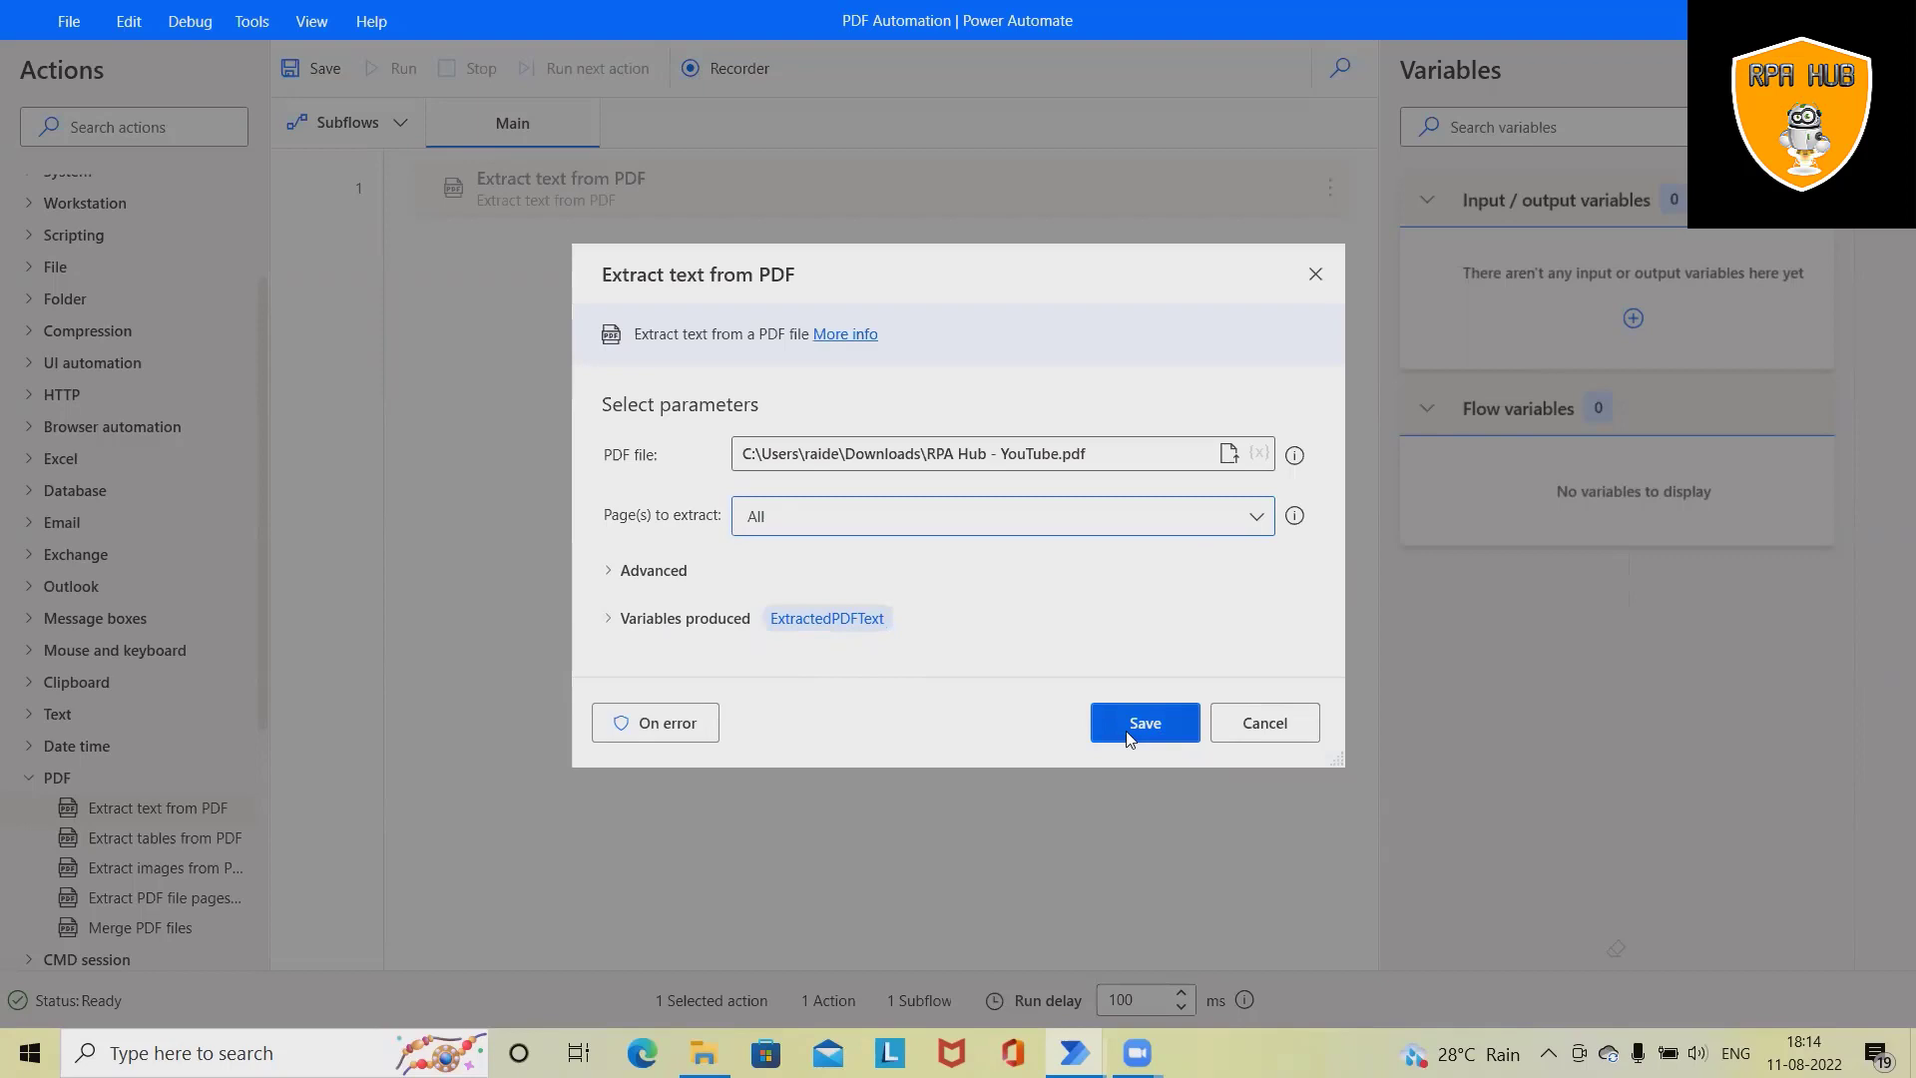
{"action": "left_click", "coordinate": [1144, 722]}
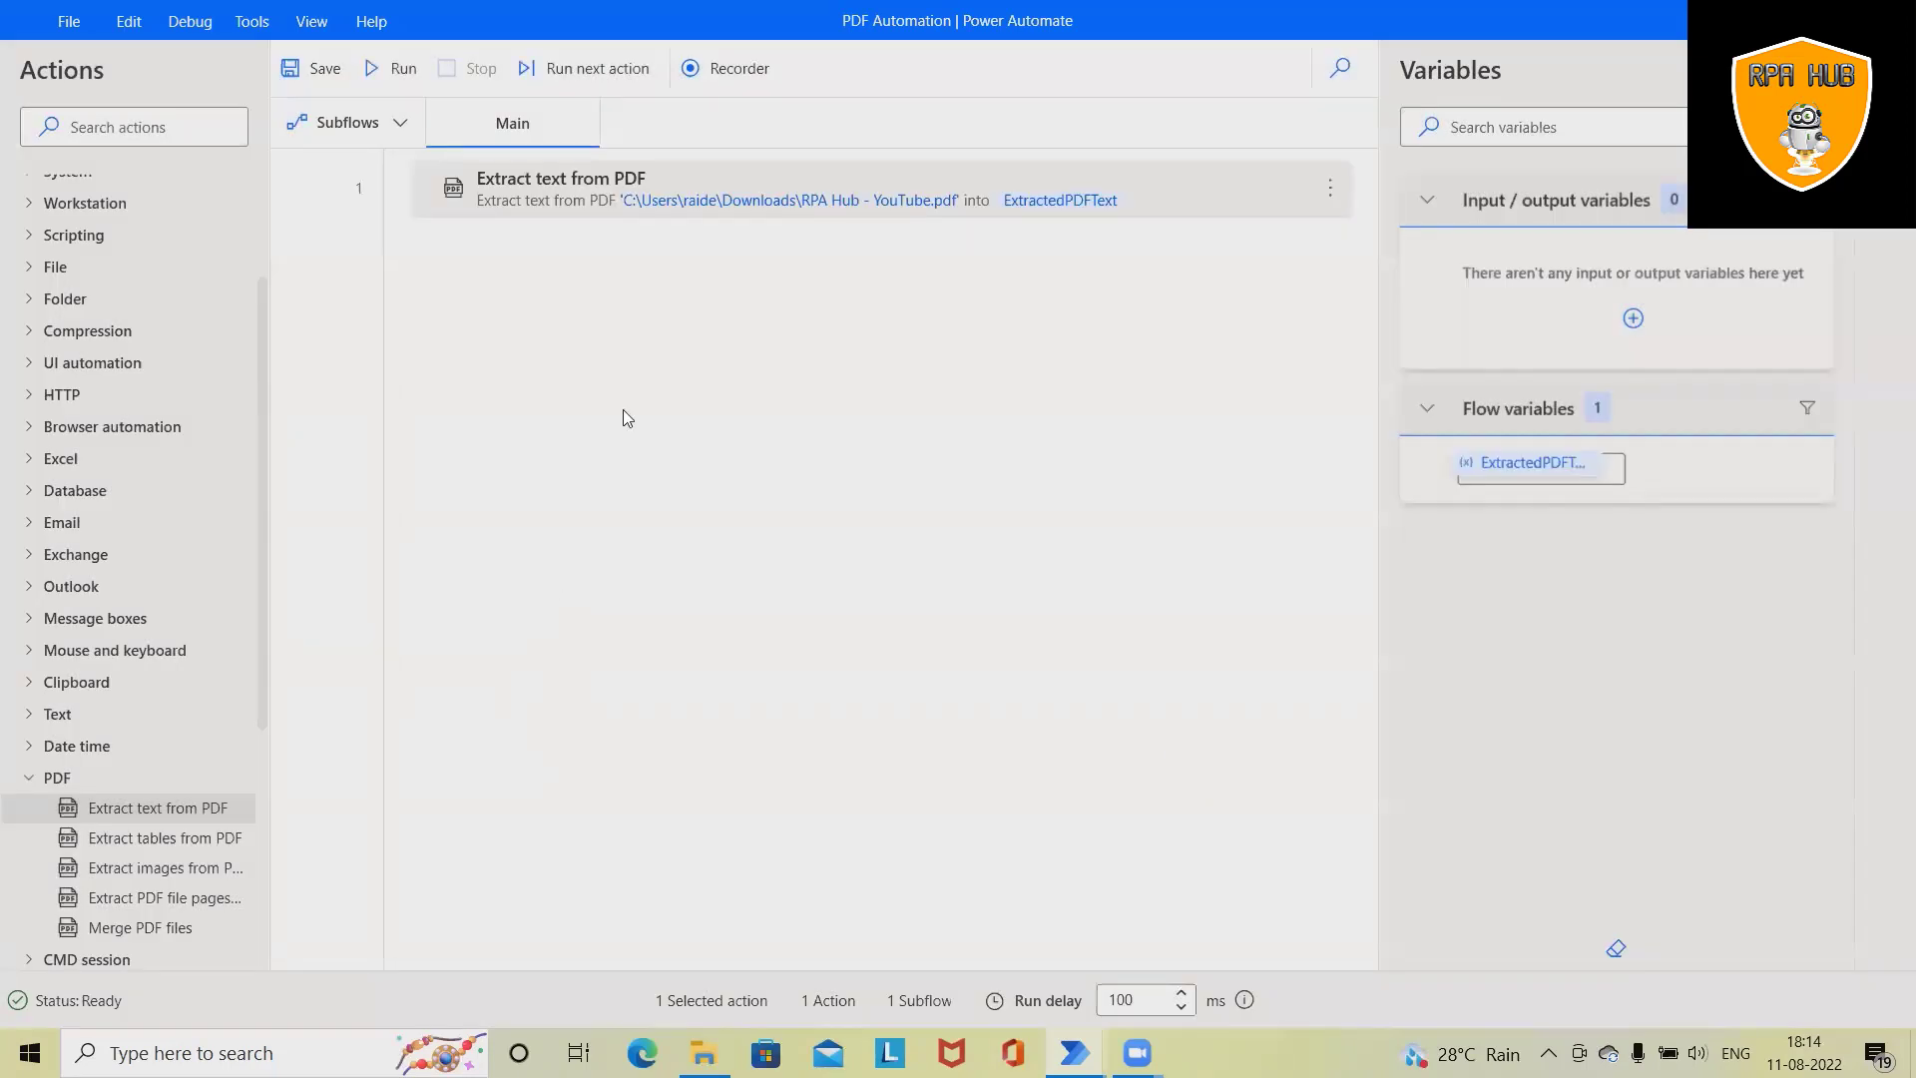
{"action": "mouse_move", "coordinate": [1259, 699]}
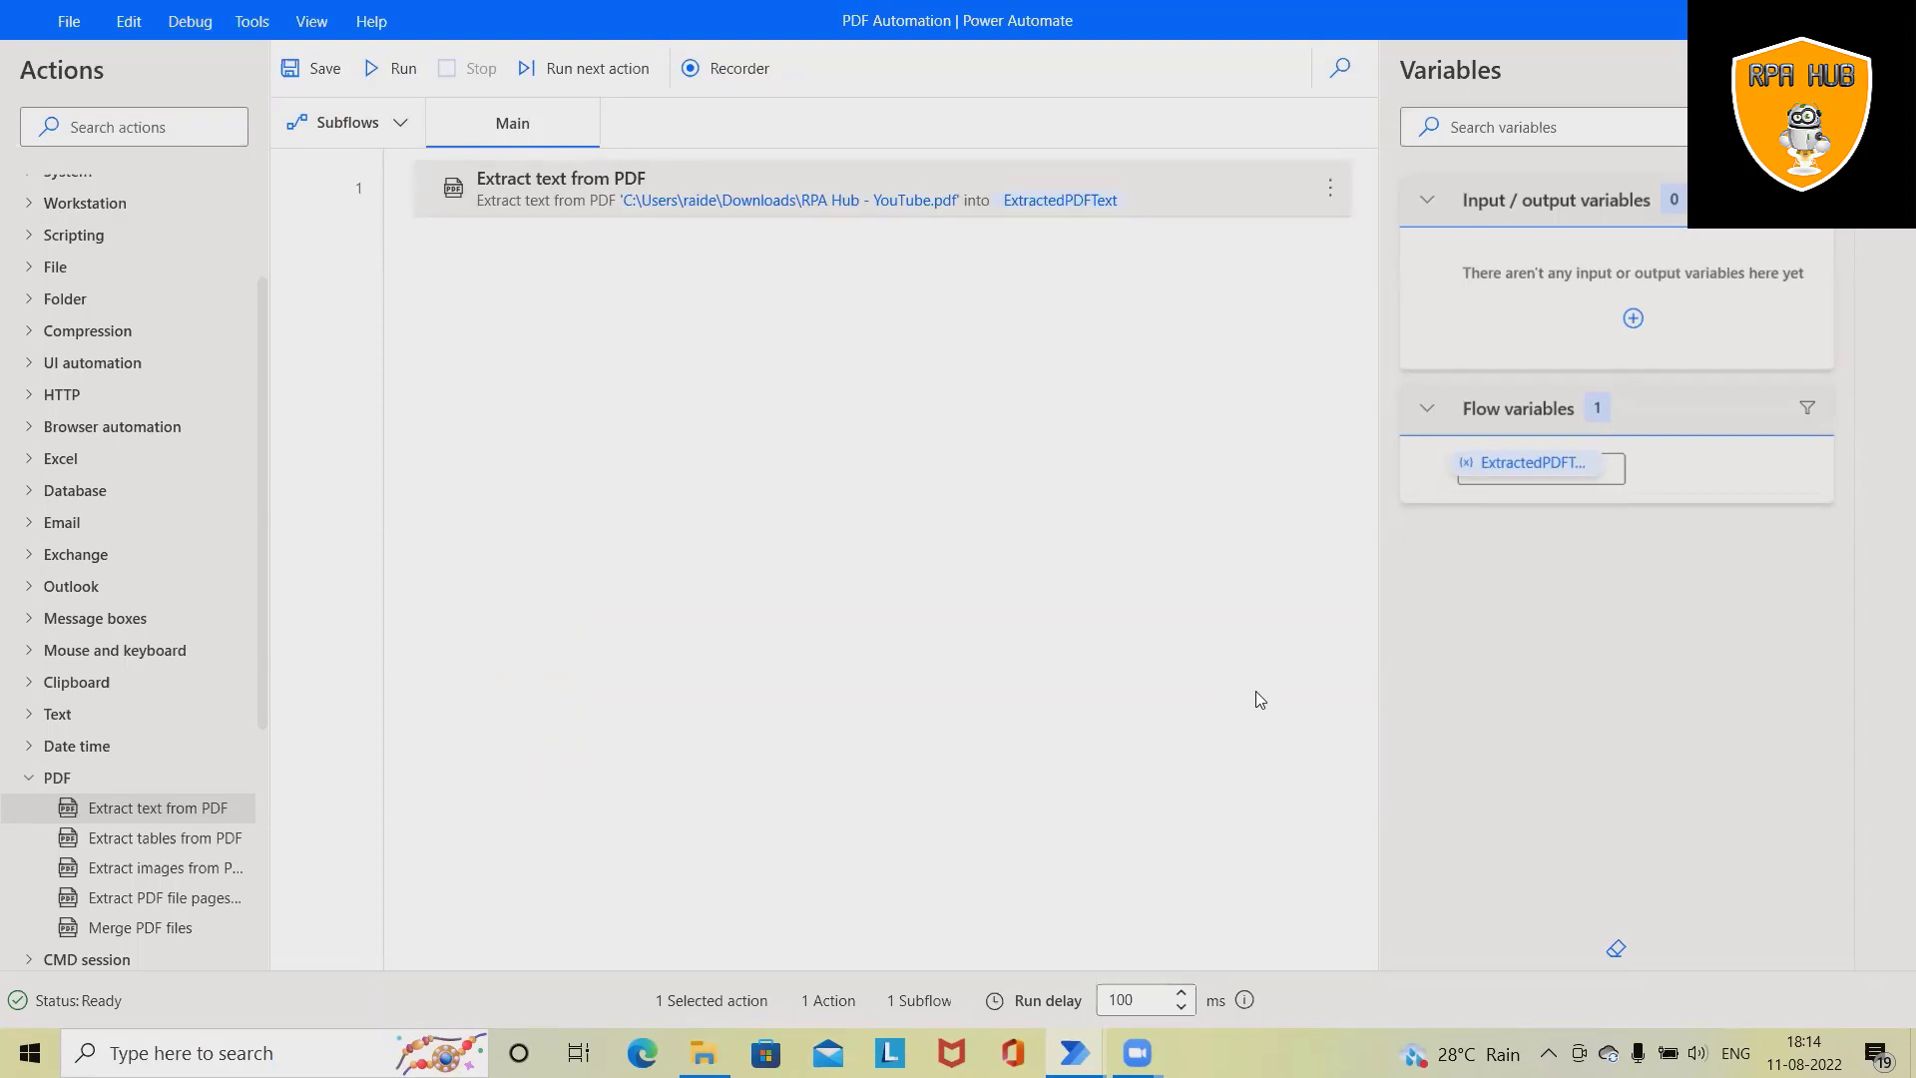
{"action": "mouse_move", "coordinate": [1170, 705]}
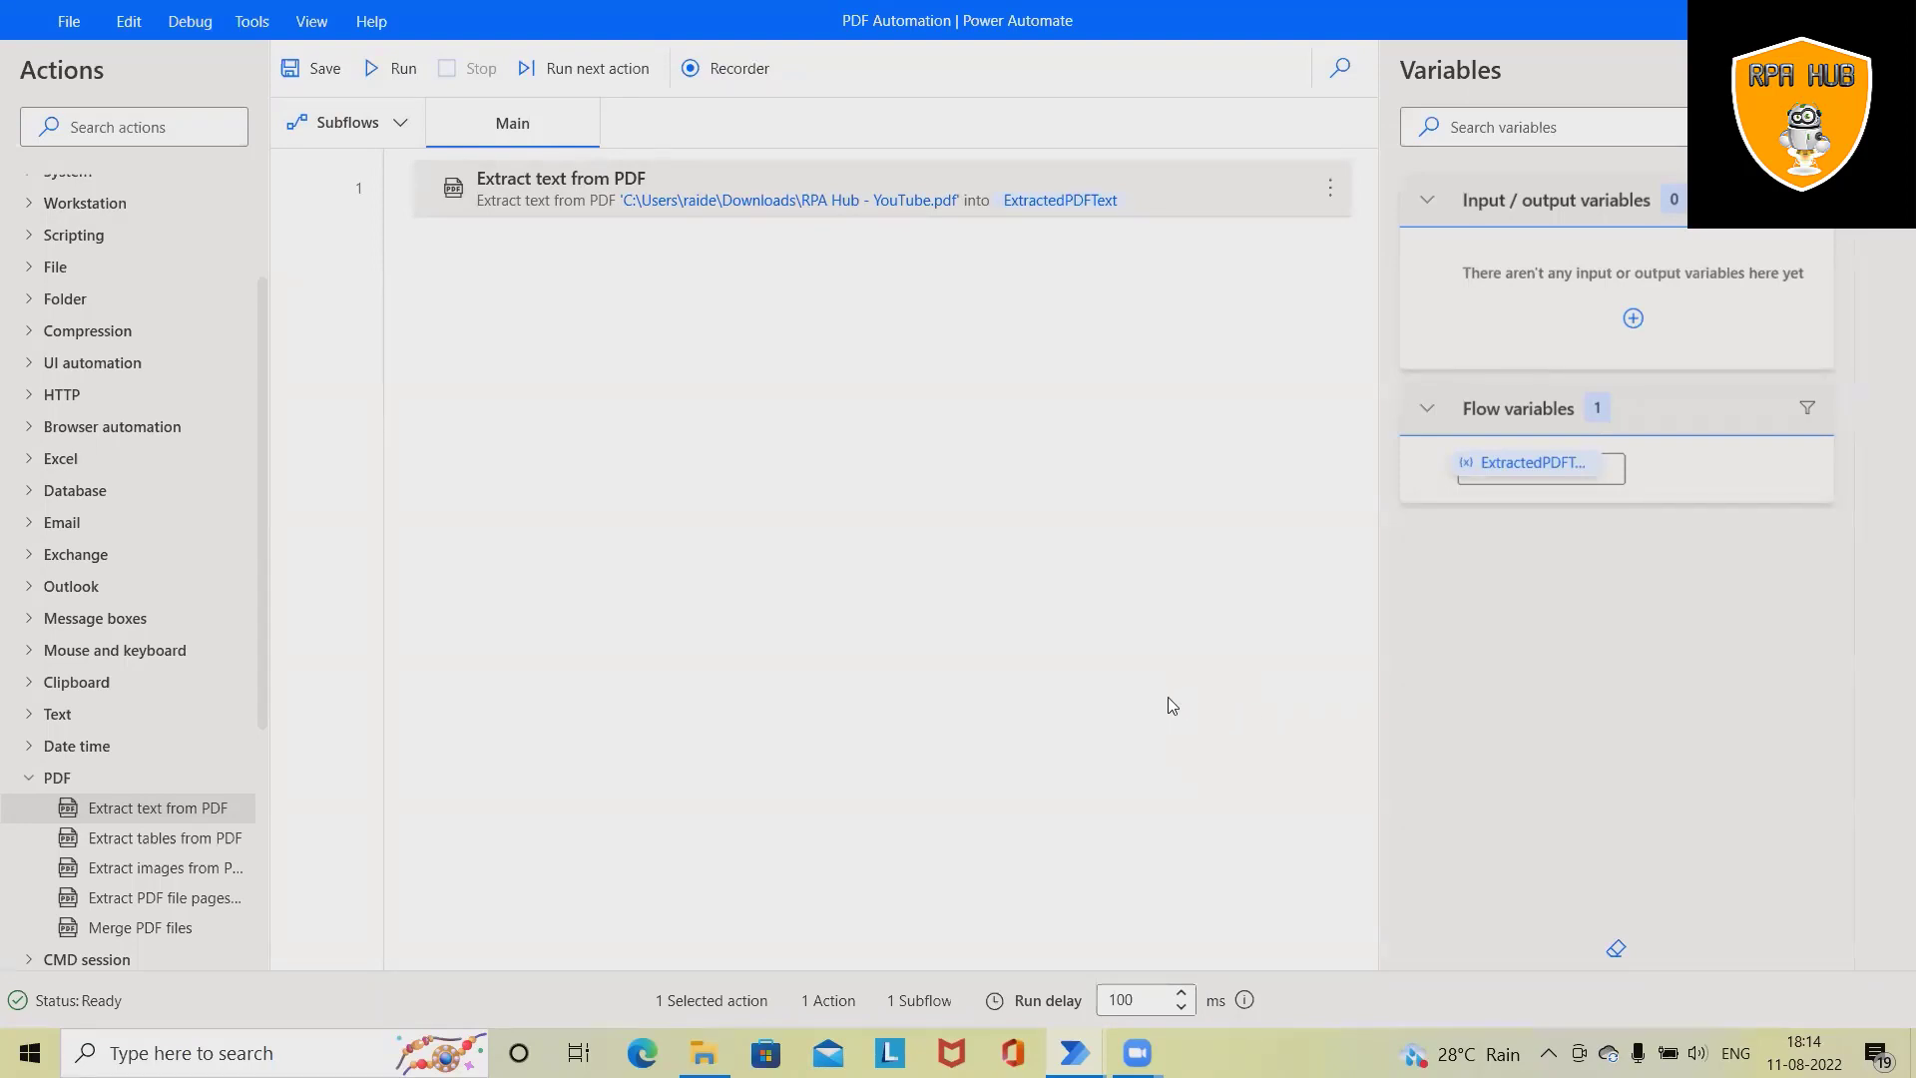
- Search the action list for 'text', replacing an earlier 'dis' search
{"action": "left_click", "coordinate": [135, 125]}
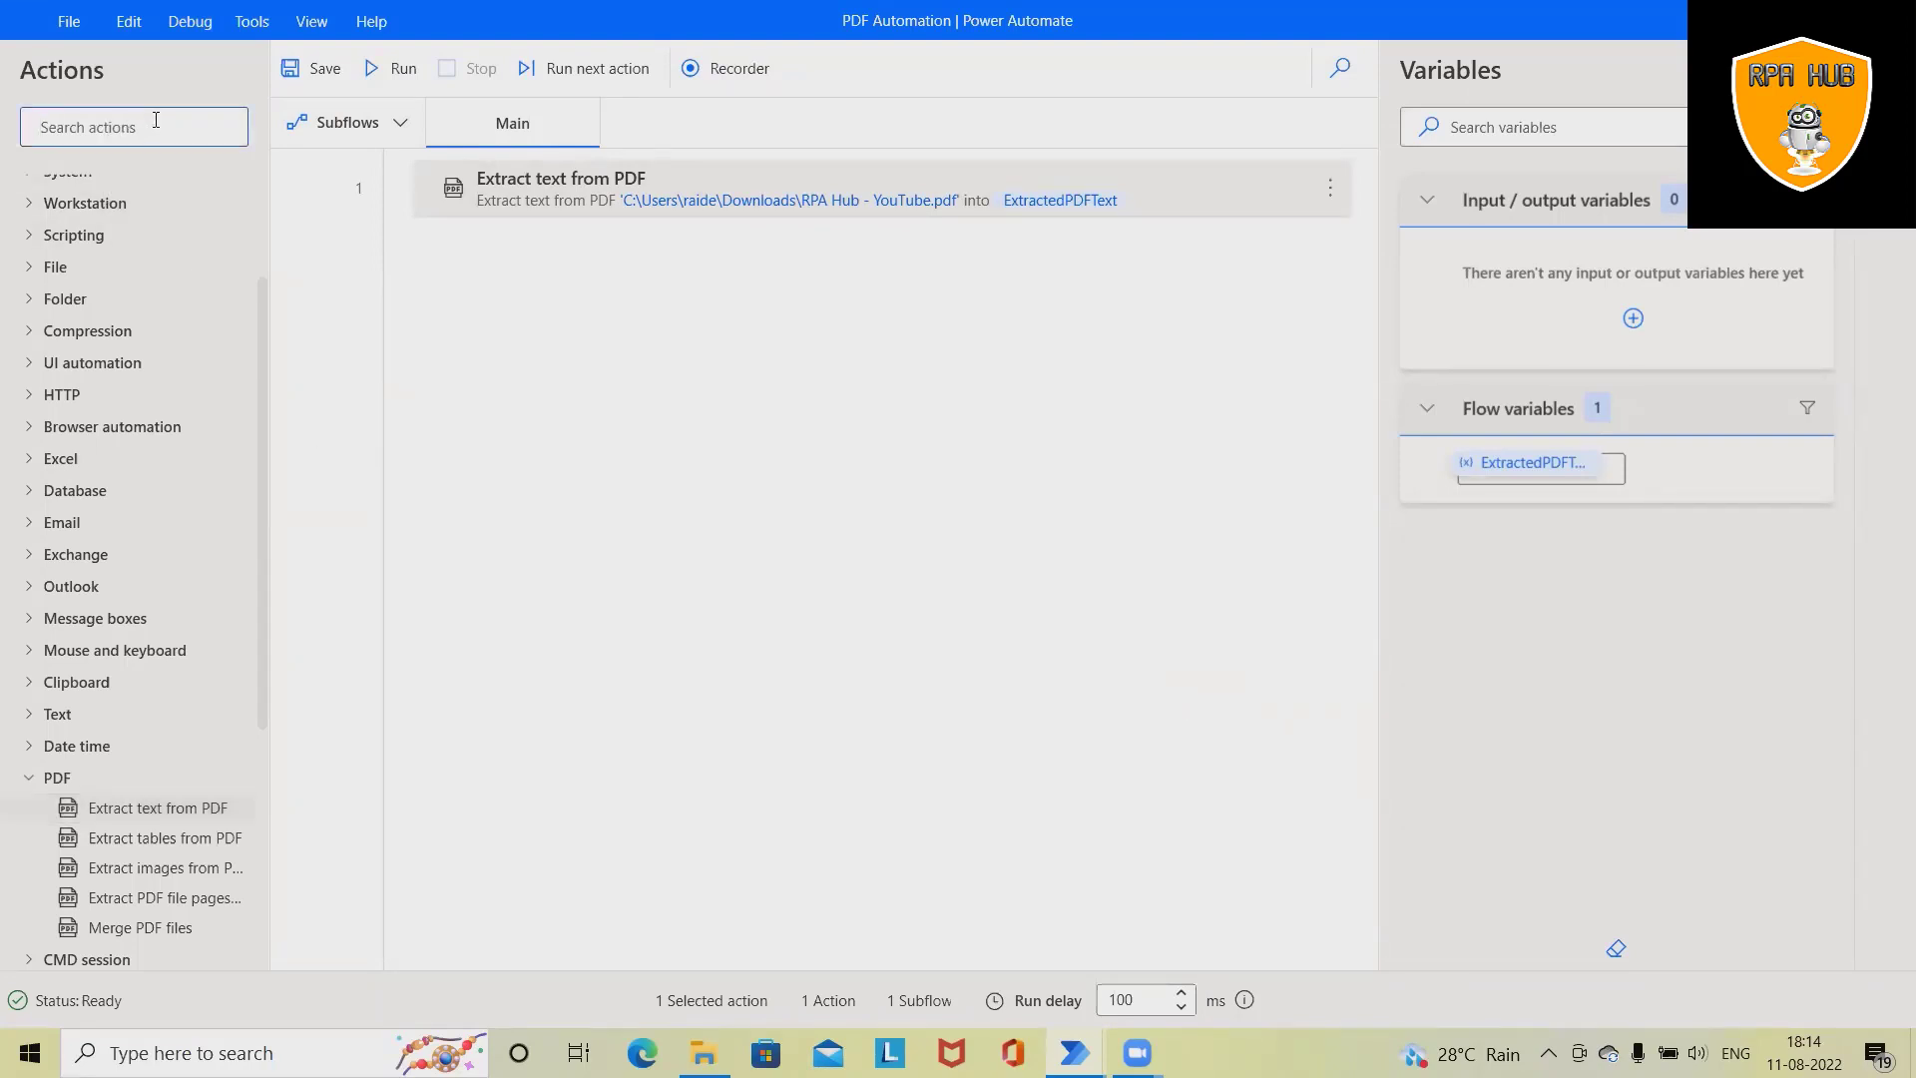
{"action": "type", "text": "dis"}
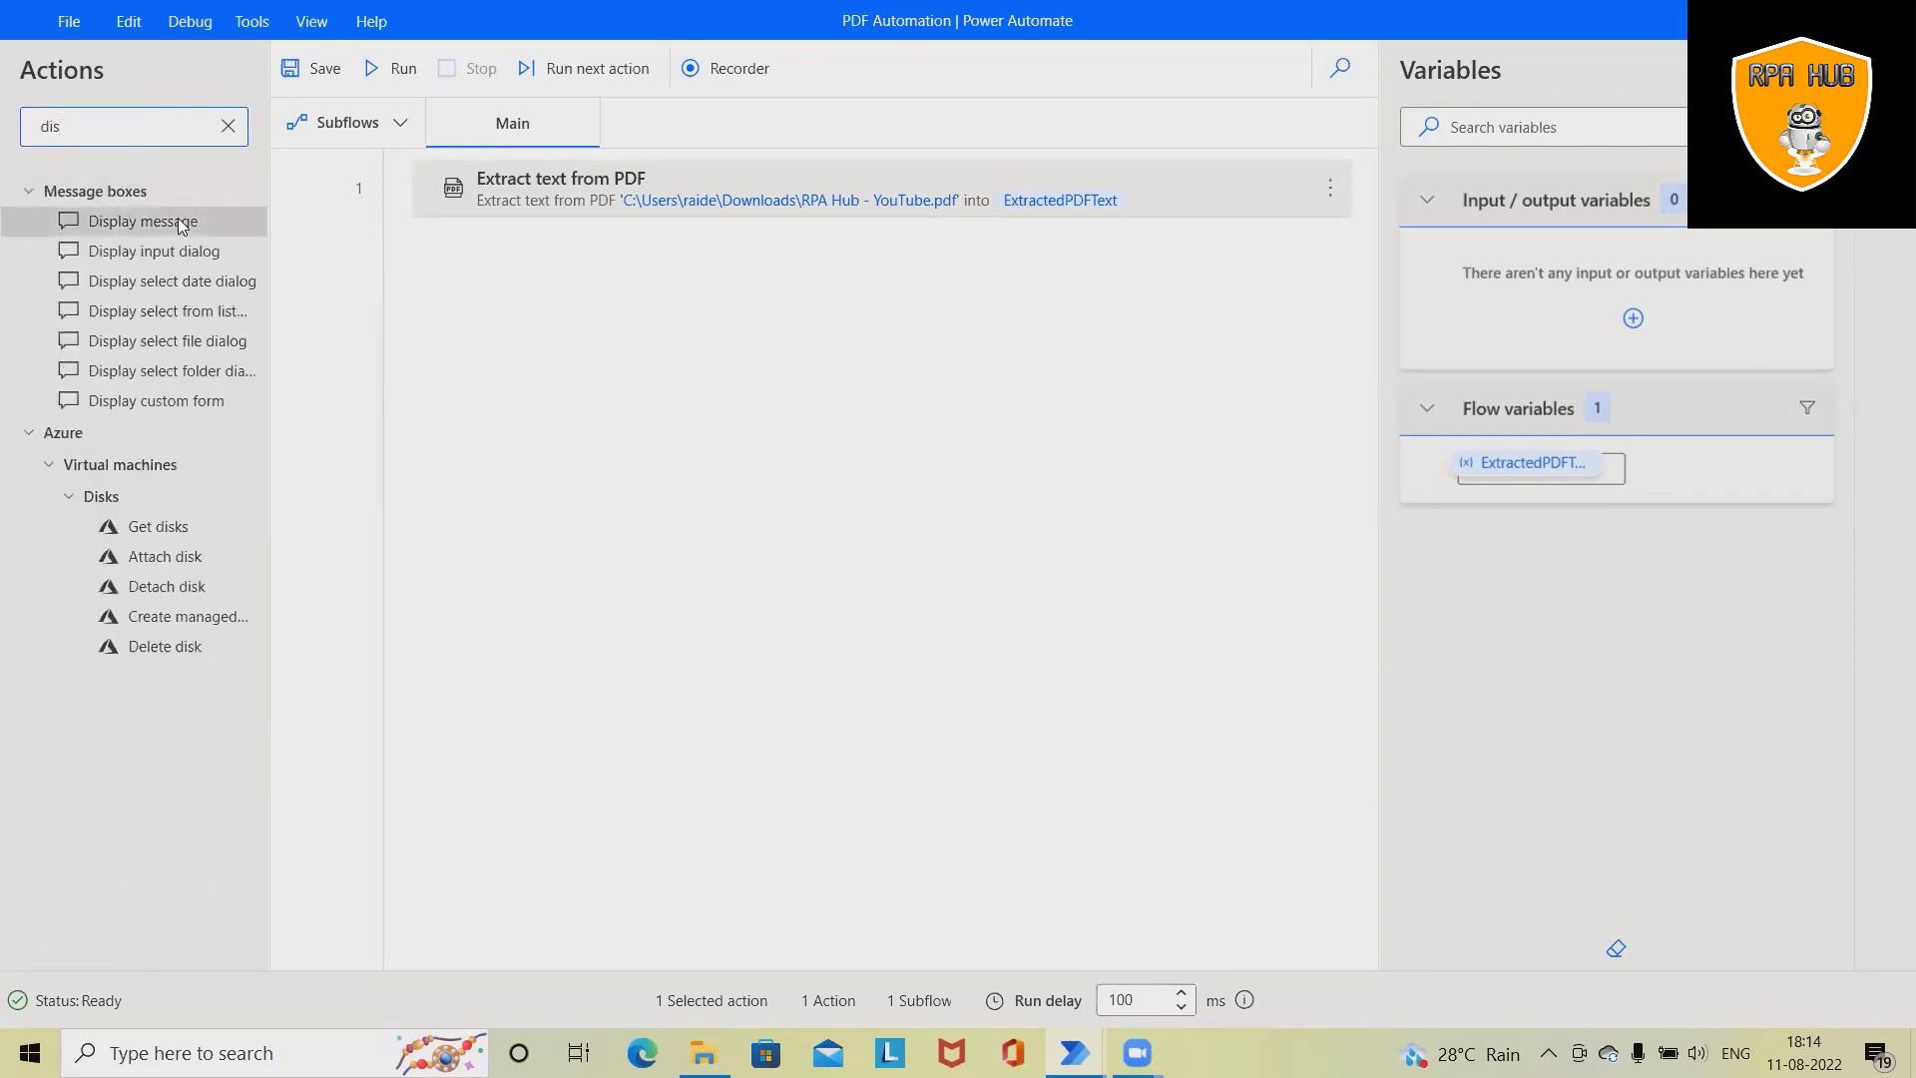
{"action": "left_click", "coordinate": [227, 126]}
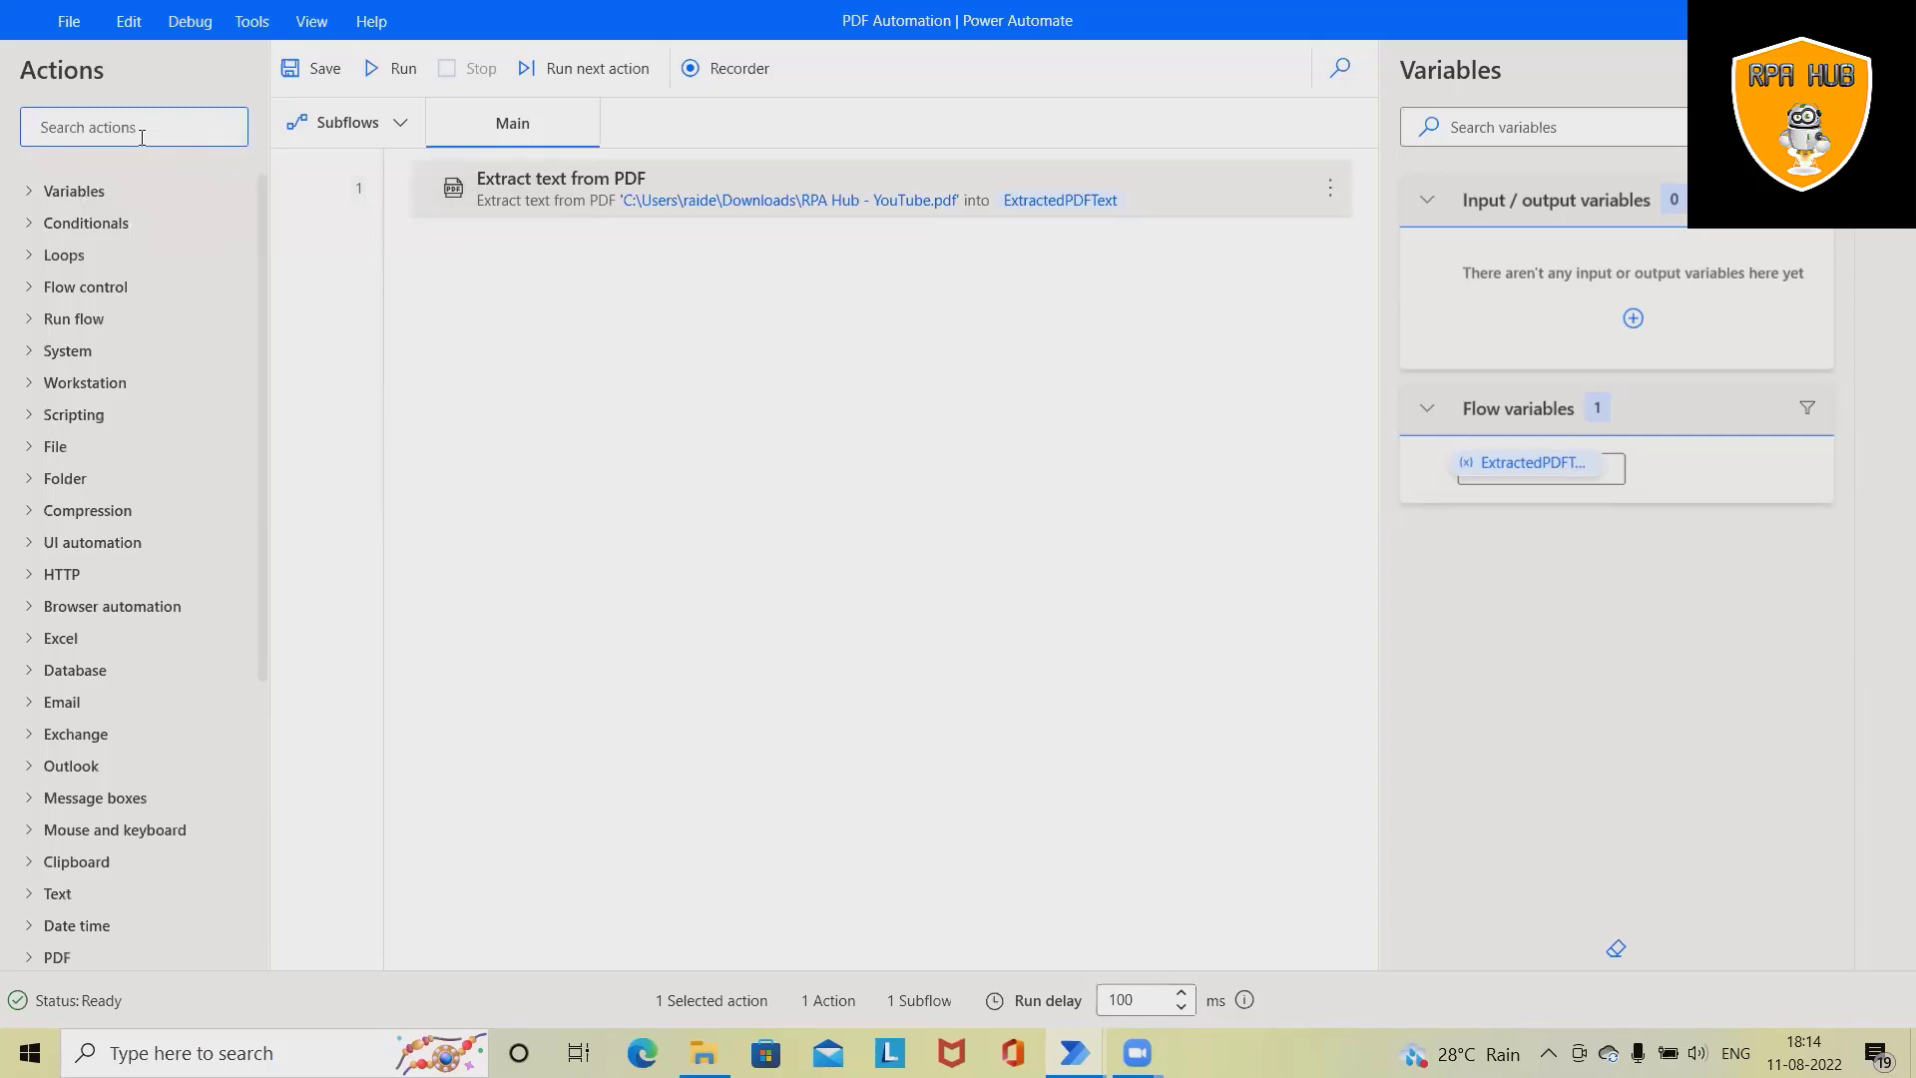
{"action": "type", "text": "text"}
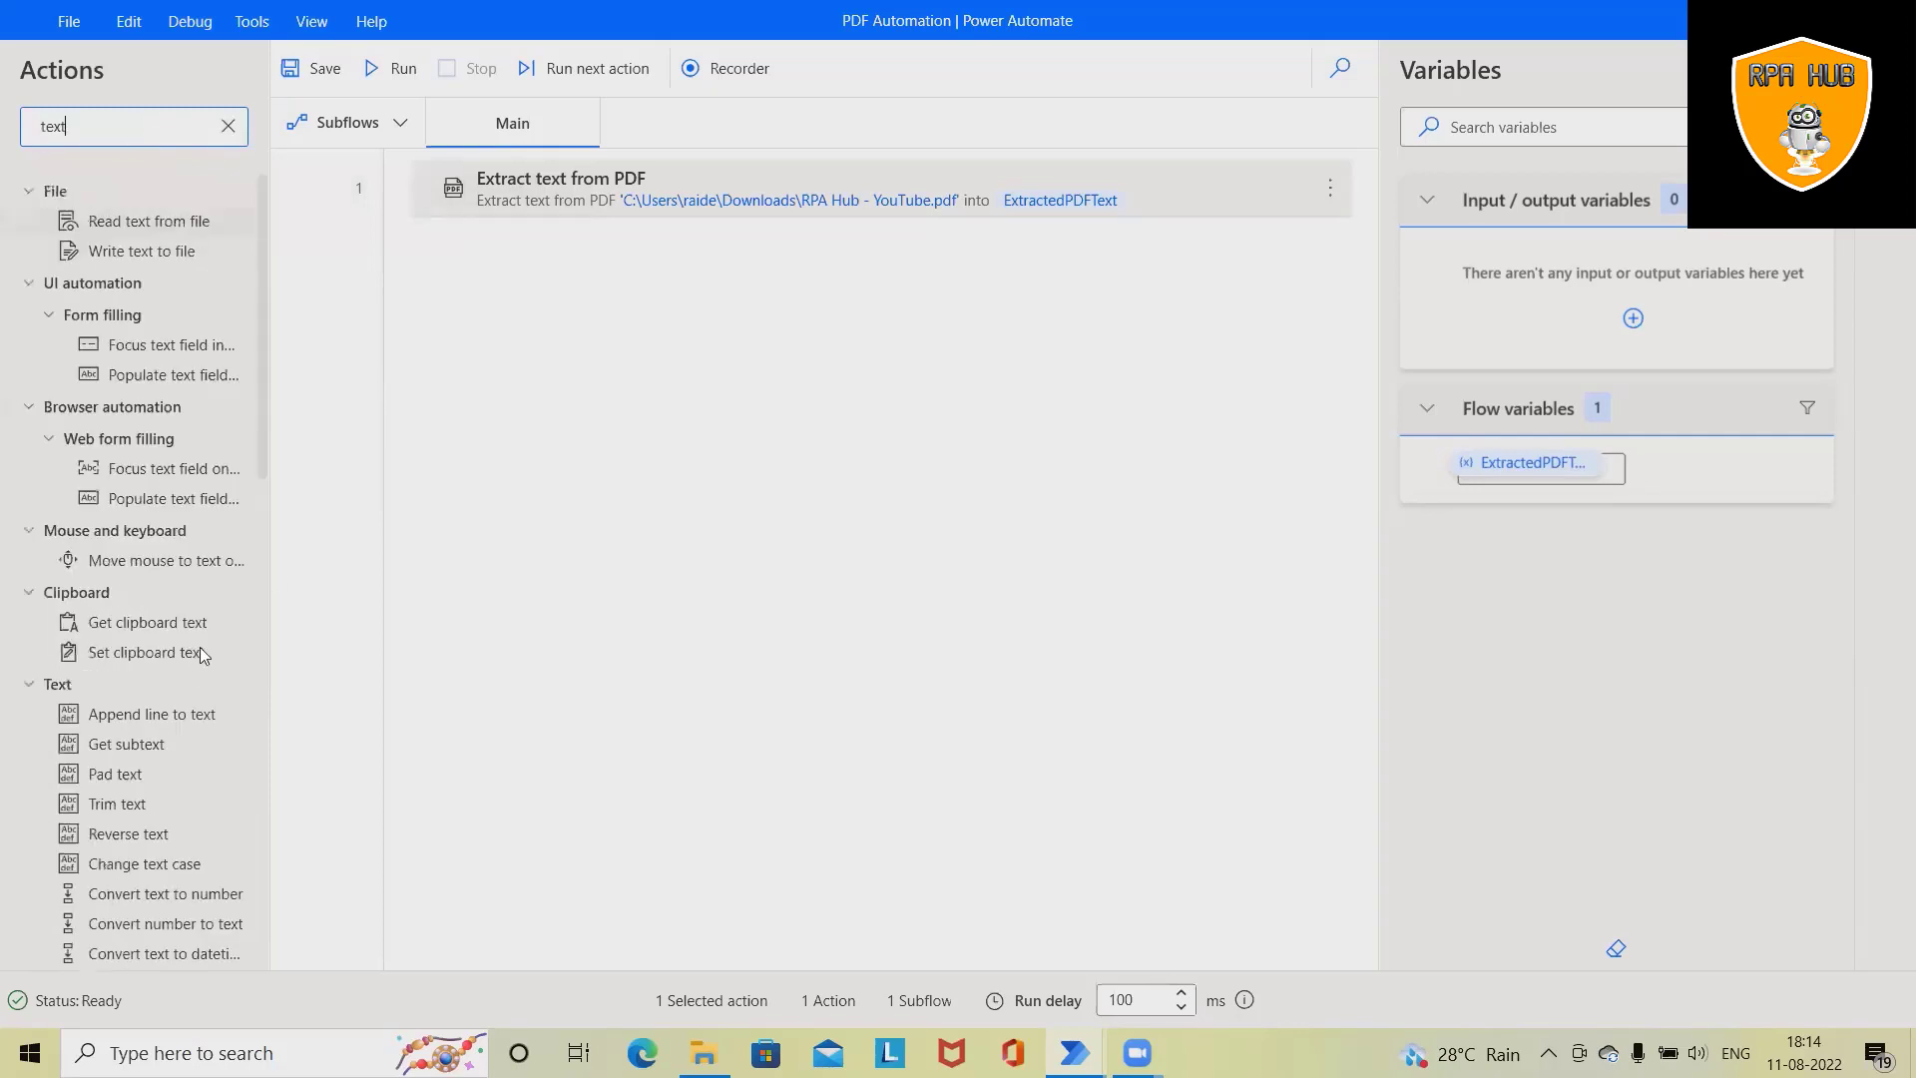
{"action": "mouse_move", "coordinate": [255, 346]}
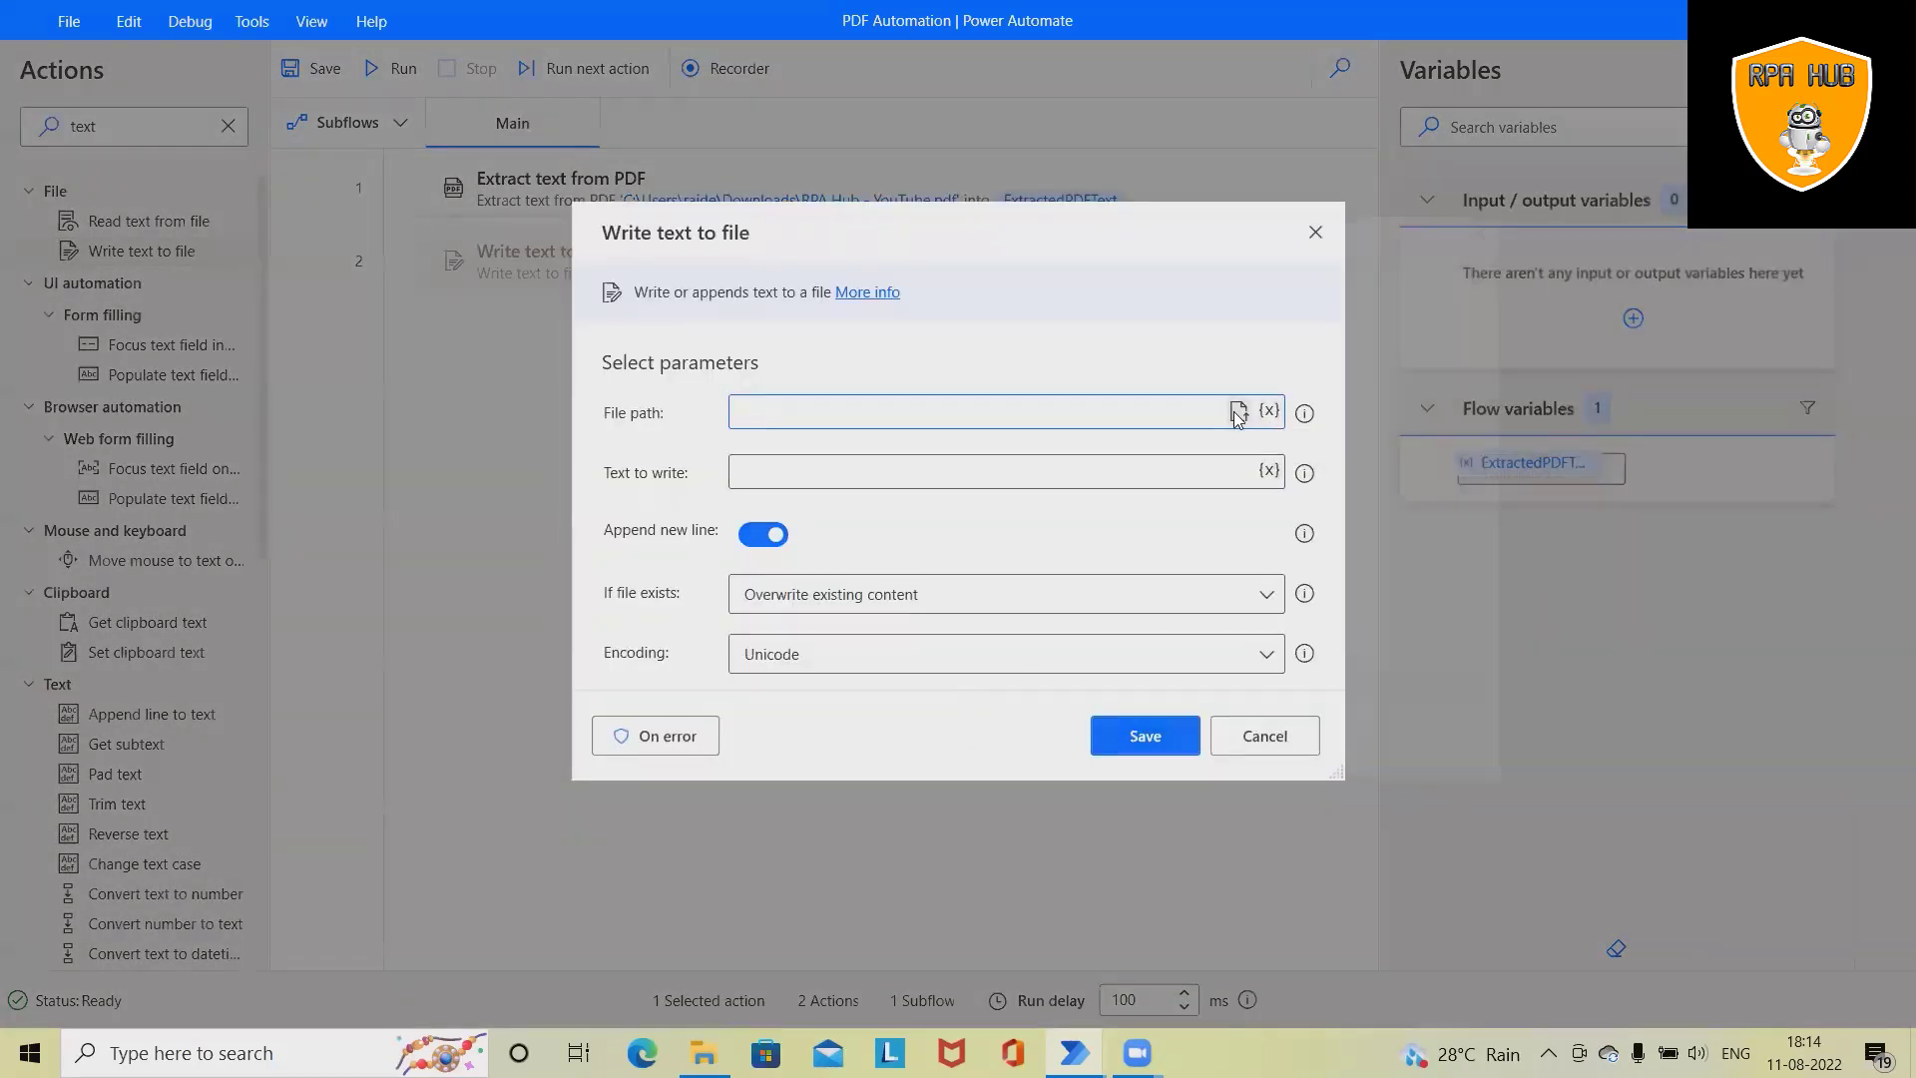
- Browse to This PC > Documents and choose PDFtotext.txt as the output file
{"action": "left_click", "coordinate": [1236, 412]}
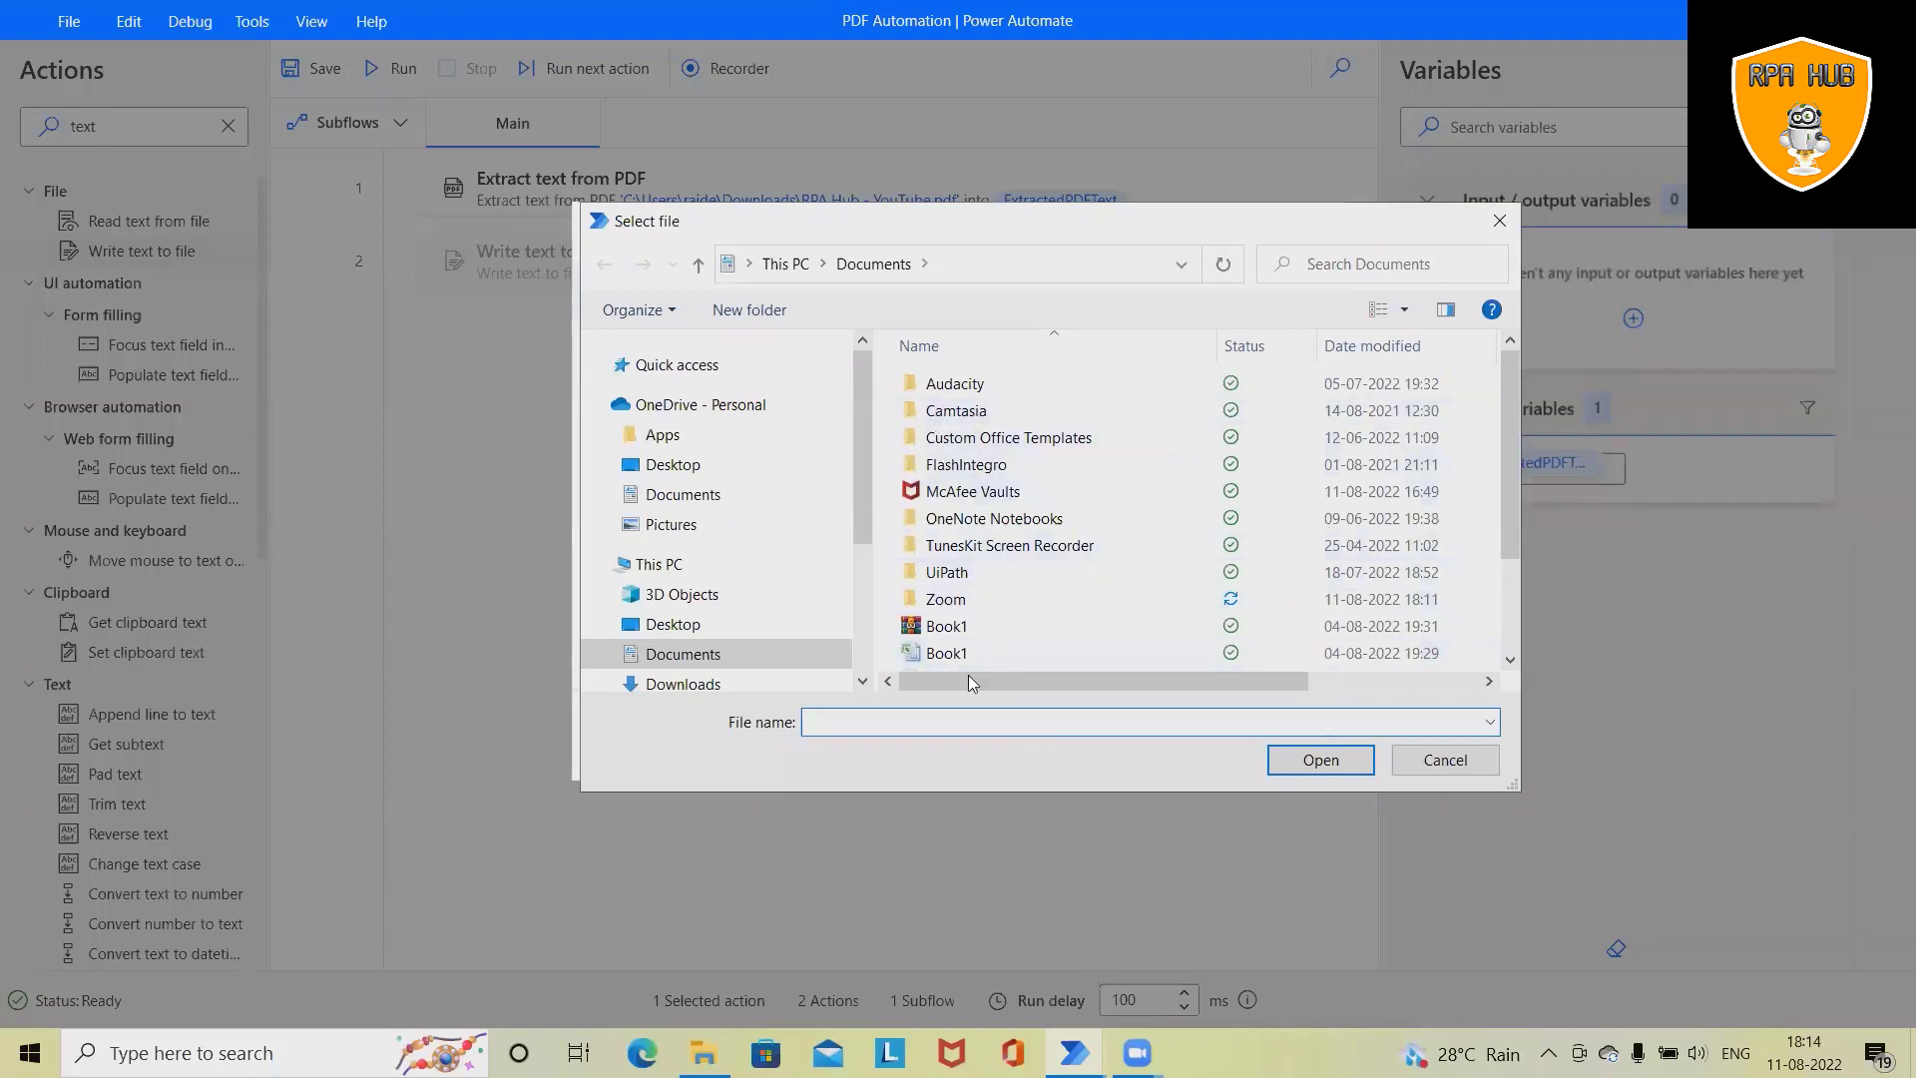
{"action": "scroll", "scroll_direction": "down", "scroll_amount": 3}
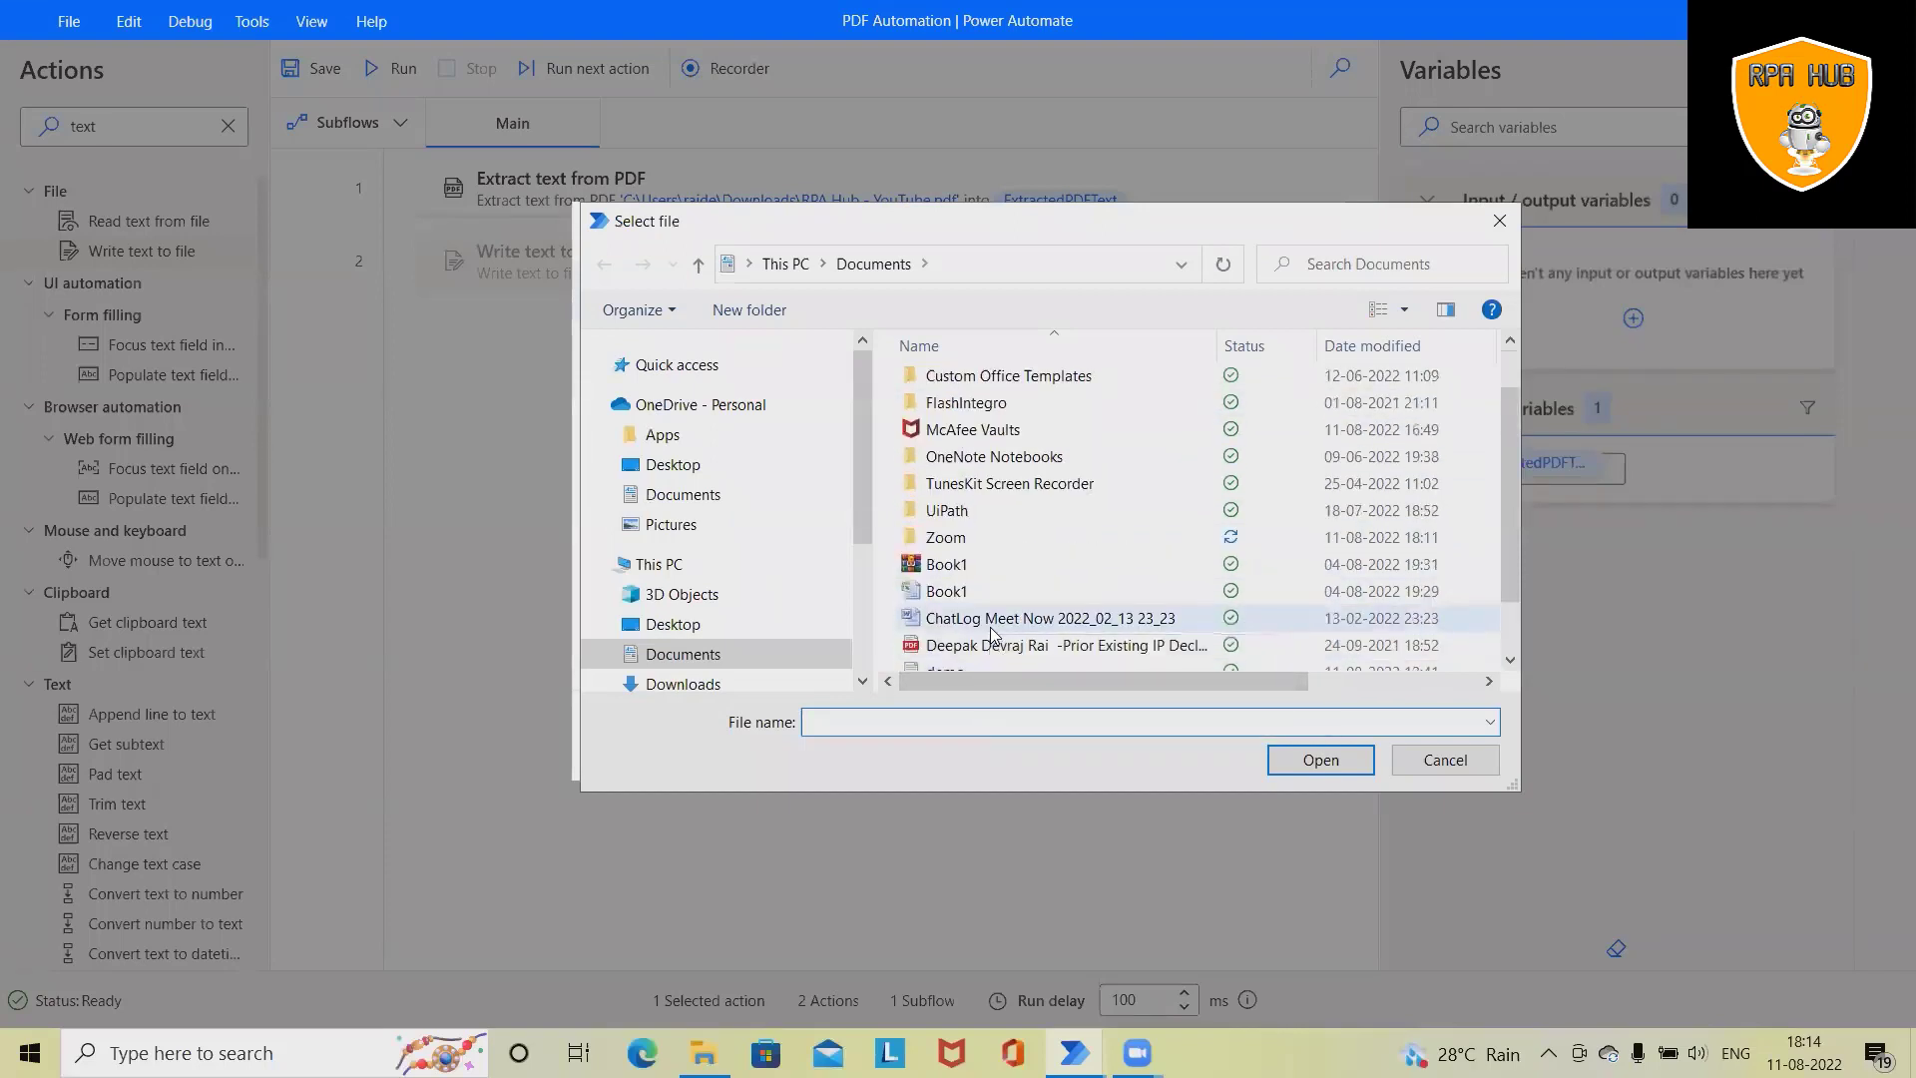
{"action": "scroll", "scroll_direction": "up", "scroll_amount": 3}
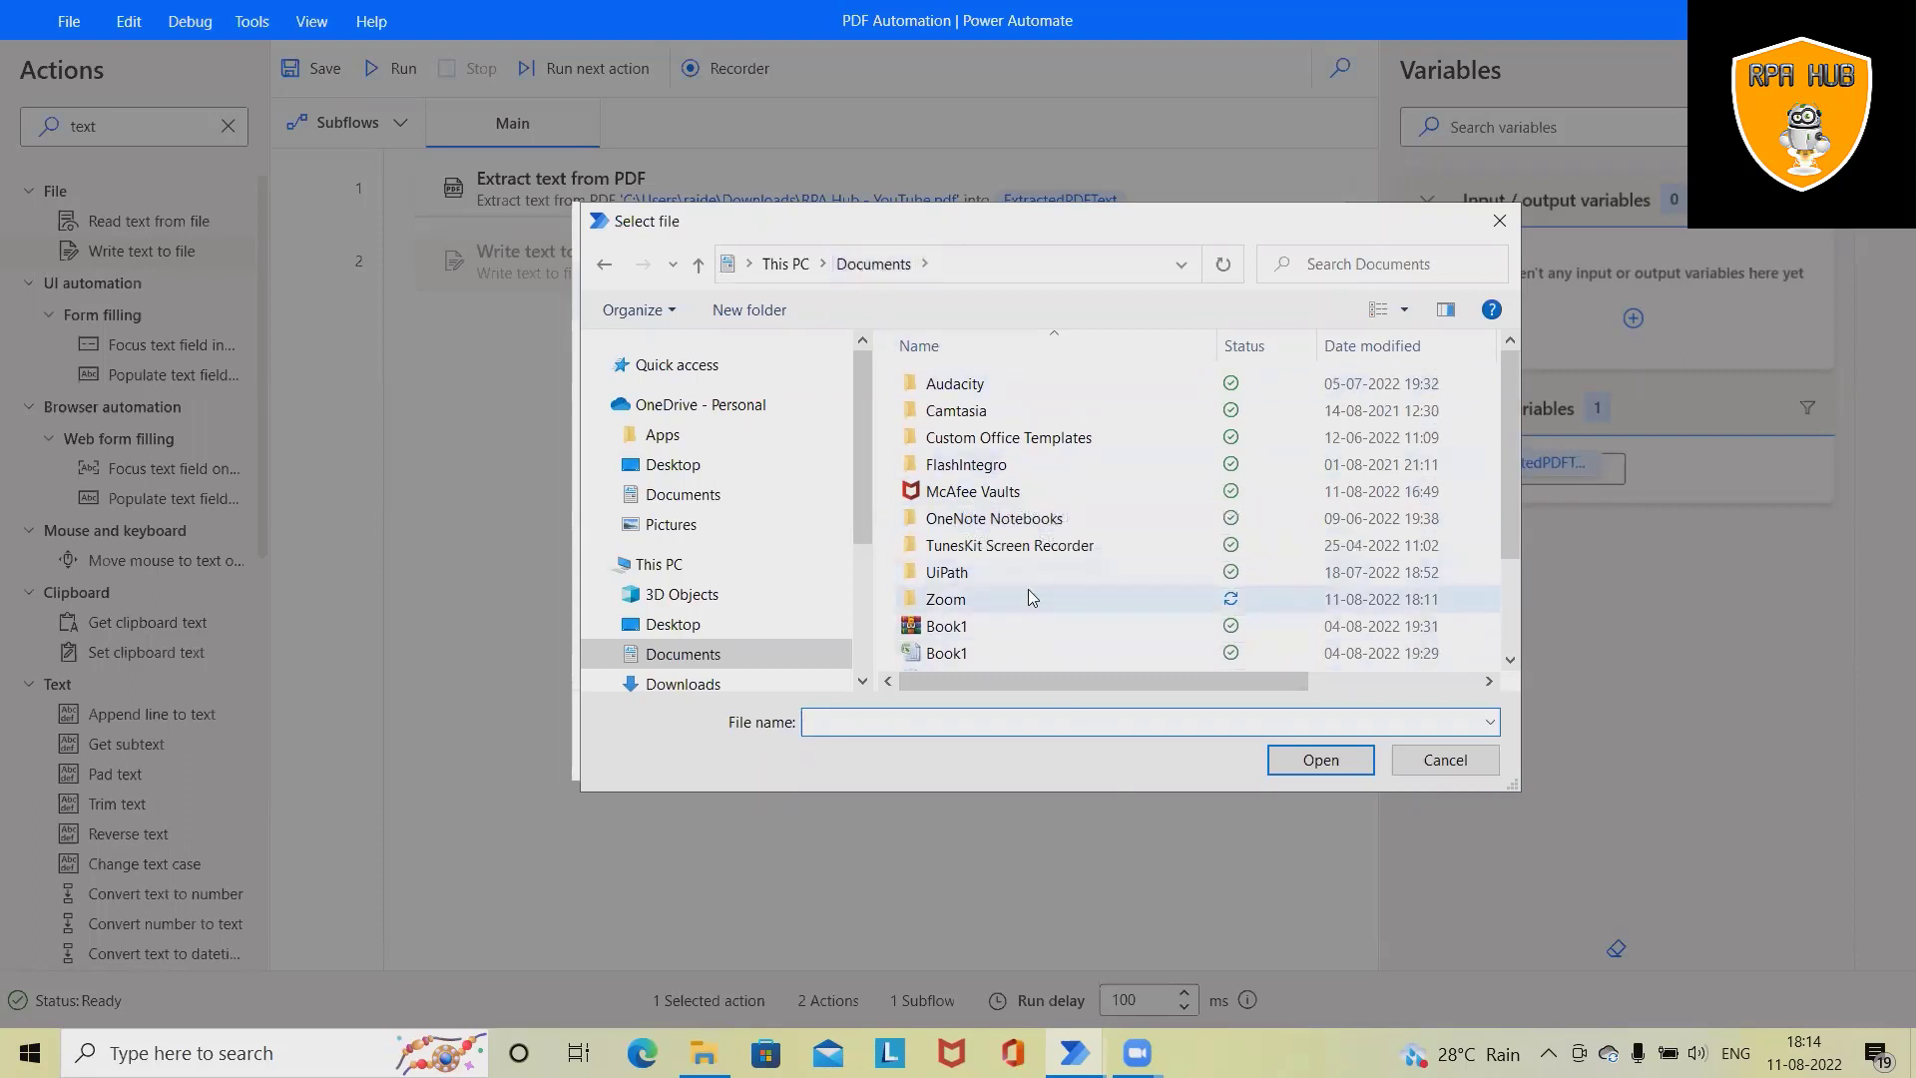
{"action": "left_click", "coordinate": [659, 563]}
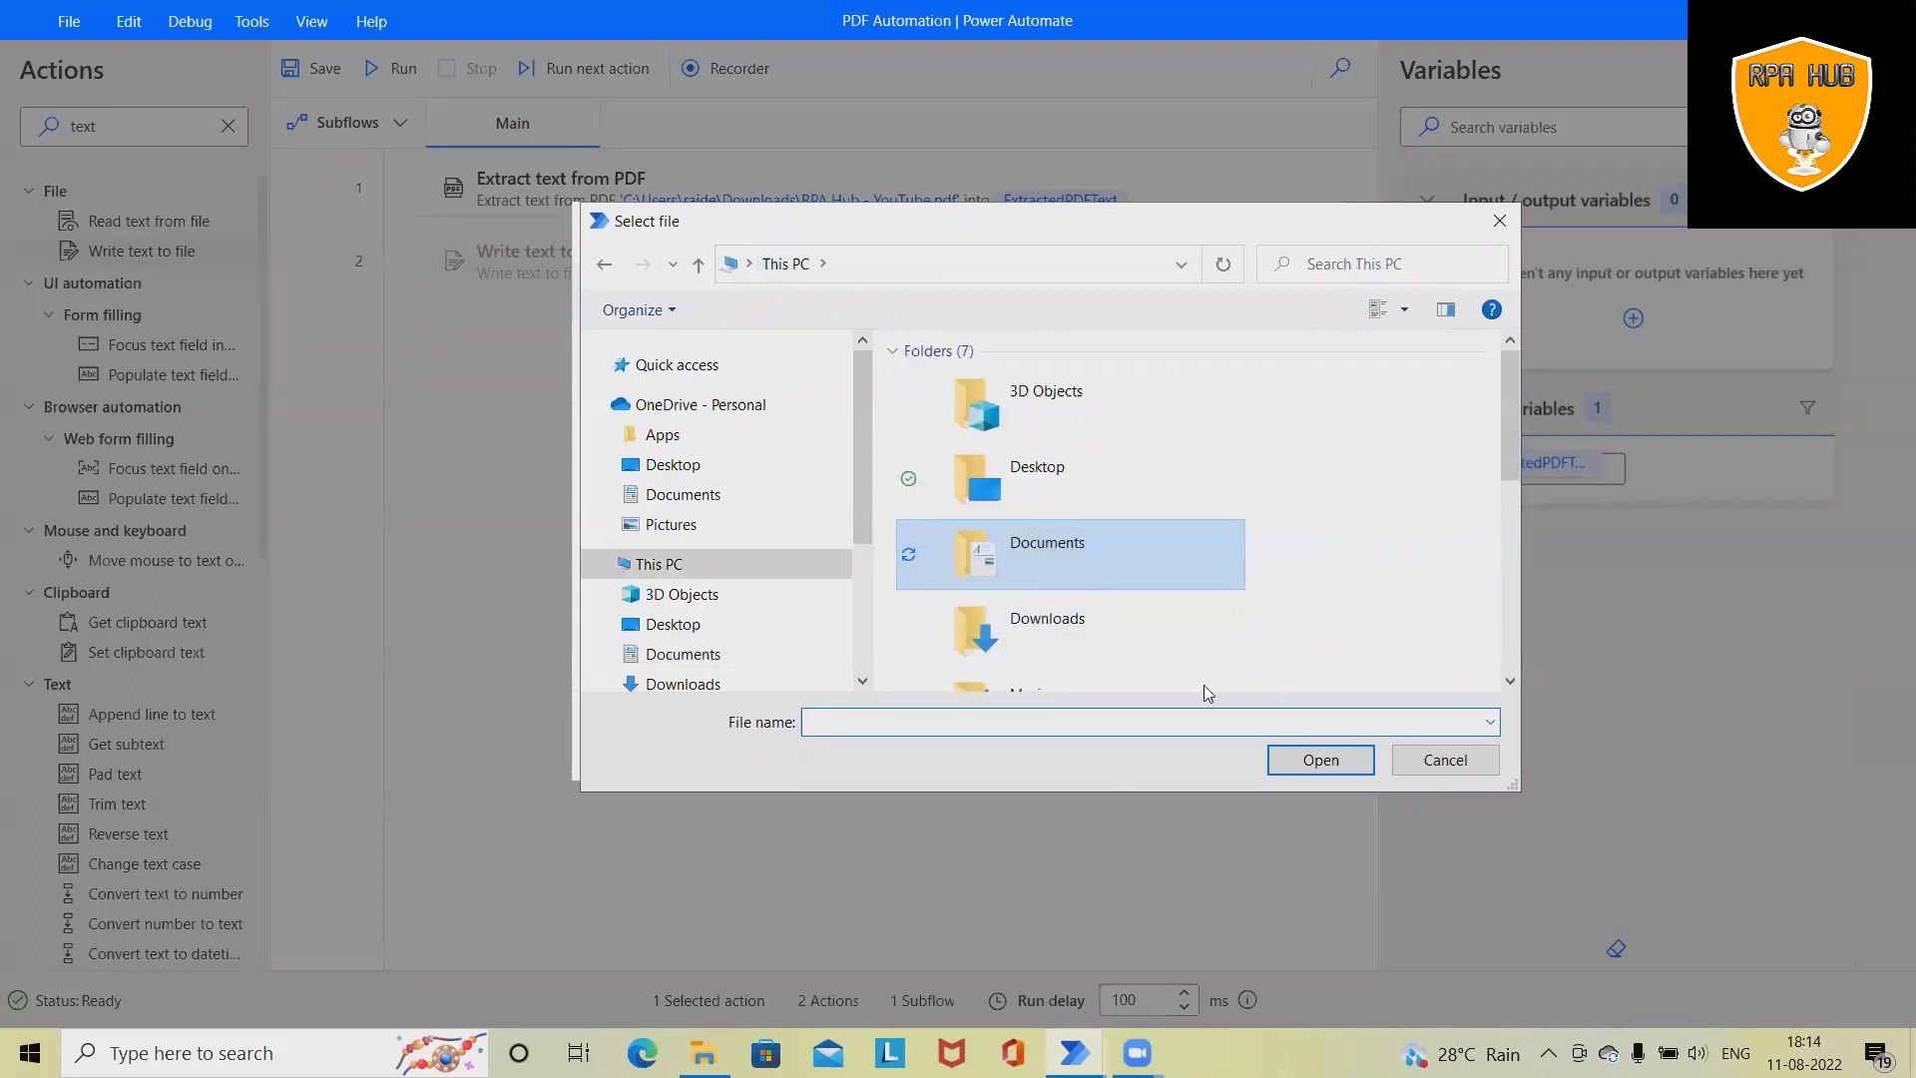
{"action": "double_click", "coordinate": [1046, 542]}
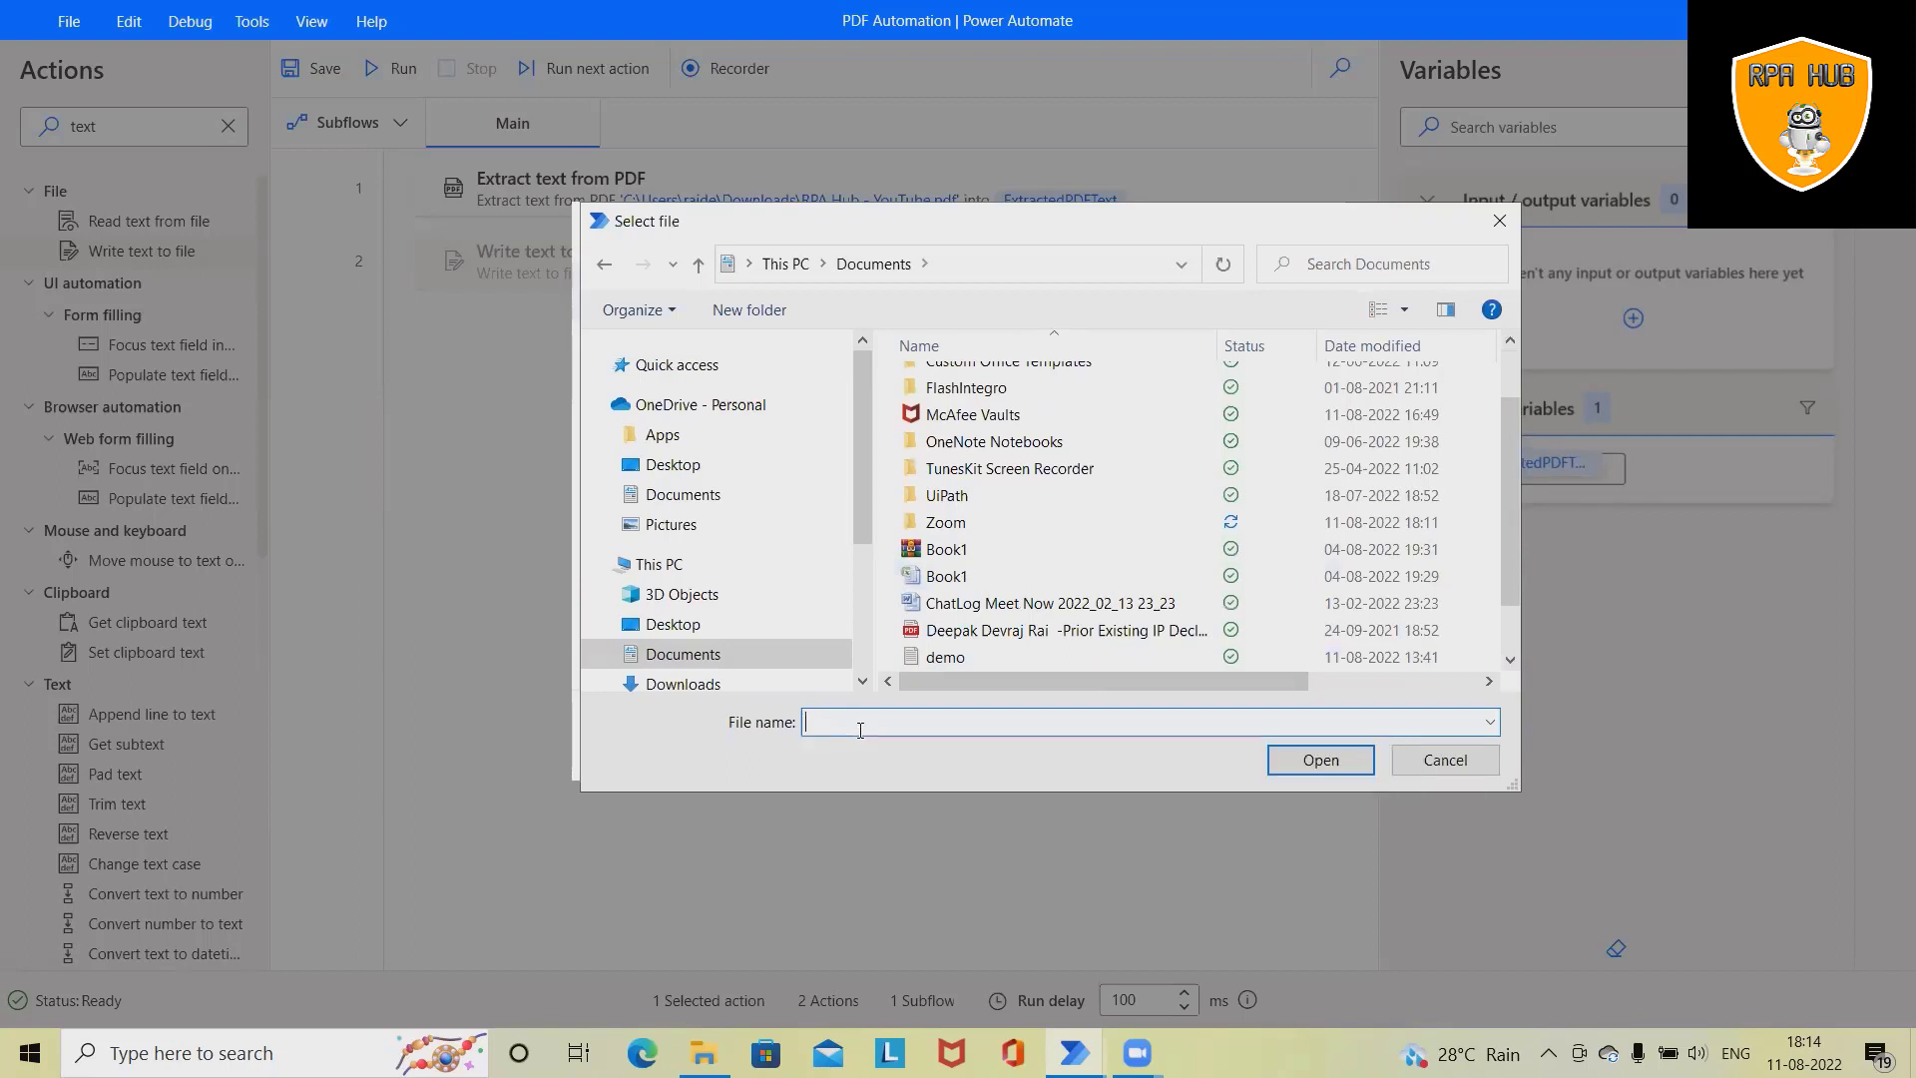
{"action": "type", "text": "PDFtotext"}
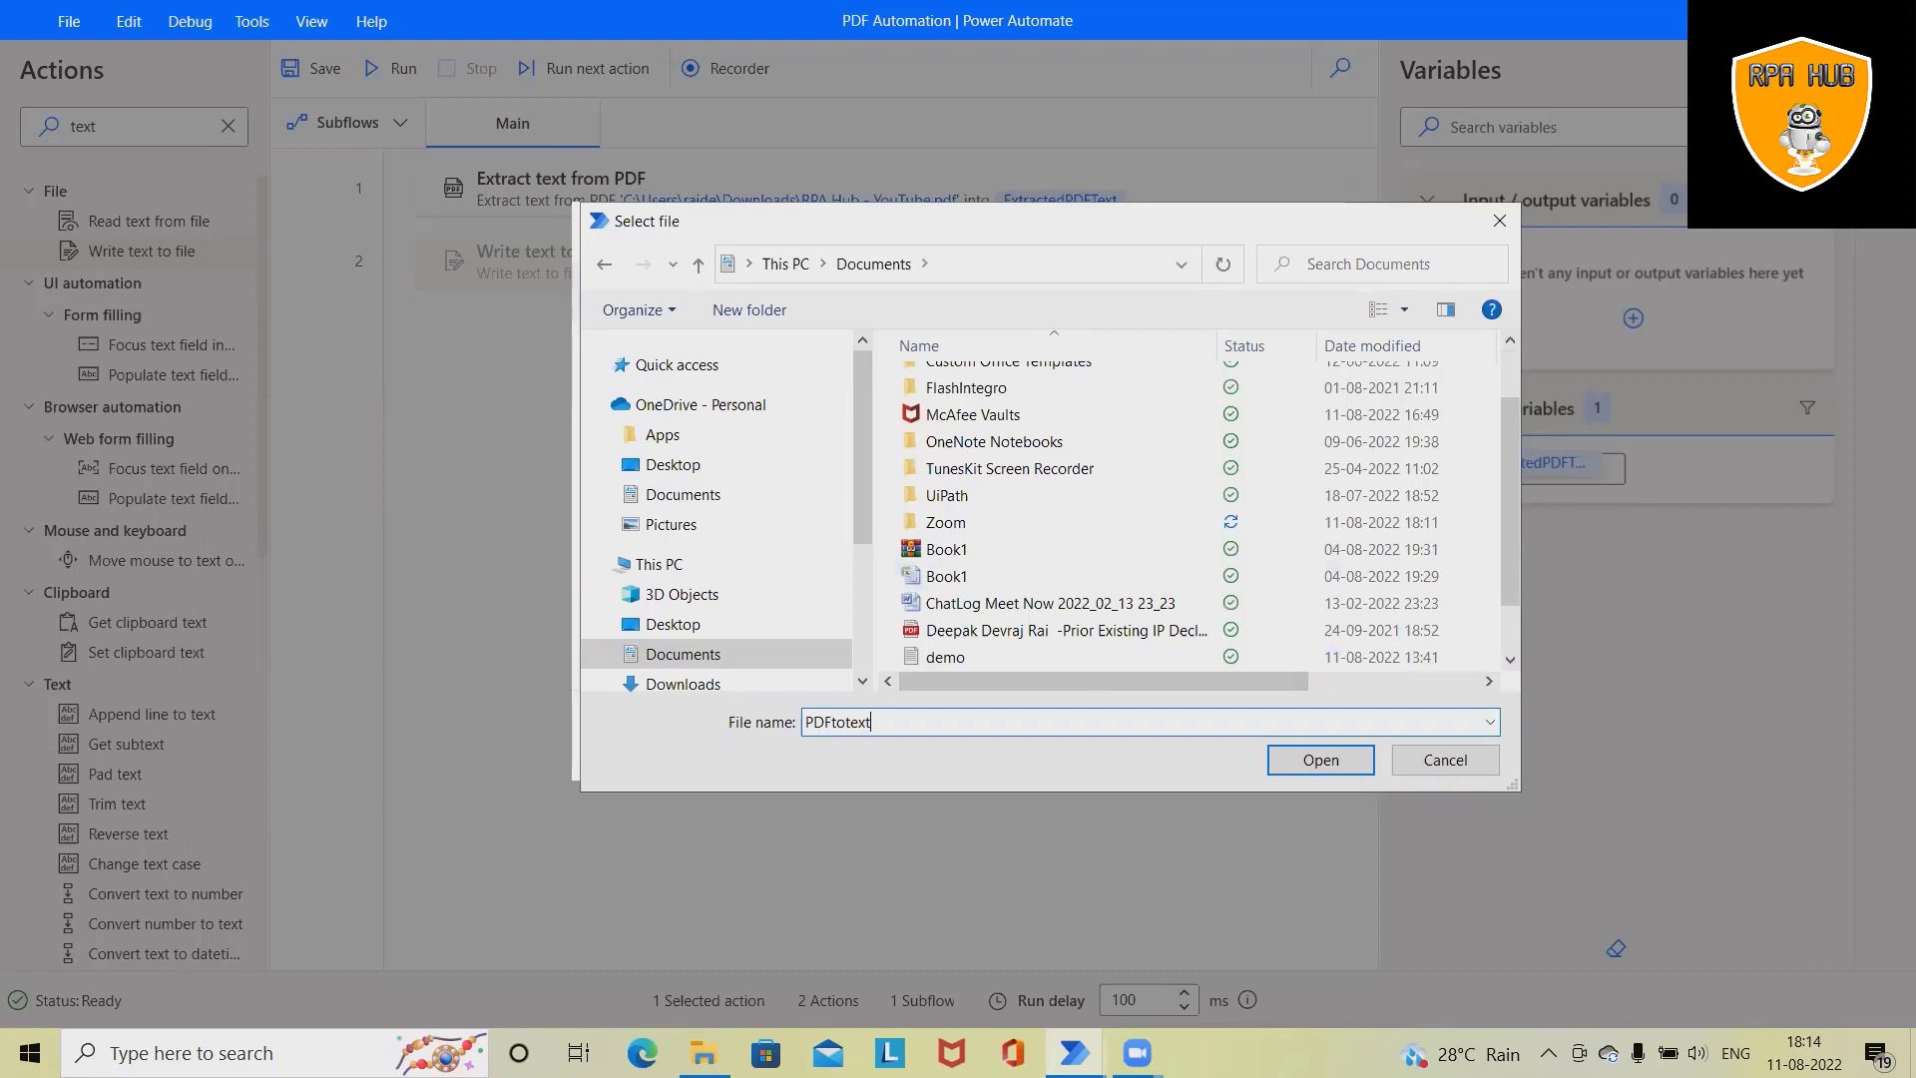
{"action": "type", "text": ".txt"}
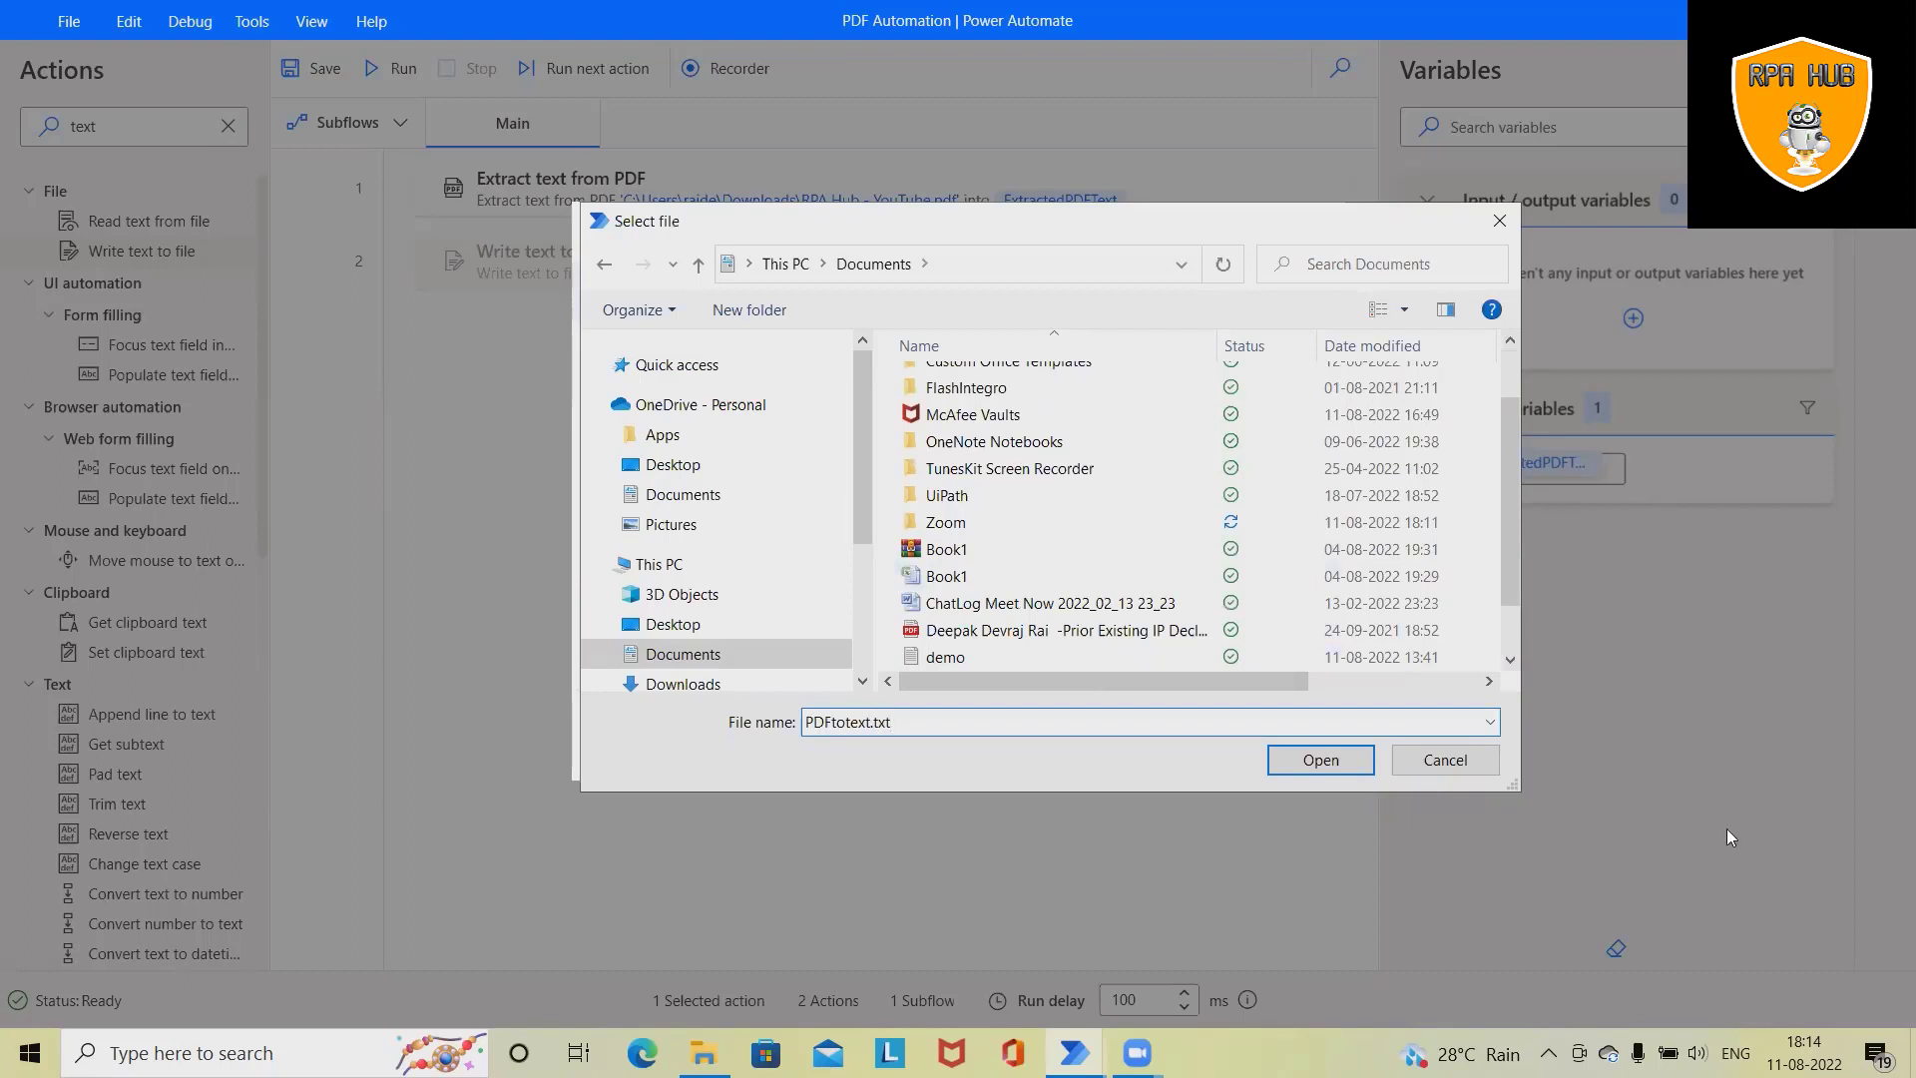
{"action": "left_click", "coordinate": [1318, 759]}
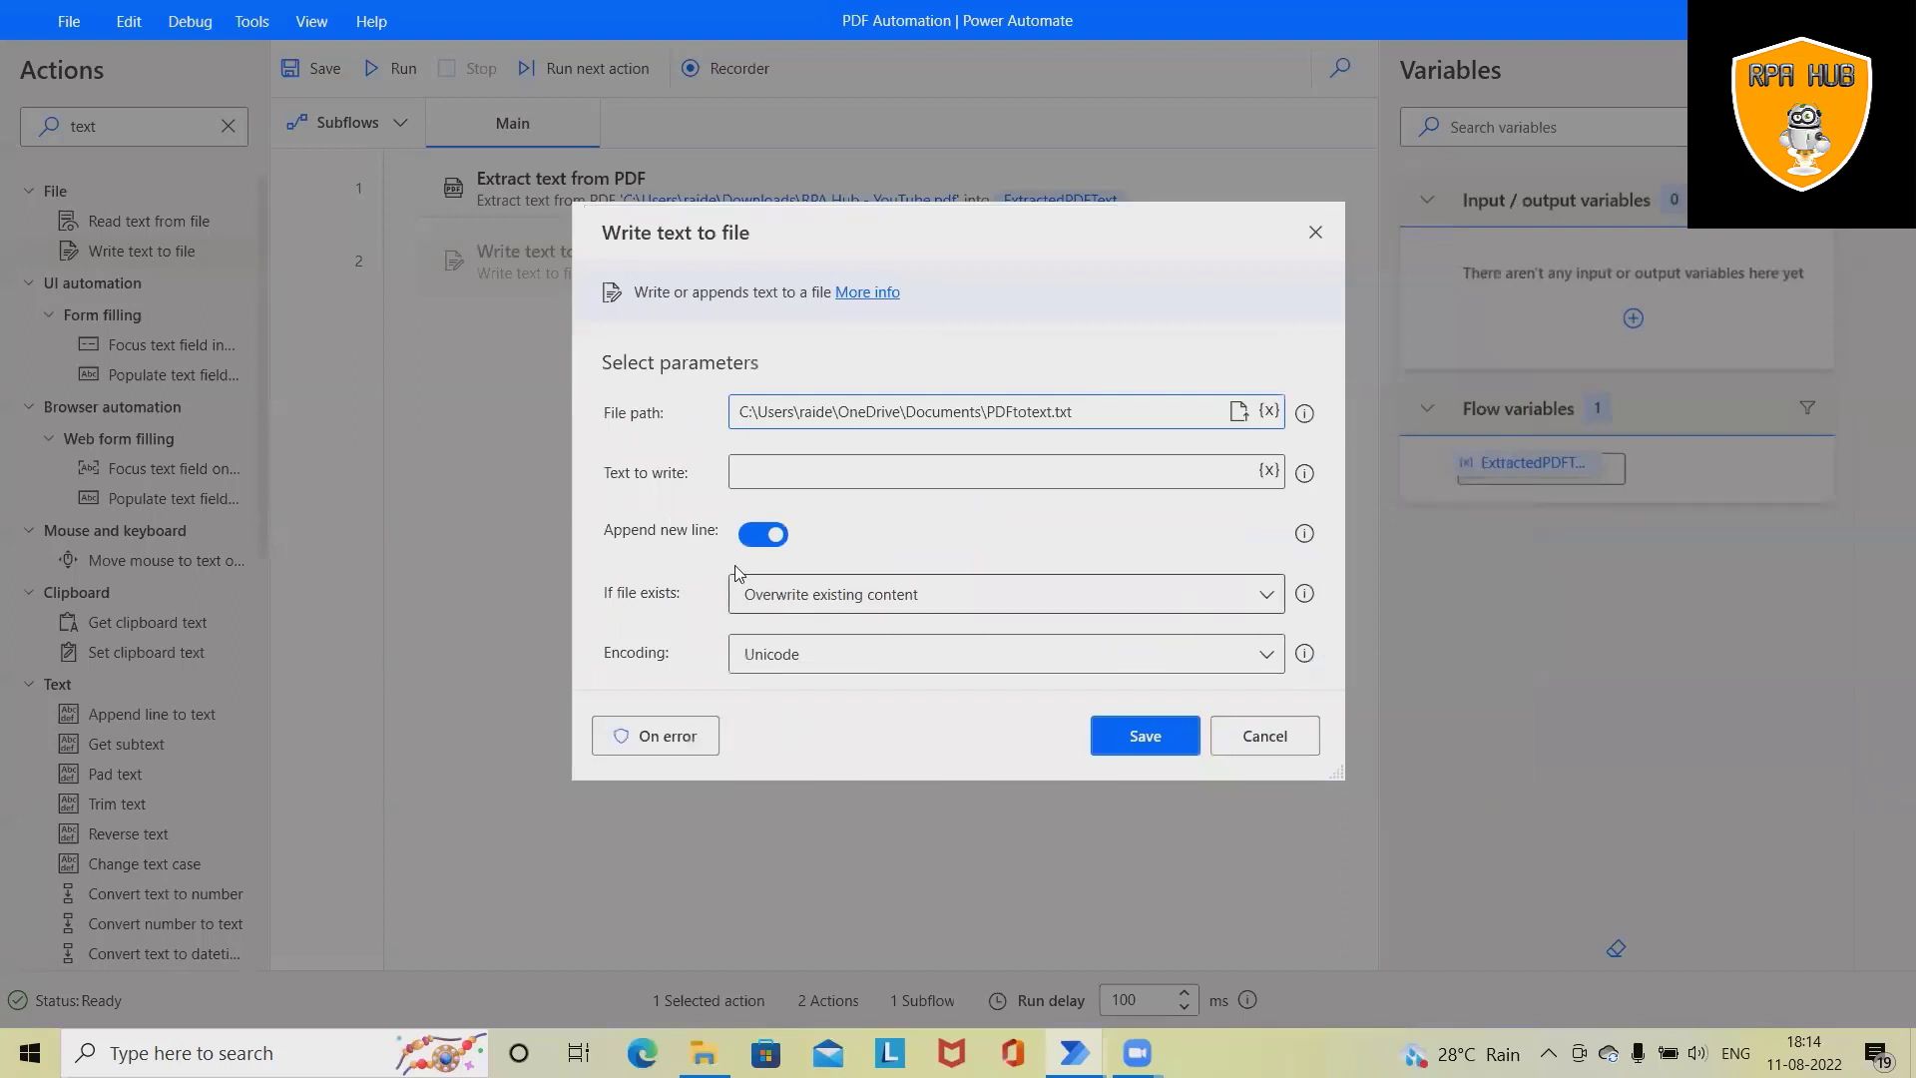
{"action": "mouse_move", "coordinate": [1302, 473]}
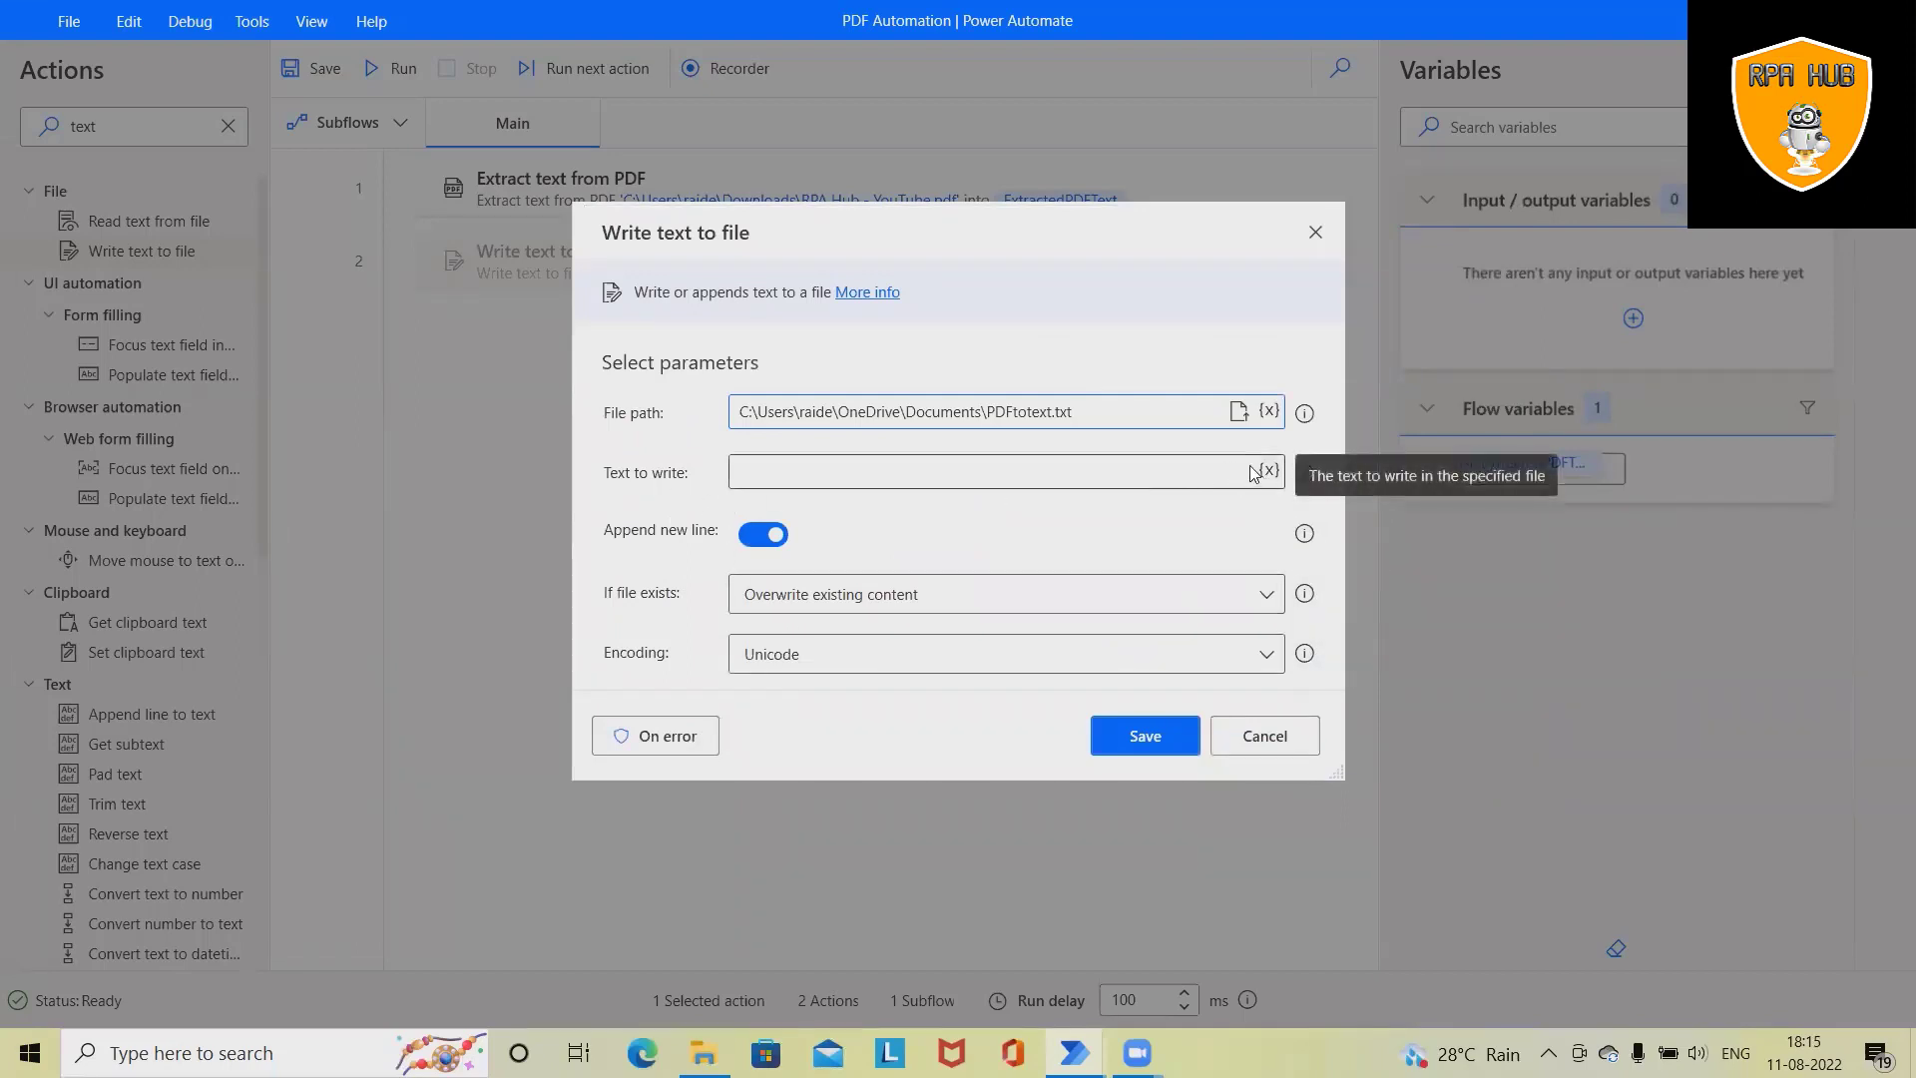
- Write ExtractedPDFText with Overwrite existing content and save the step
{"action": "left_click", "coordinate": [1267, 472]}
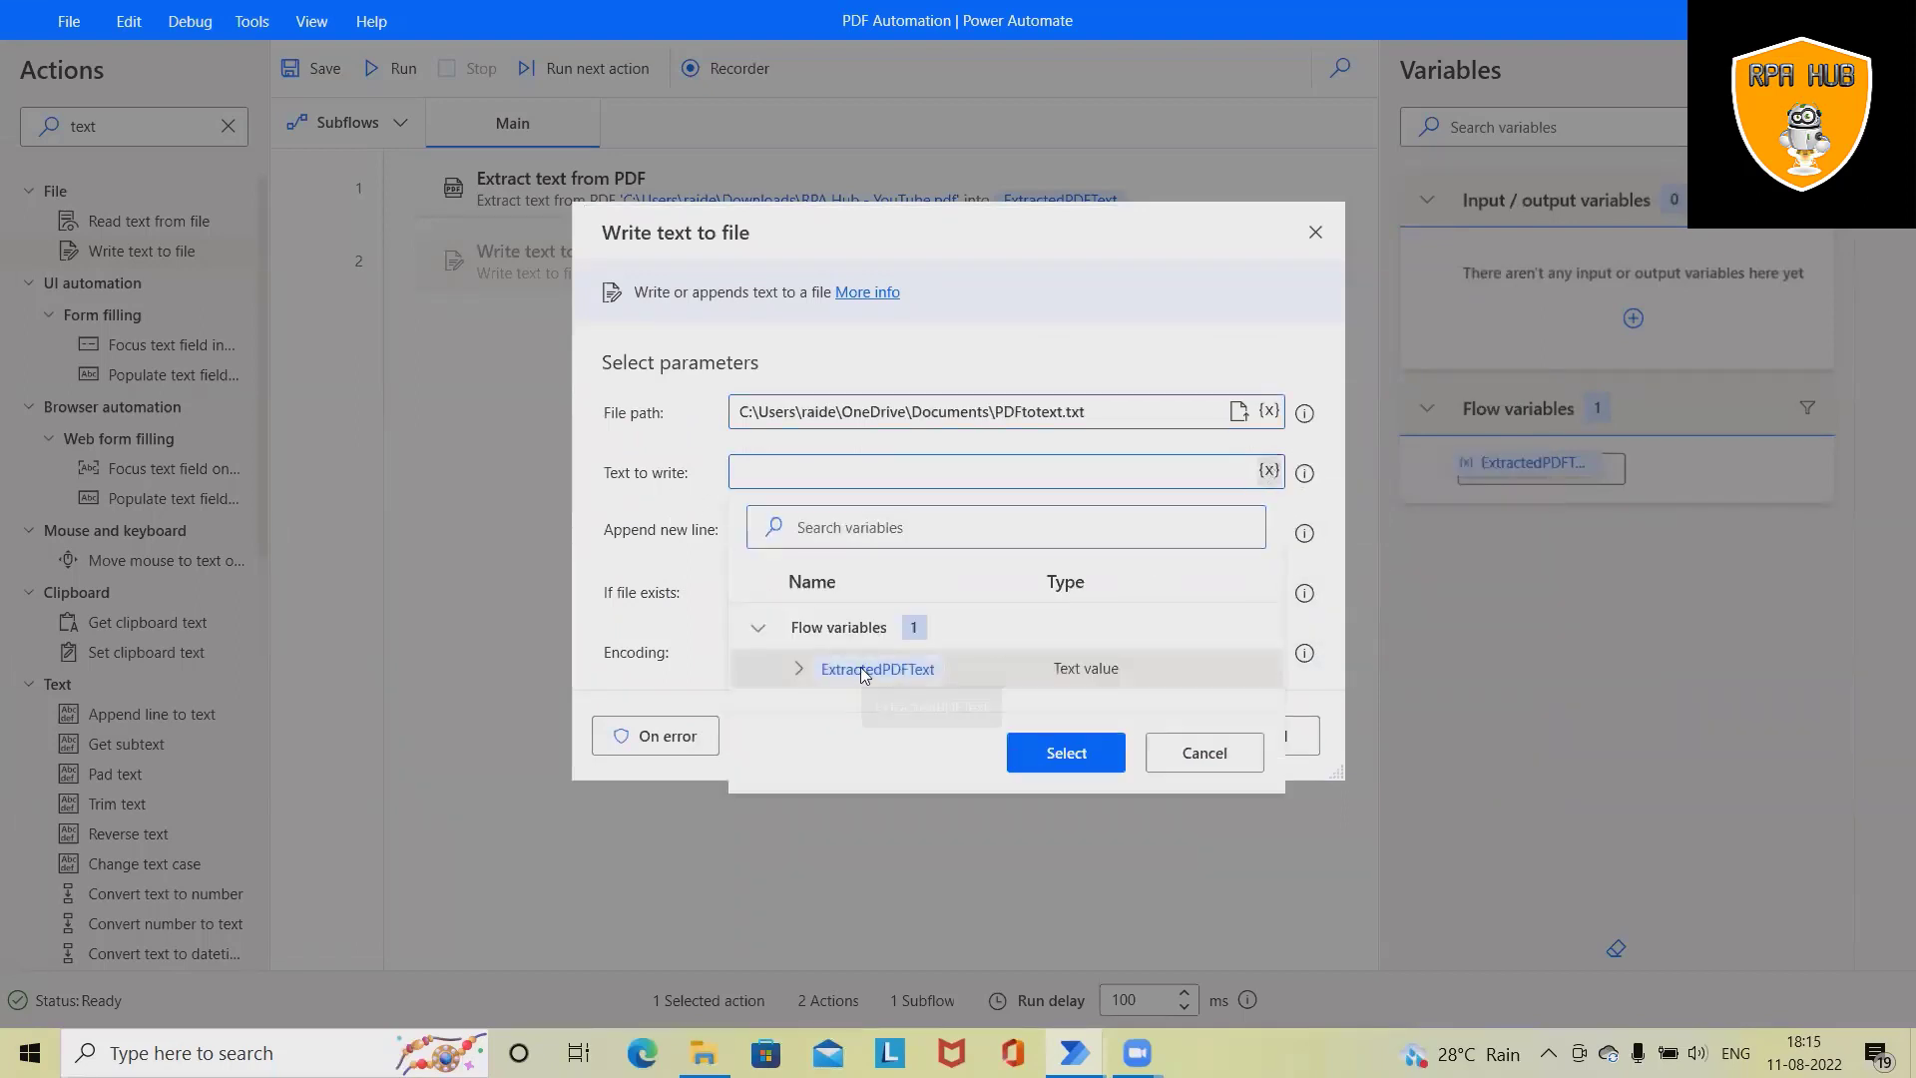
{"action": "left_click", "coordinate": [1063, 751]}
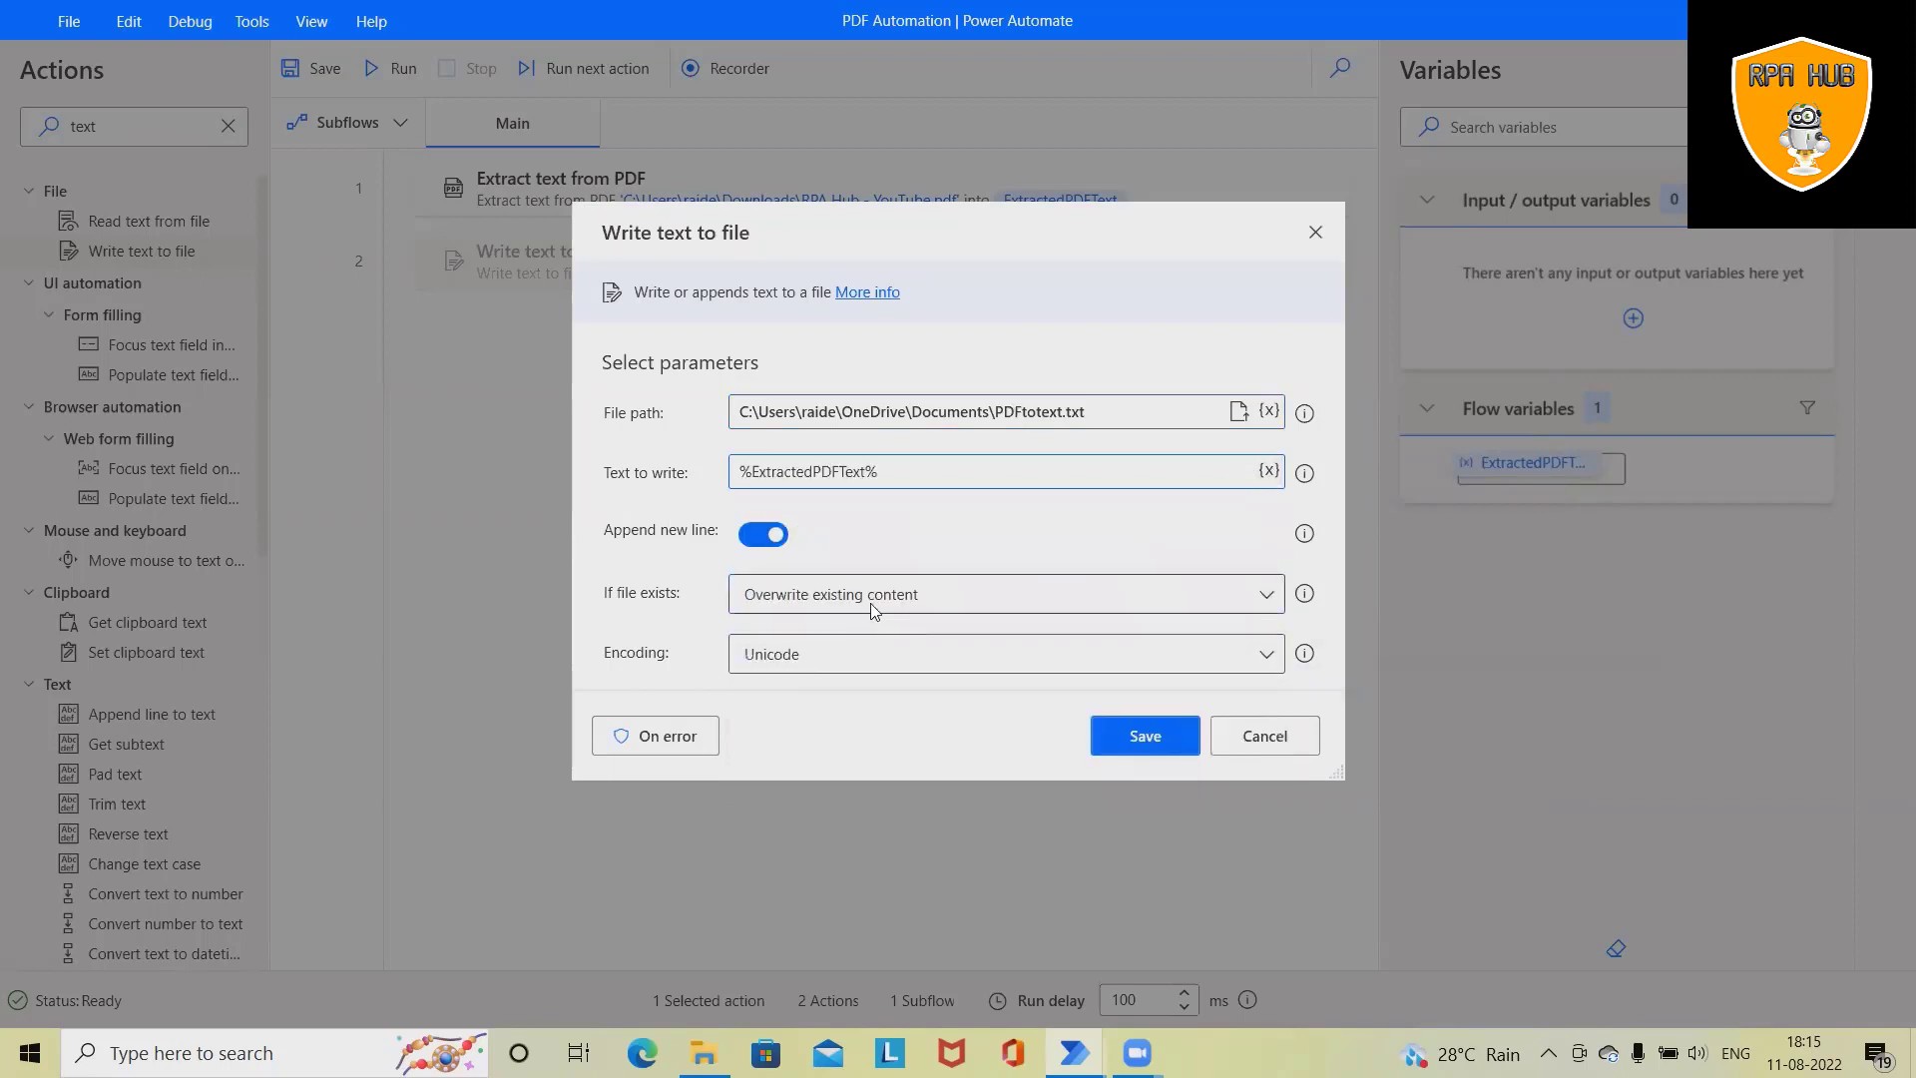
{"action": "left_click", "coordinate": [1005, 594]}
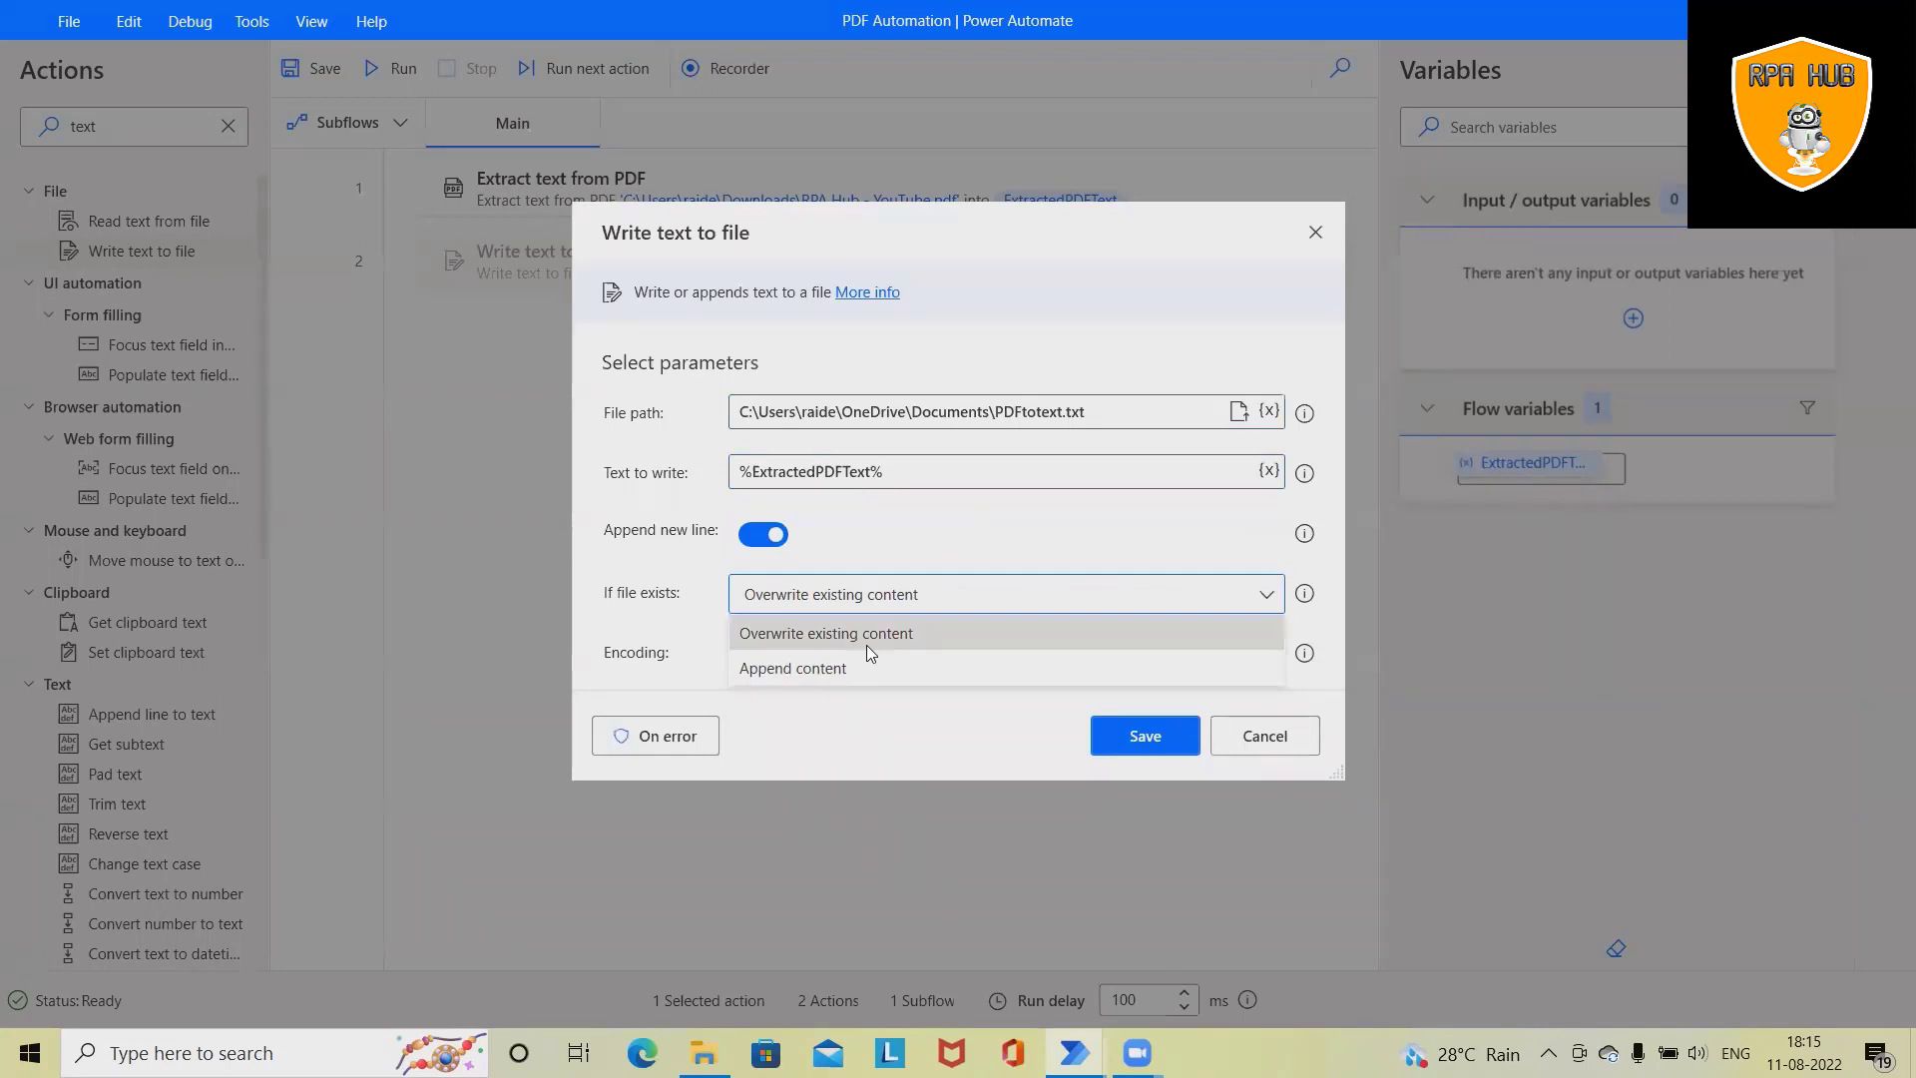
{"action": "mouse_move", "coordinate": [829, 671]}
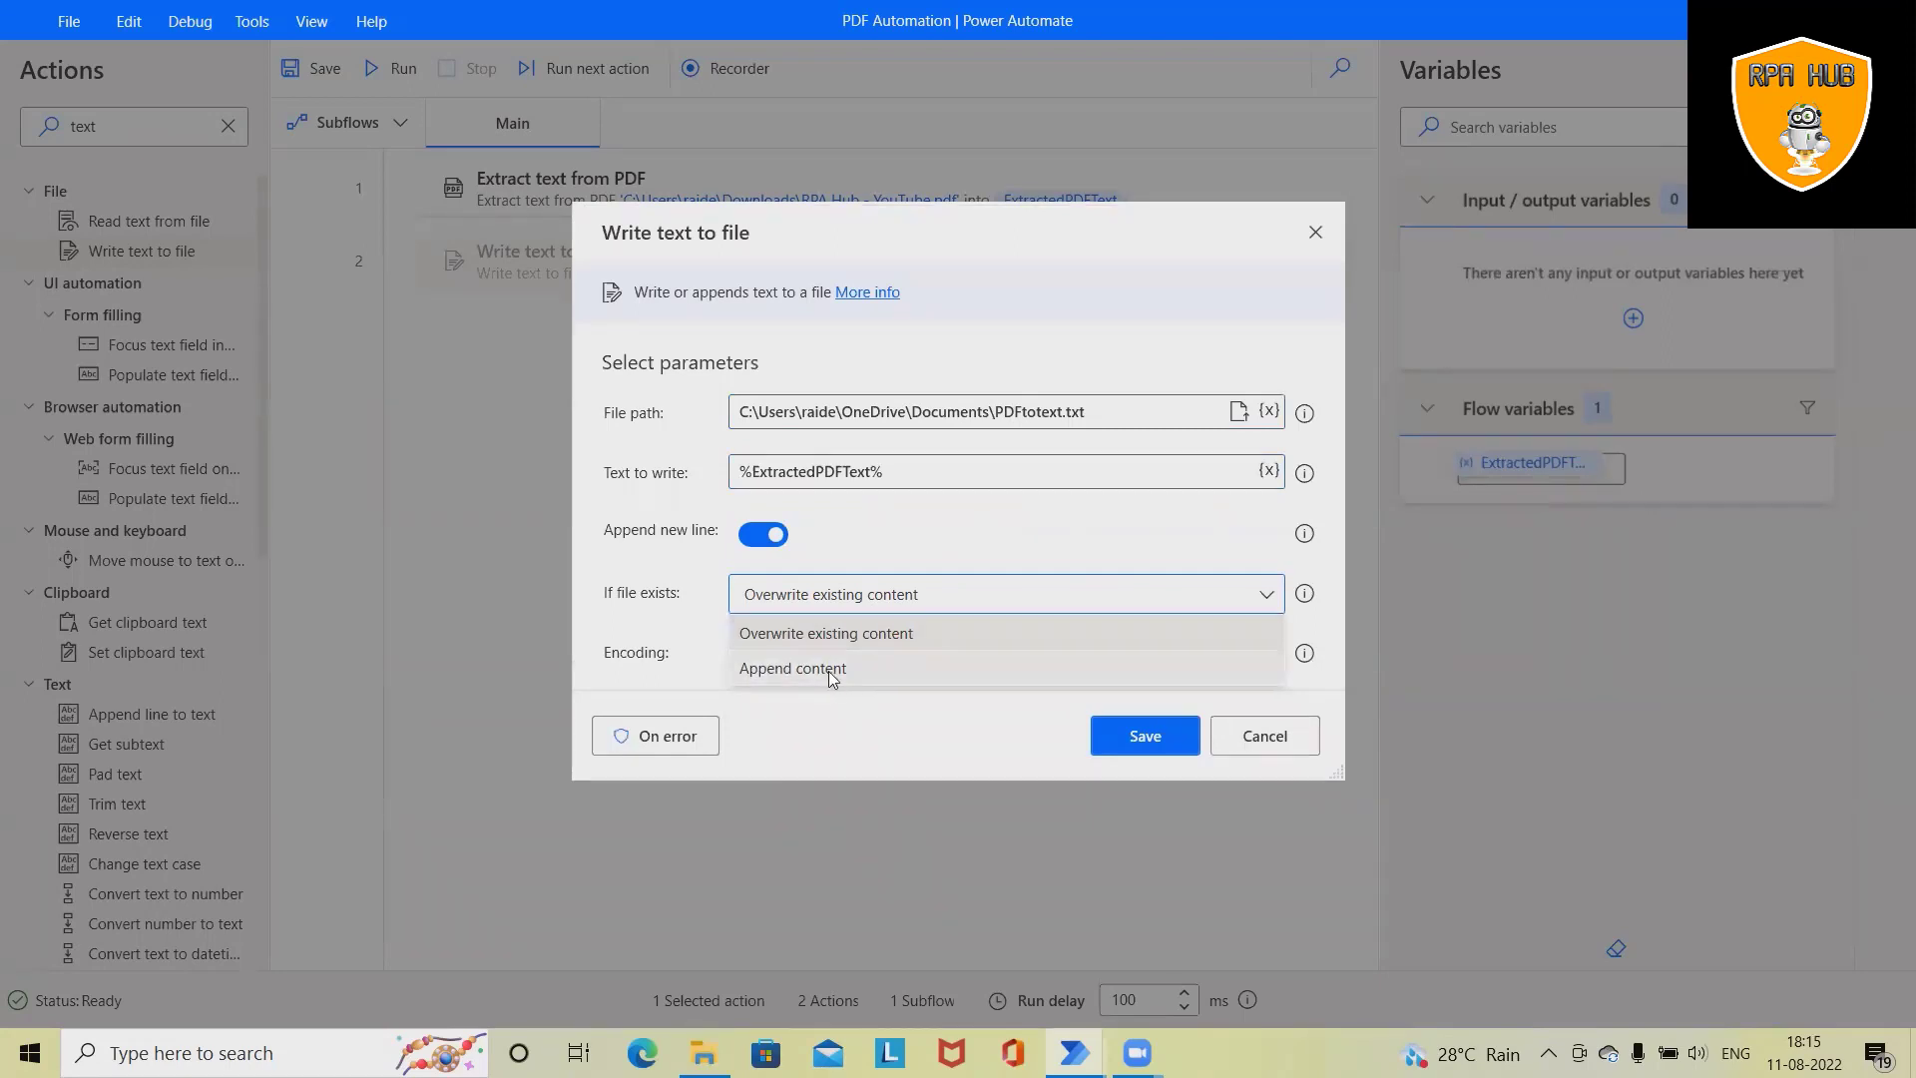
{"action": "left_click", "coordinate": [825, 633]}
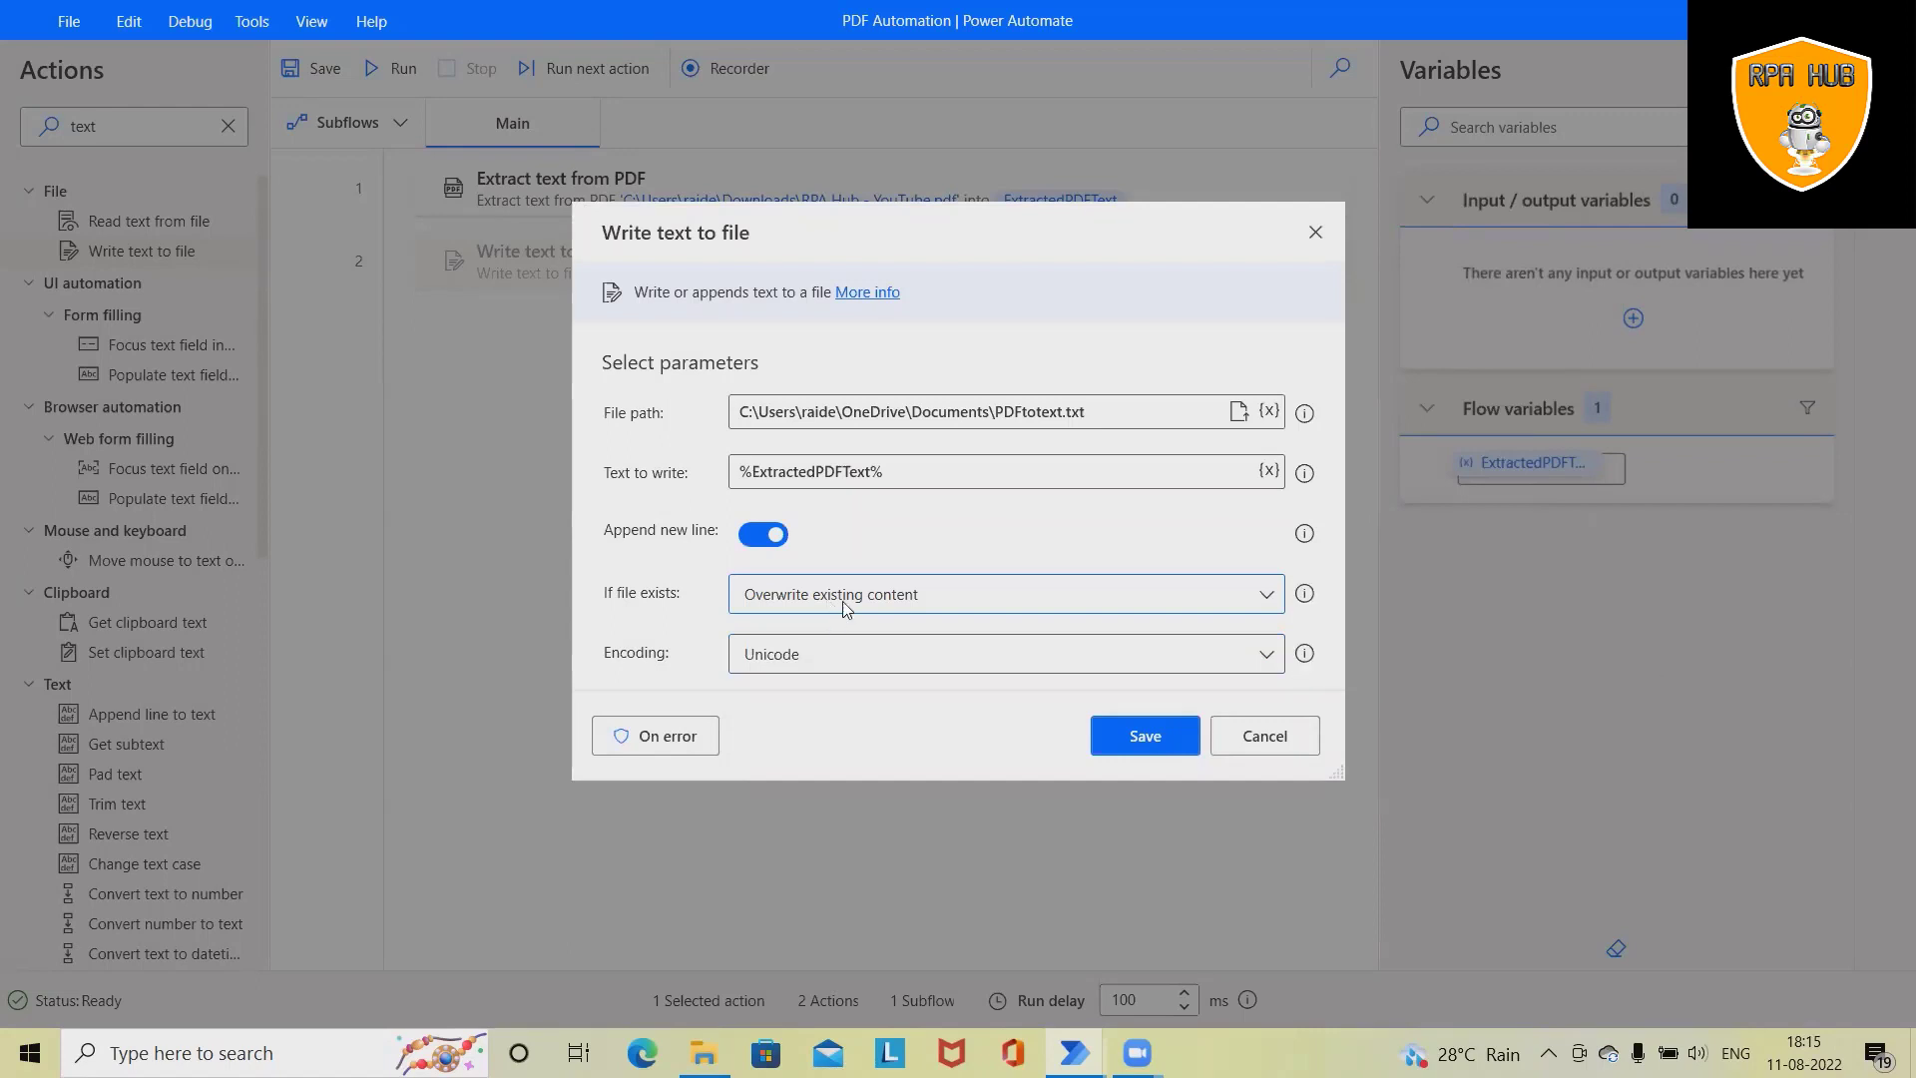
{"action": "left_click", "coordinate": [1142, 734]}
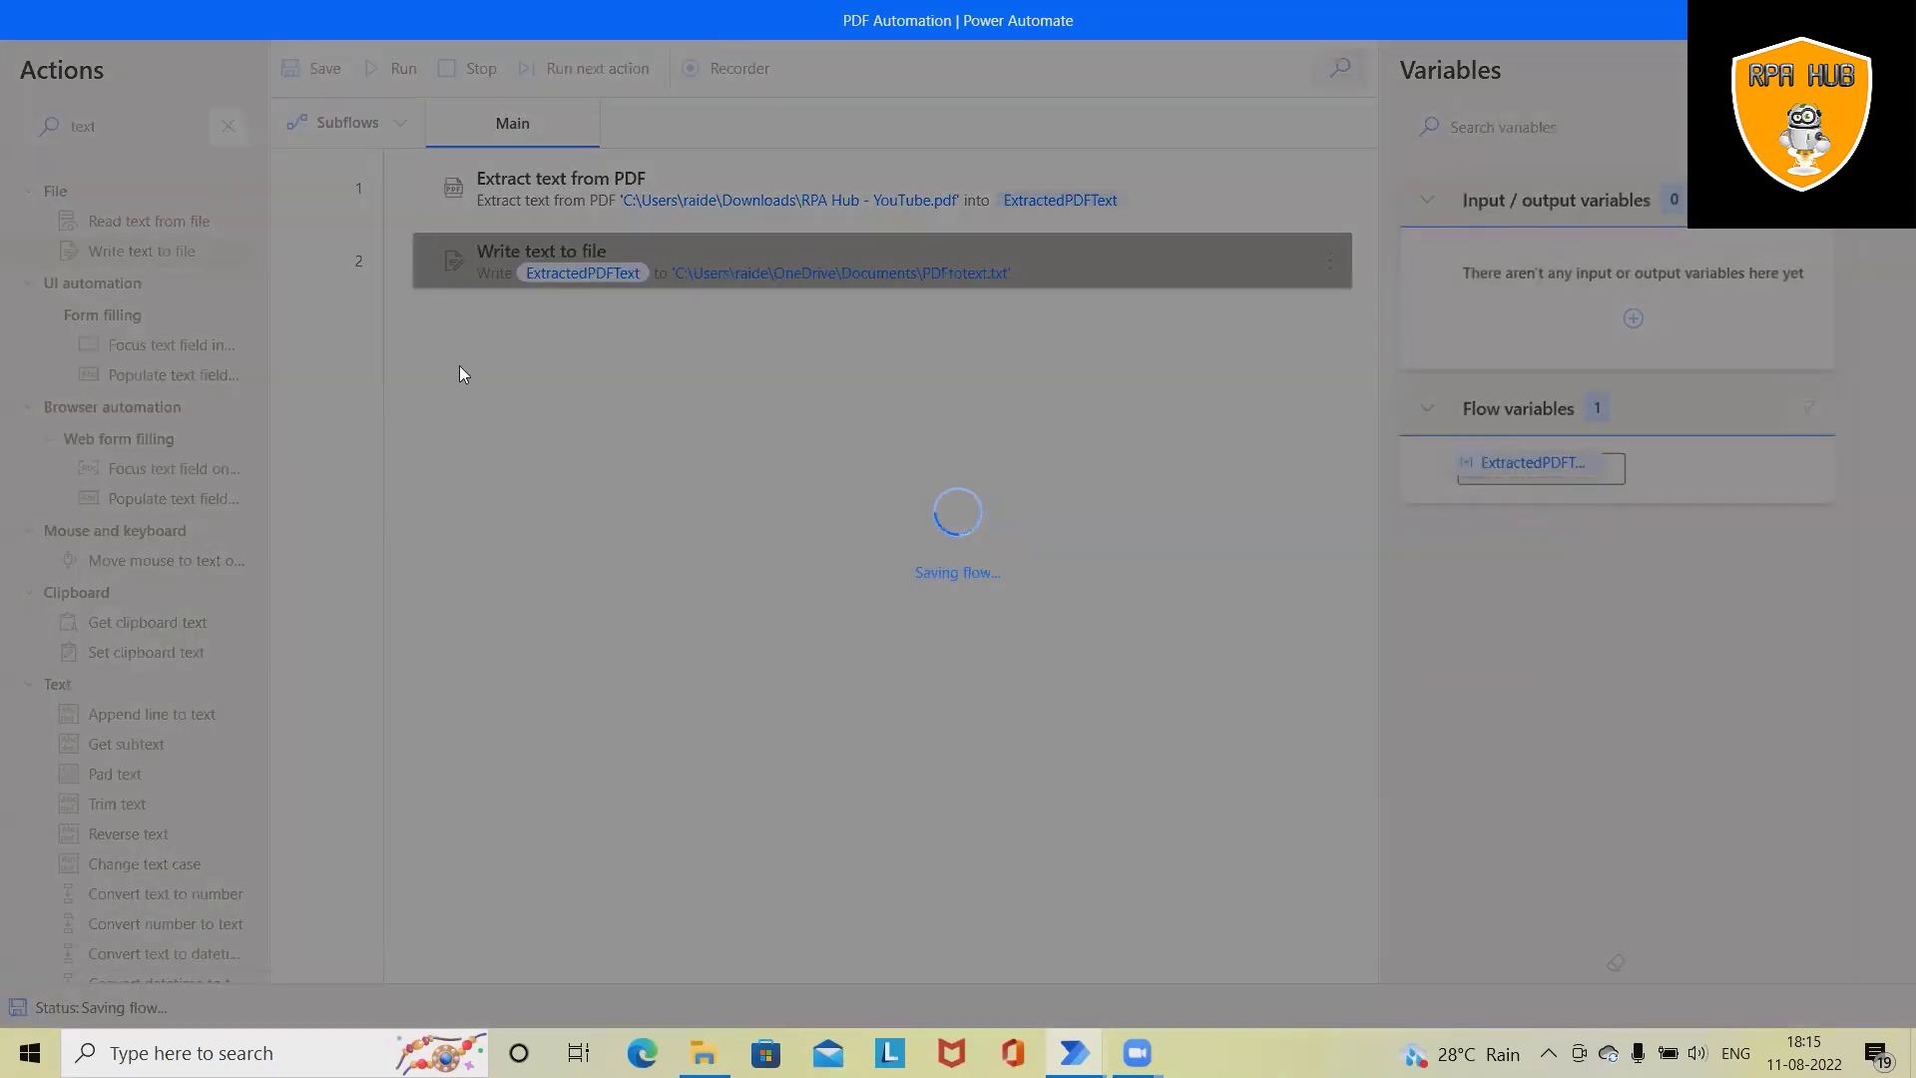
{"action": "mouse_move", "coordinate": [515, 567]}
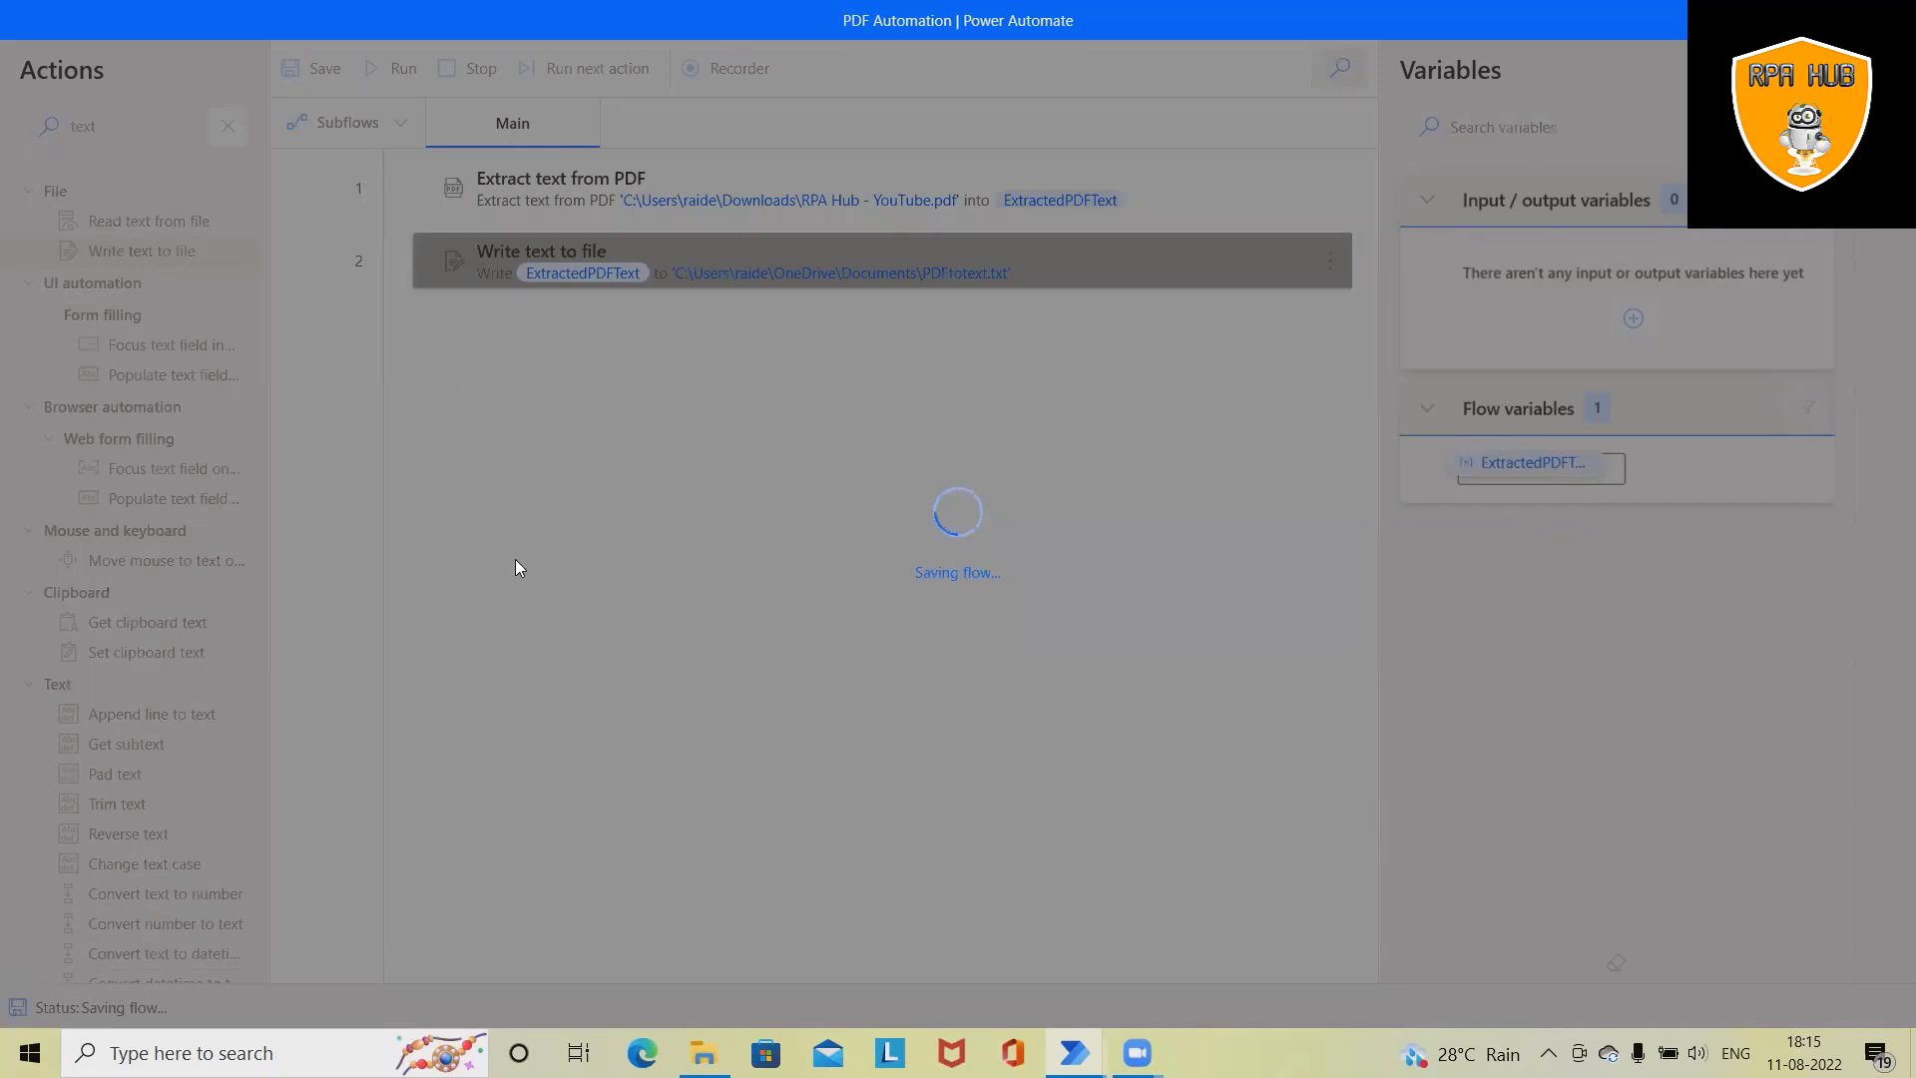
{"action": "left_click", "coordinate": [368, 66]}
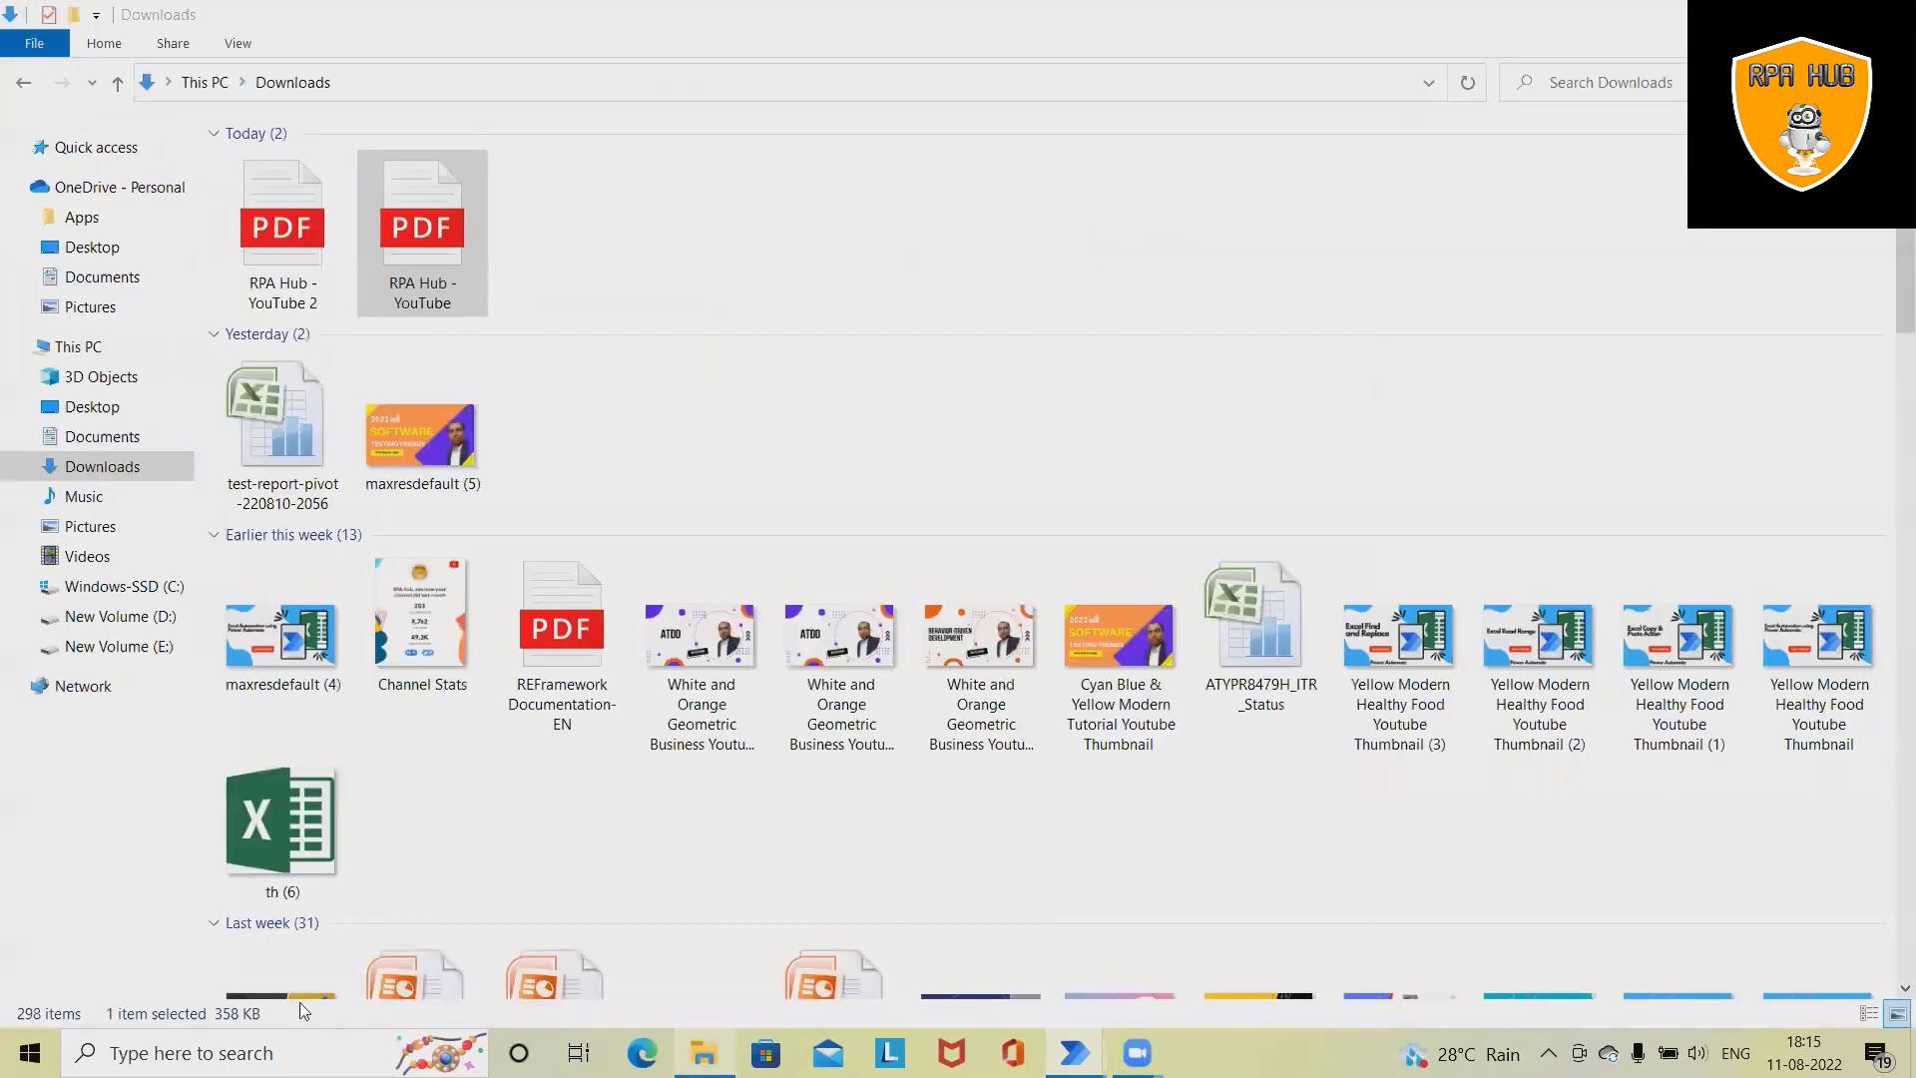
- Open PDFtotext from Documents to check it, then return to the flow designer
{"action": "left_click", "coordinate": [102, 436]}
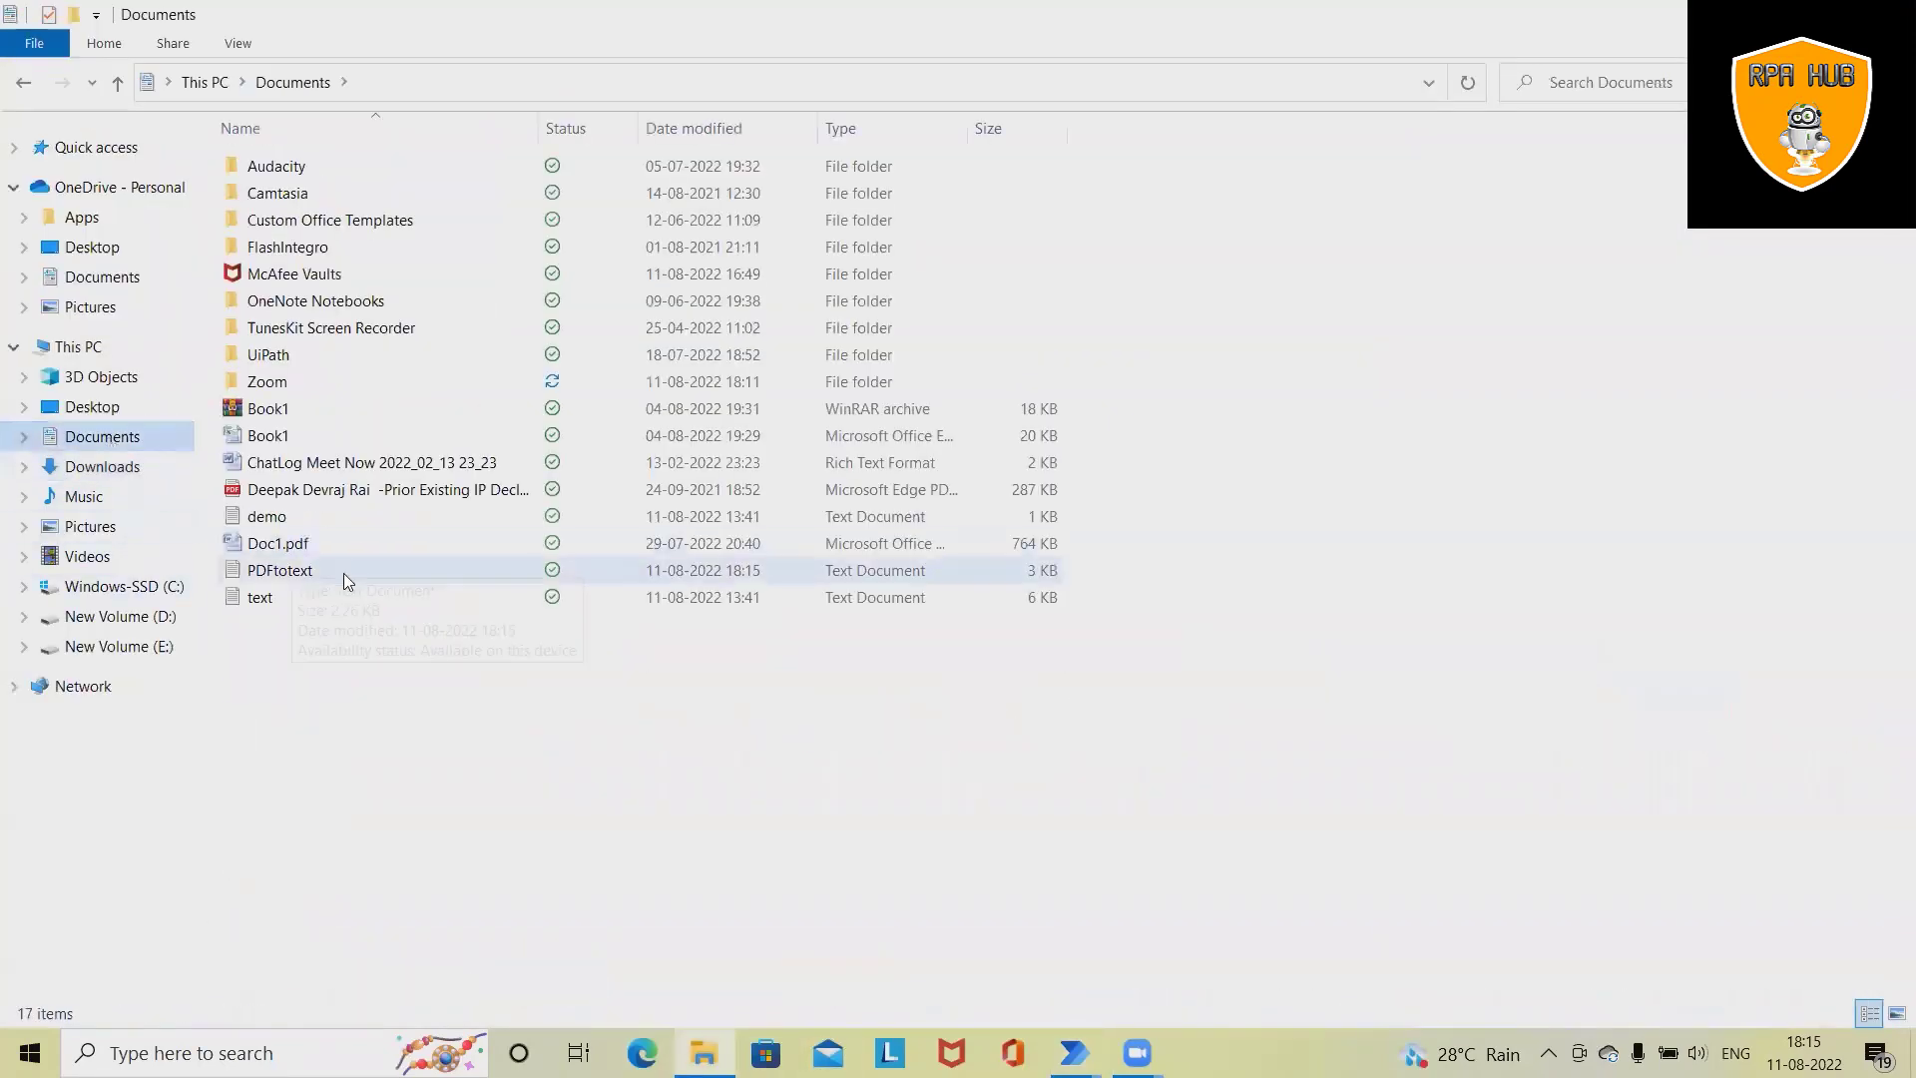
{"action": "double_click", "coordinate": [278, 570]}
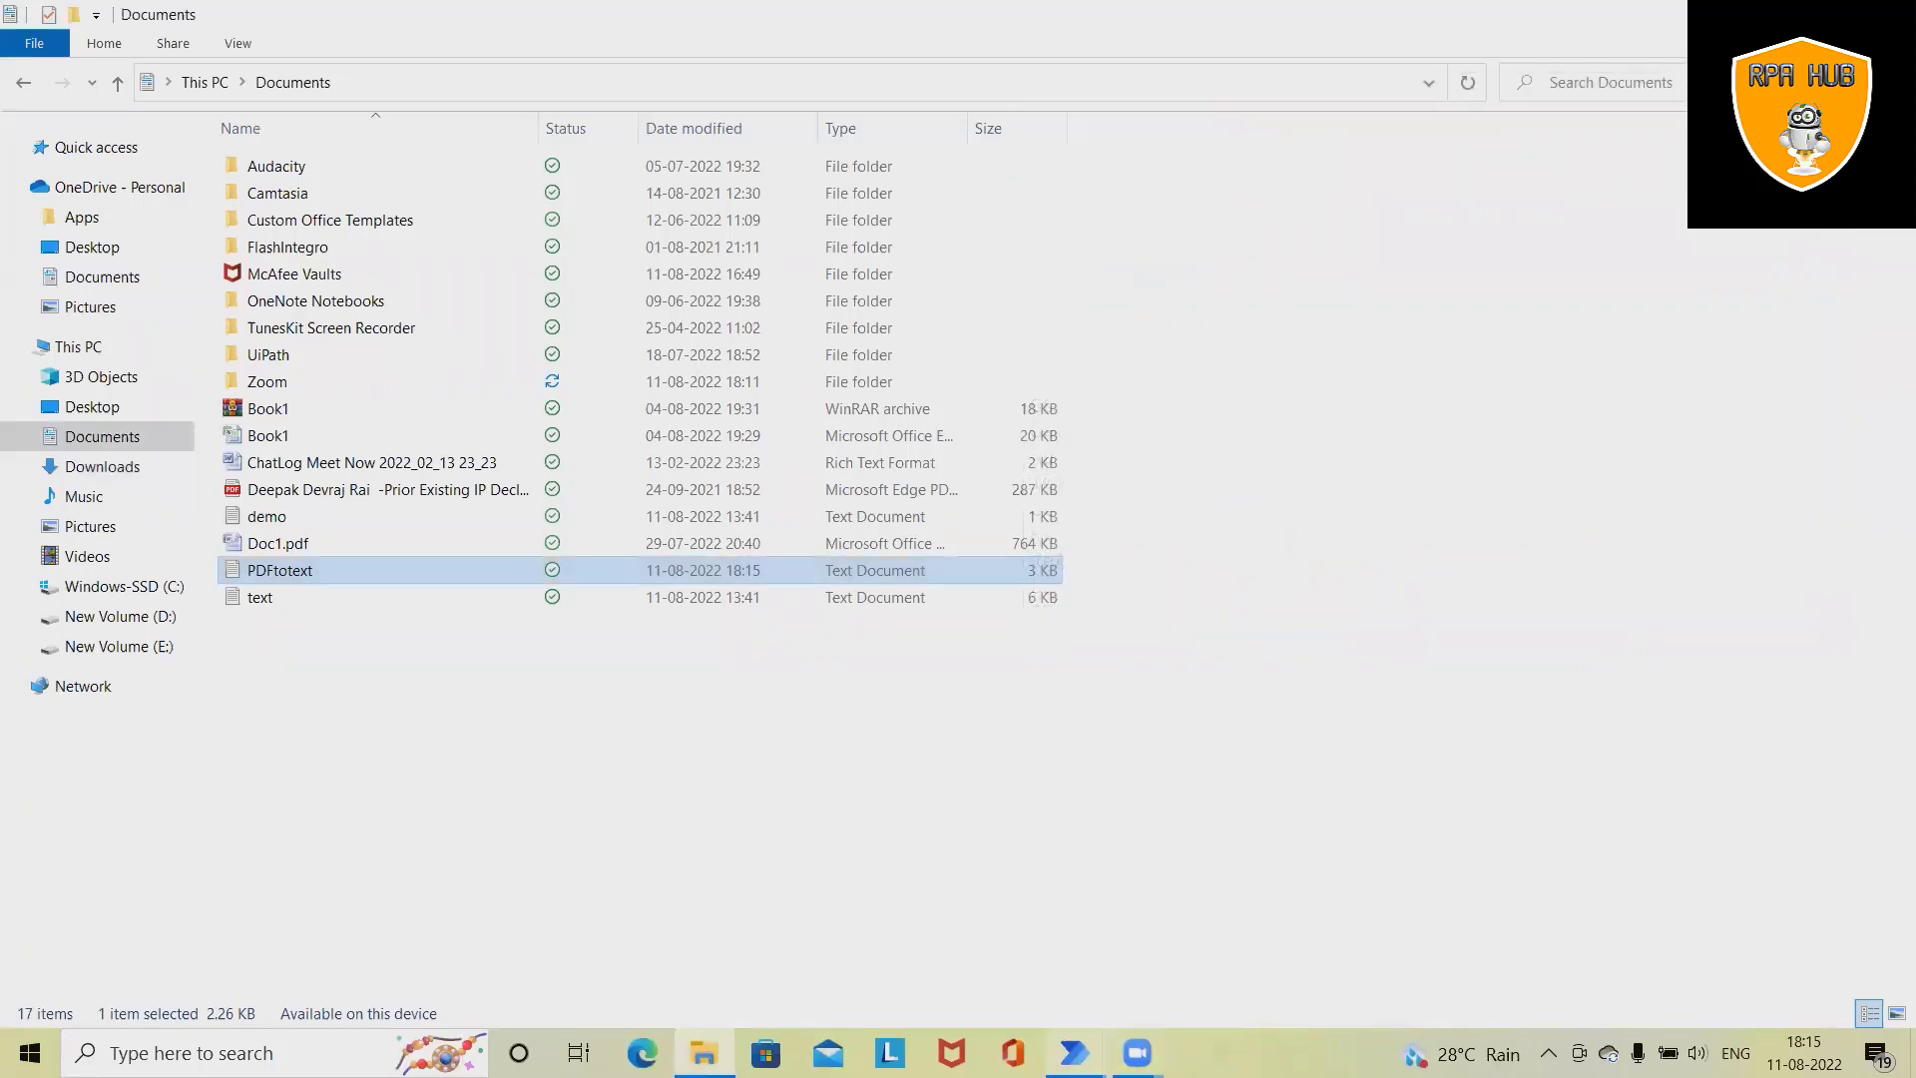
{"action": "left_click", "coordinate": [1072, 1052]}
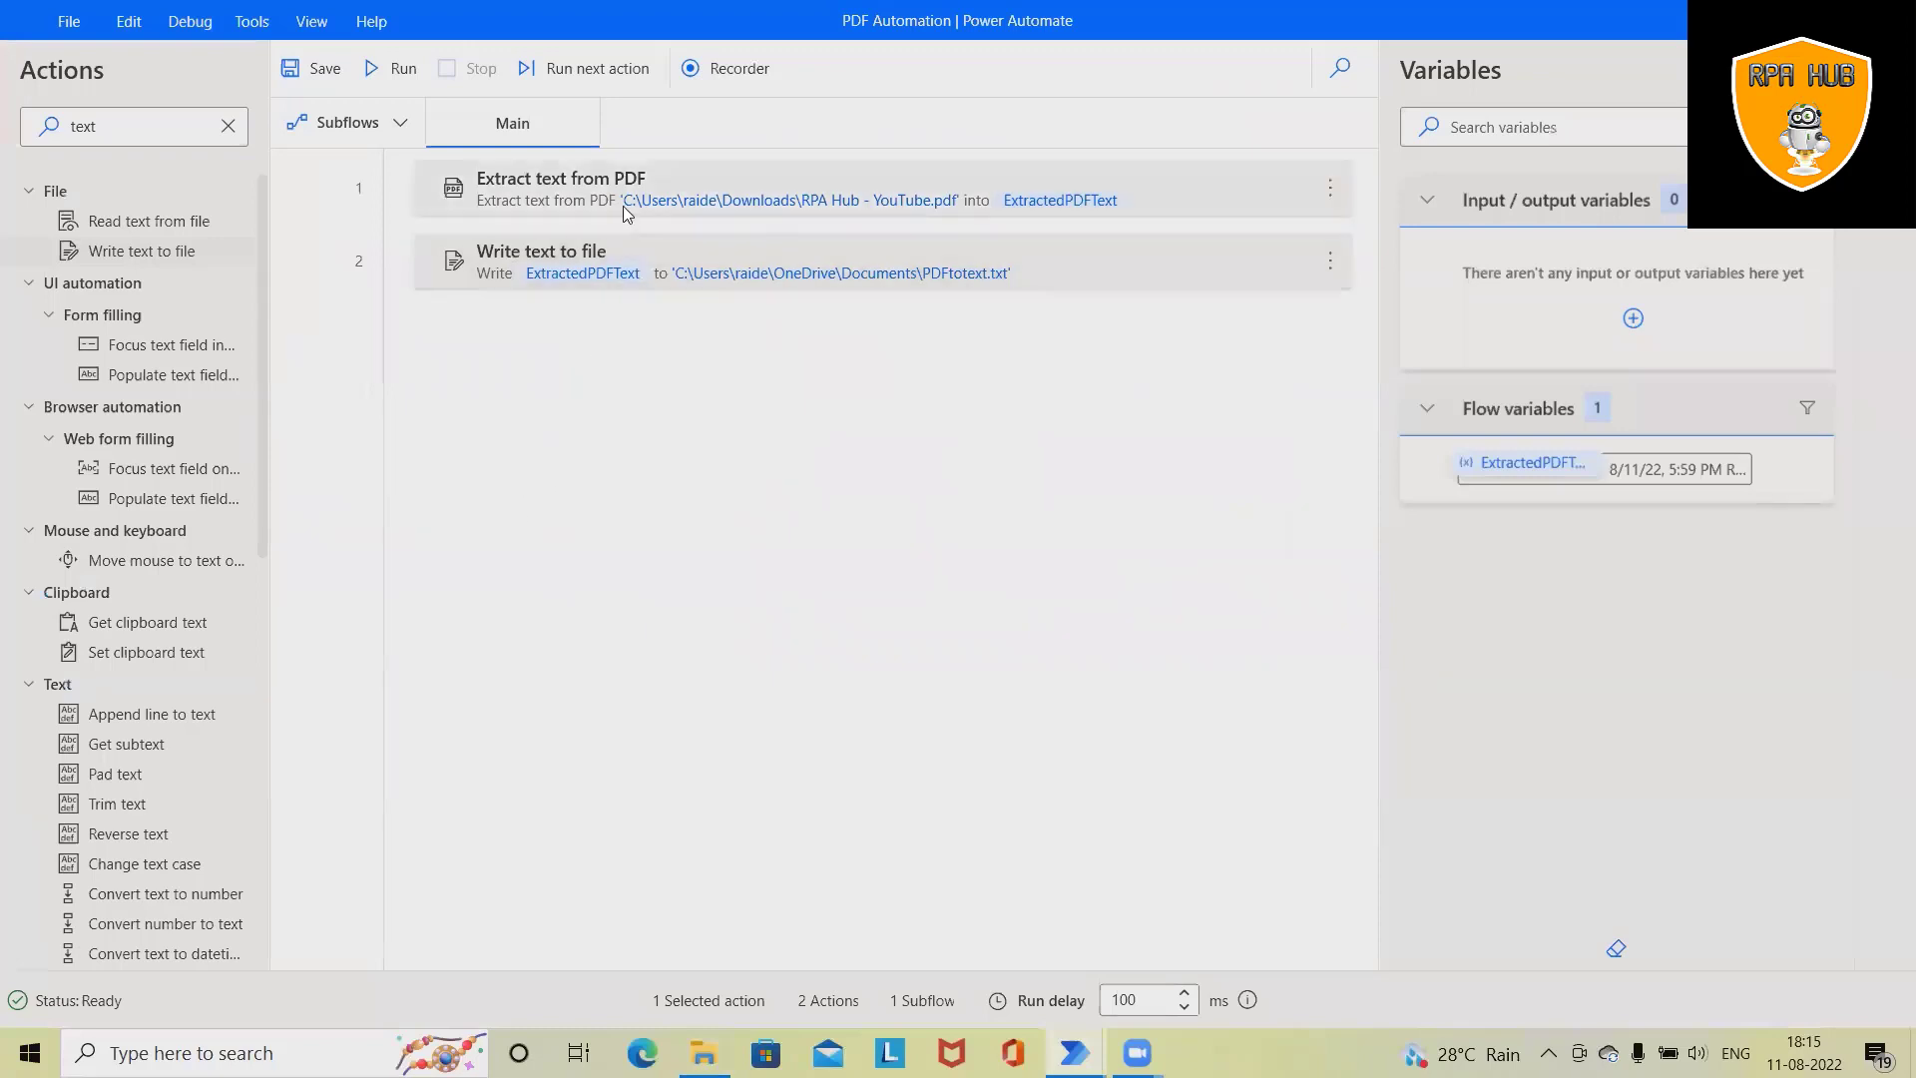
{"action": "left_click", "coordinate": [615, 426]}
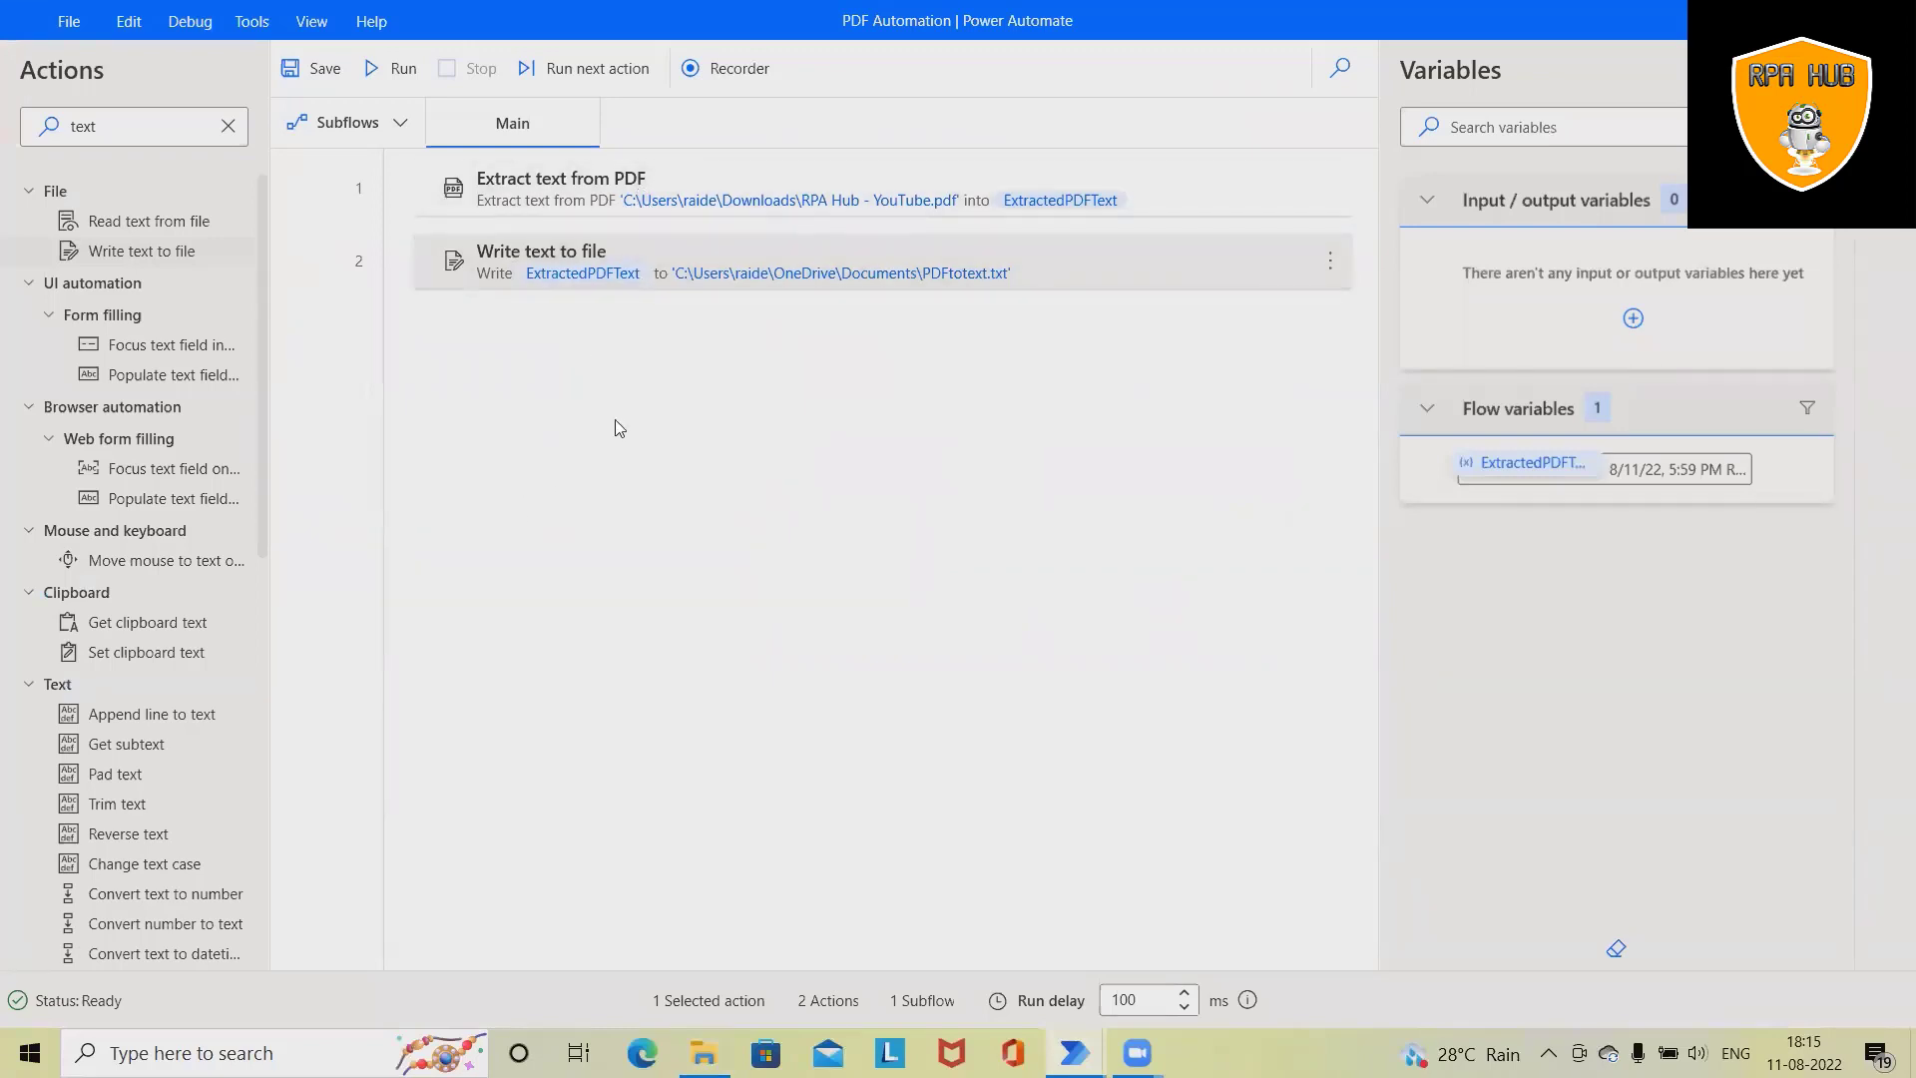